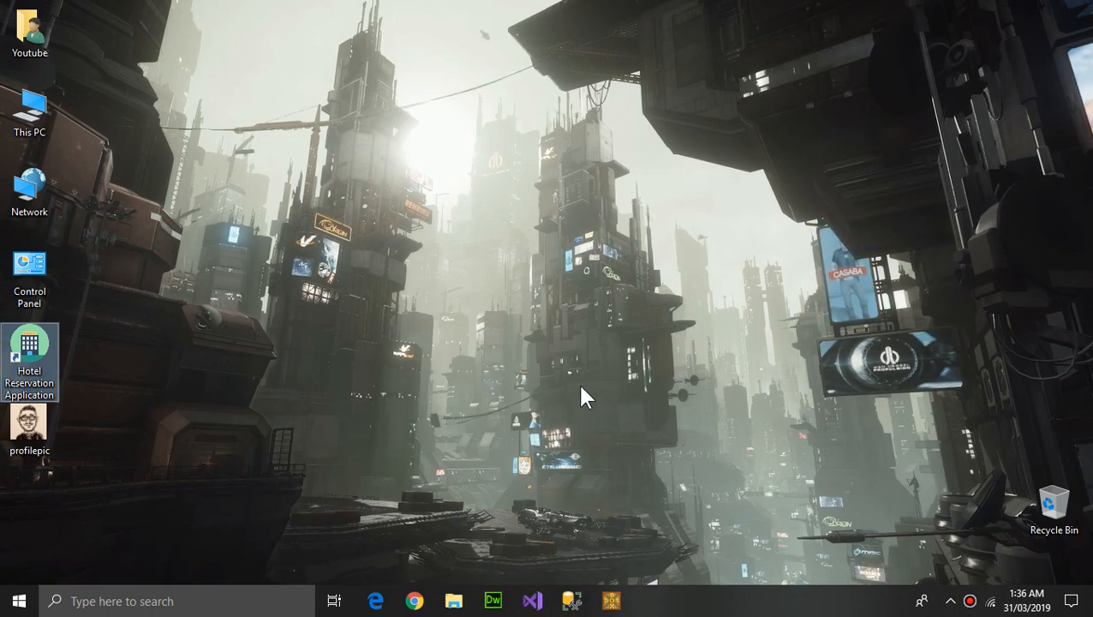
mouse_move(312, 432)
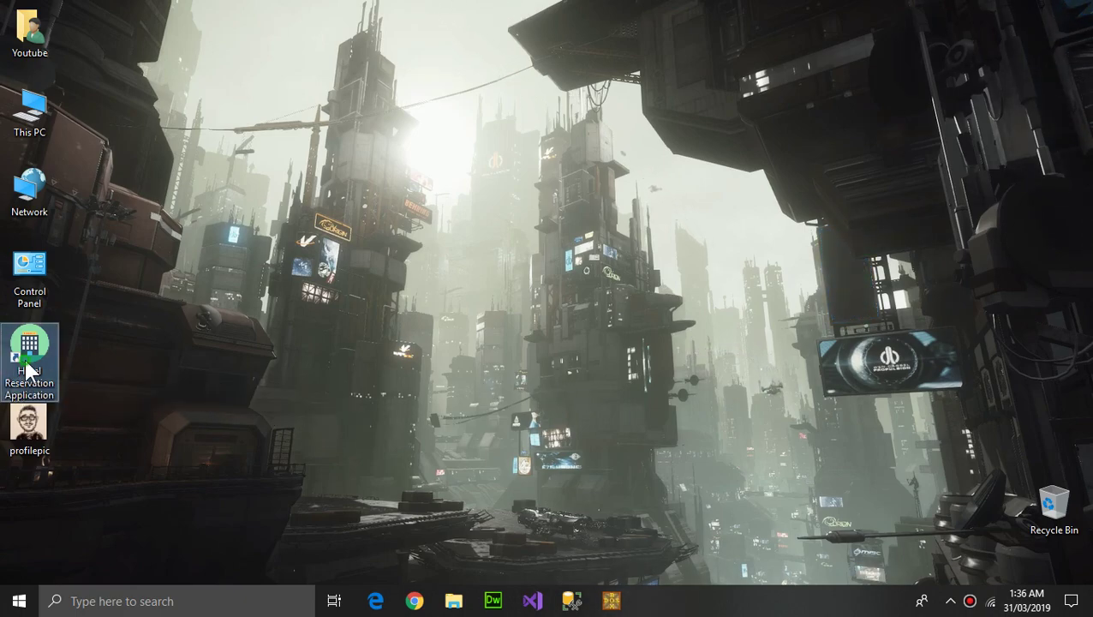
Launch the Hotel Reservation Application from the desktop so its login window appears.
double_click(29, 351)
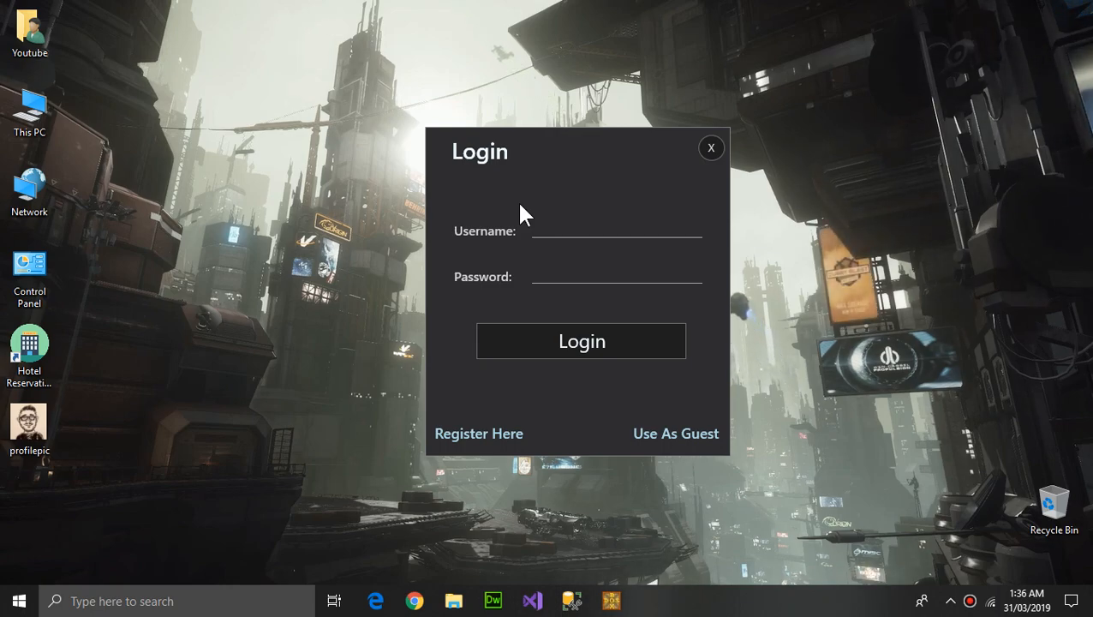
mouse_move(526, 202)
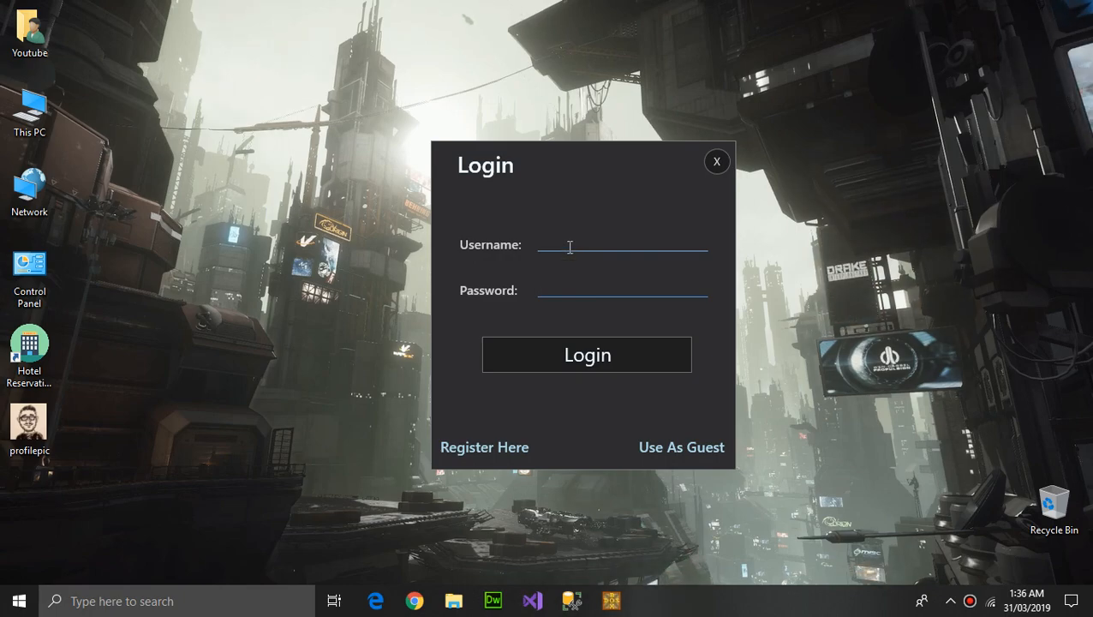
mouse_move(586, 355)
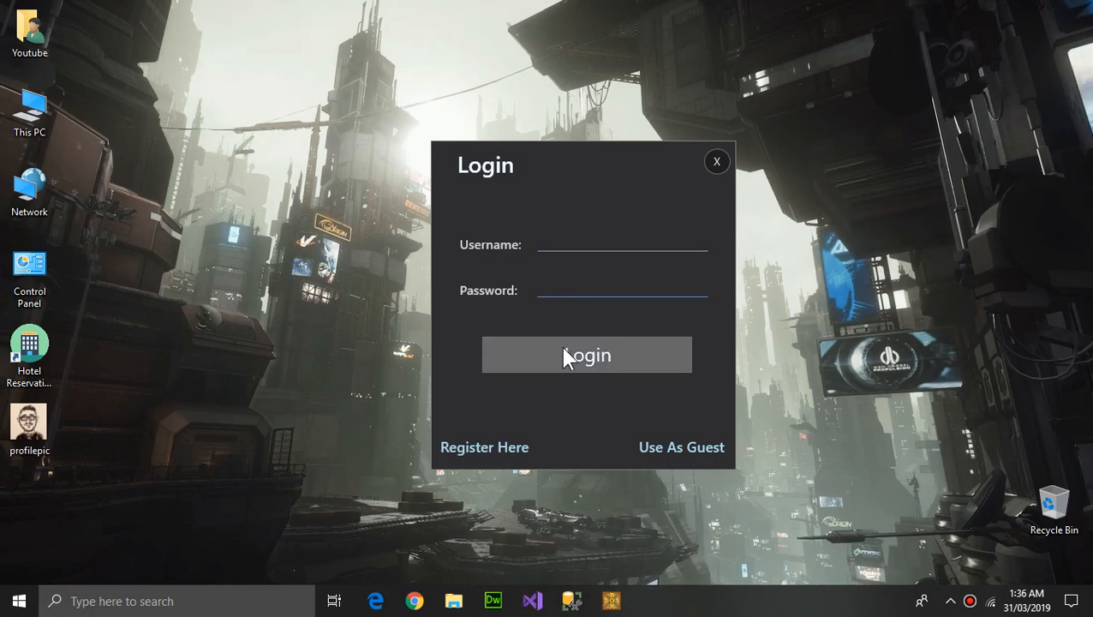
mouse_move(484, 445)
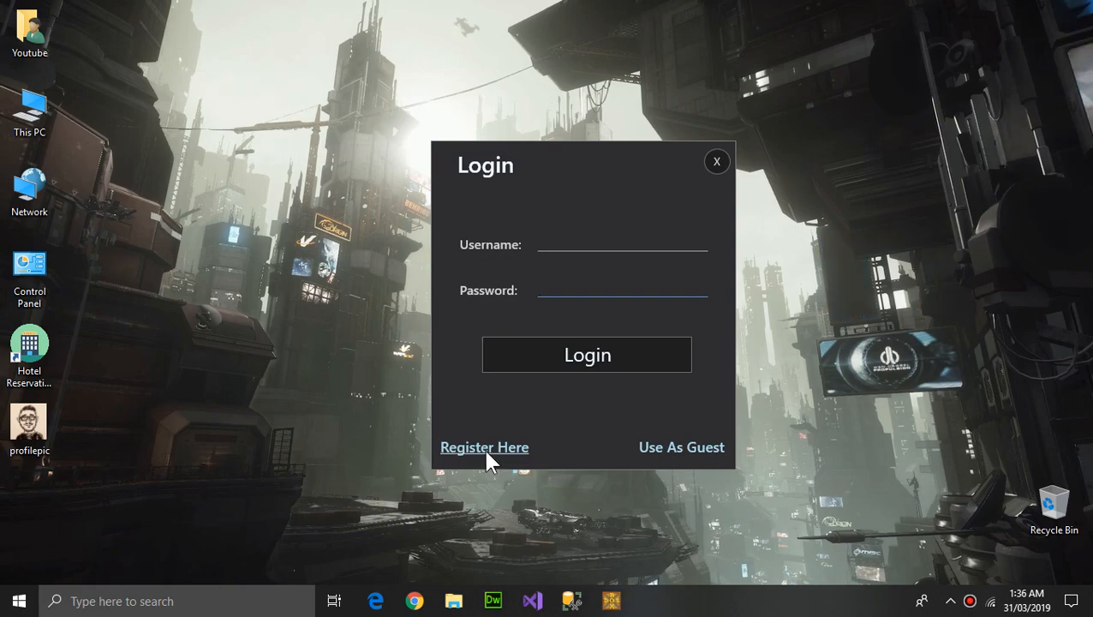
Bring up the new-account registration form and visit its name, phone and password fields.
click(483, 445)
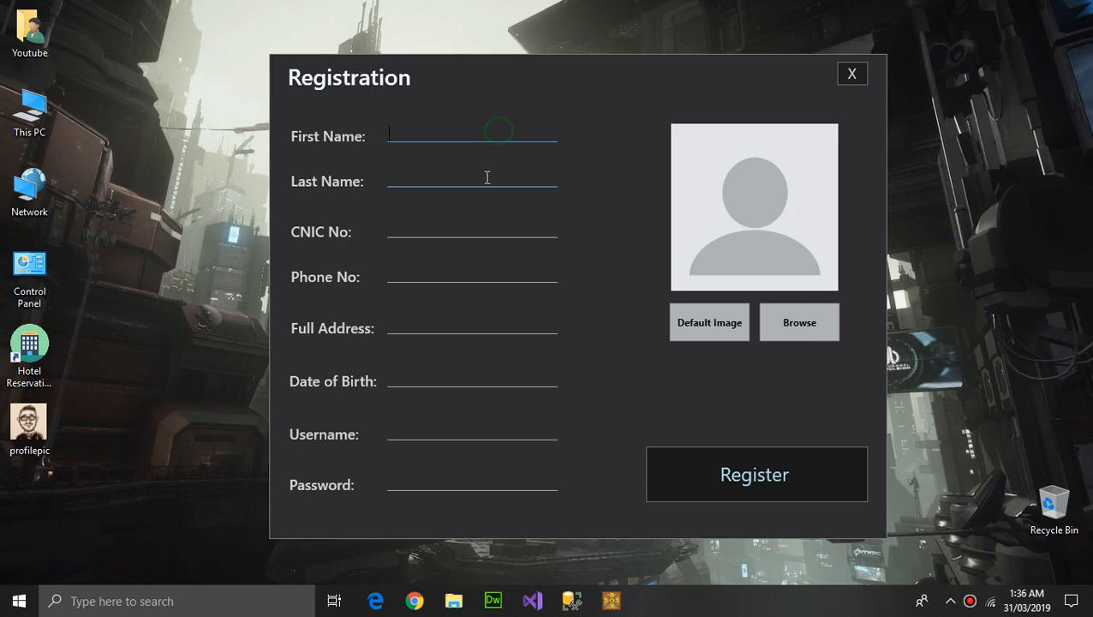
click(473, 270)
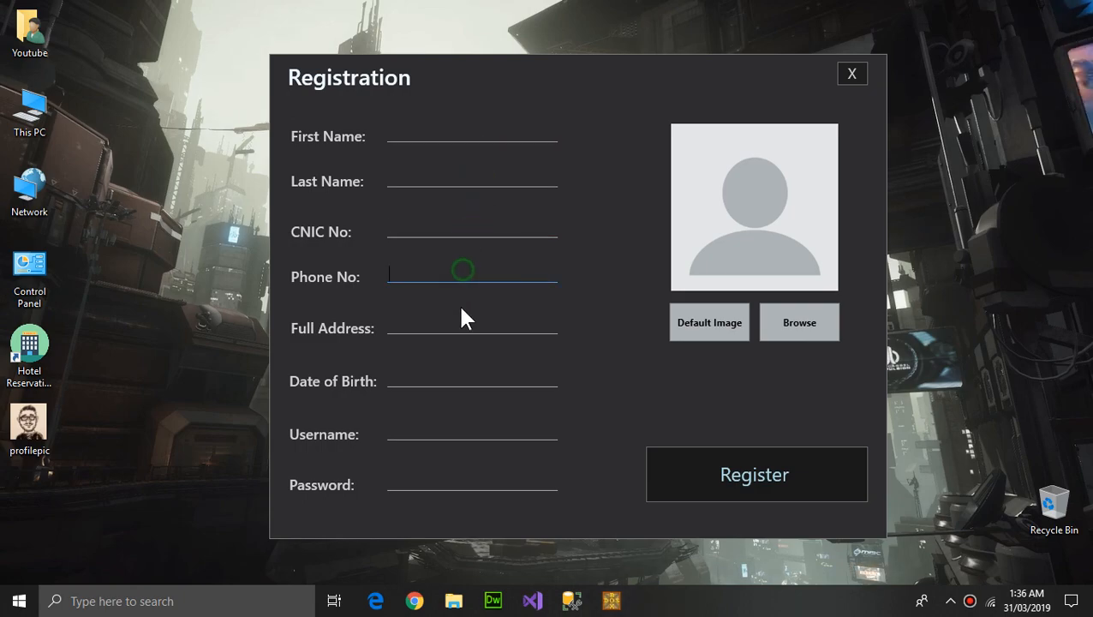
click(471, 435)
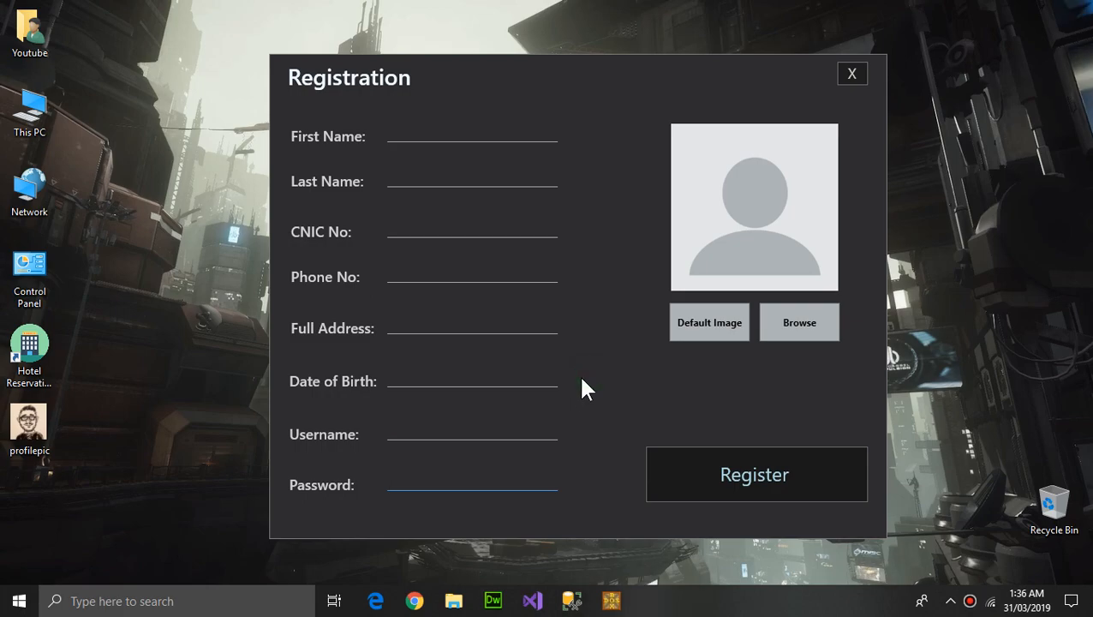
click(798, 322)
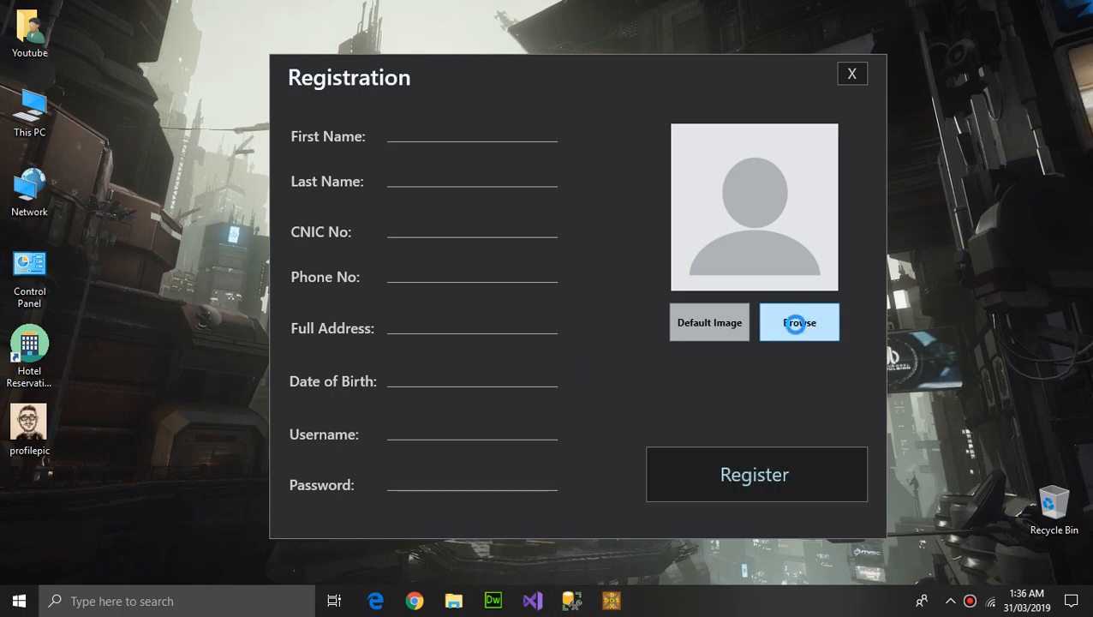
Load the profilepic image as the profile photo, then revert to the default avatar.
click(798, 322)
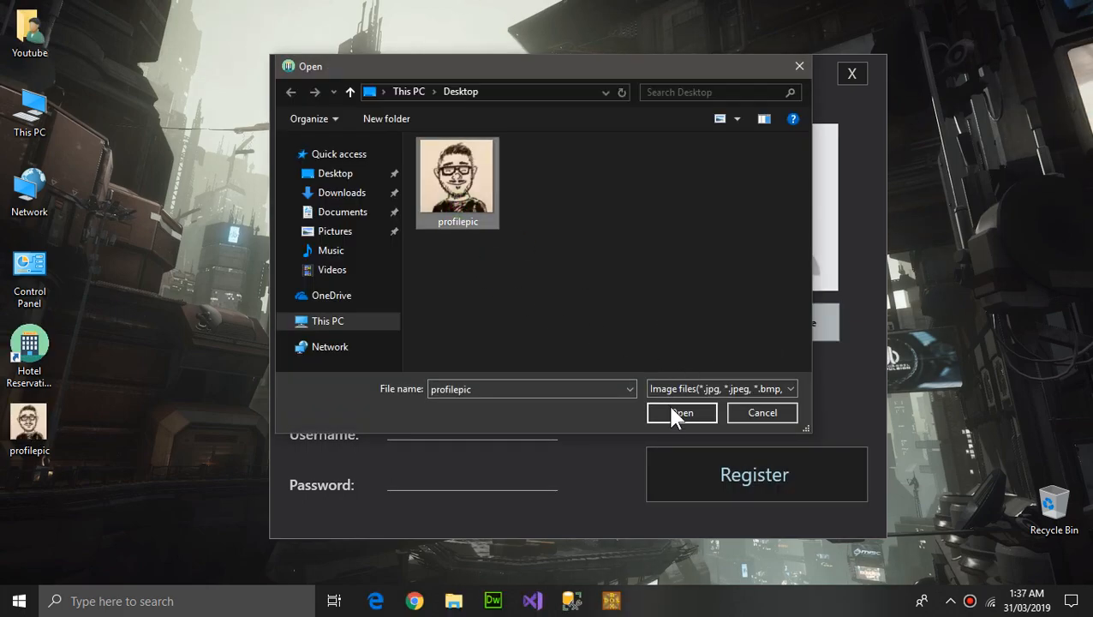
click(682, 411)
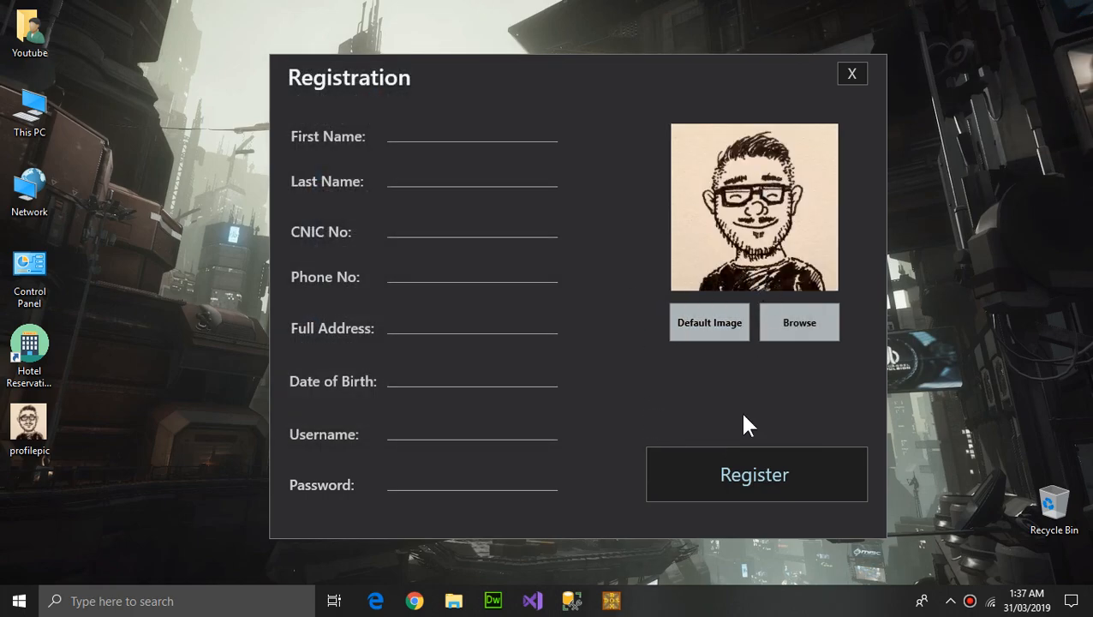
click(710, 323)
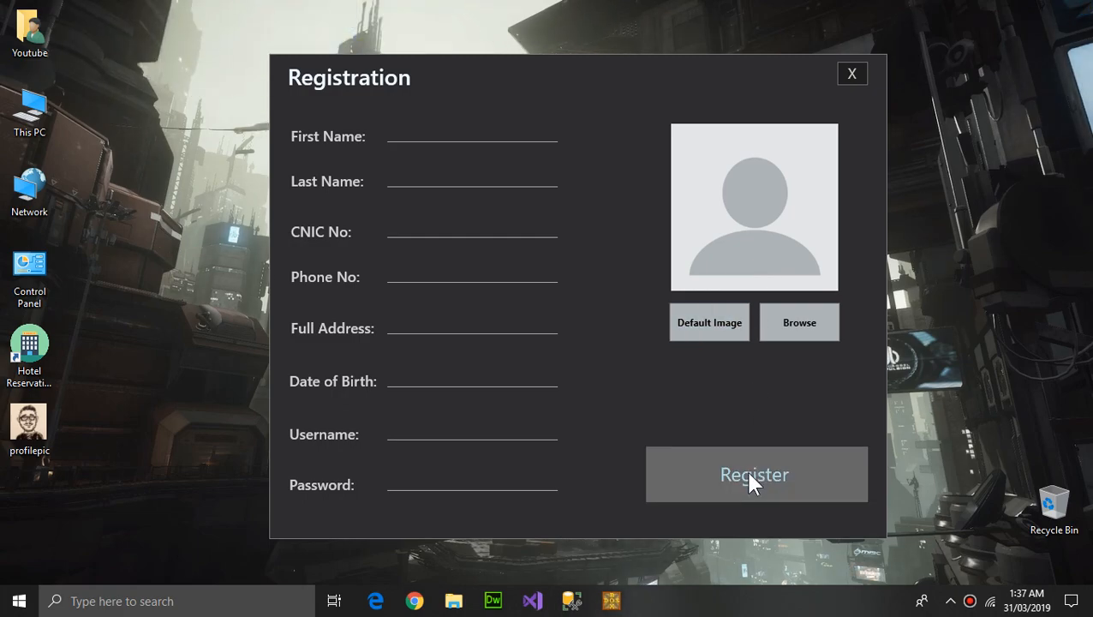
mouse_move(855, 82)
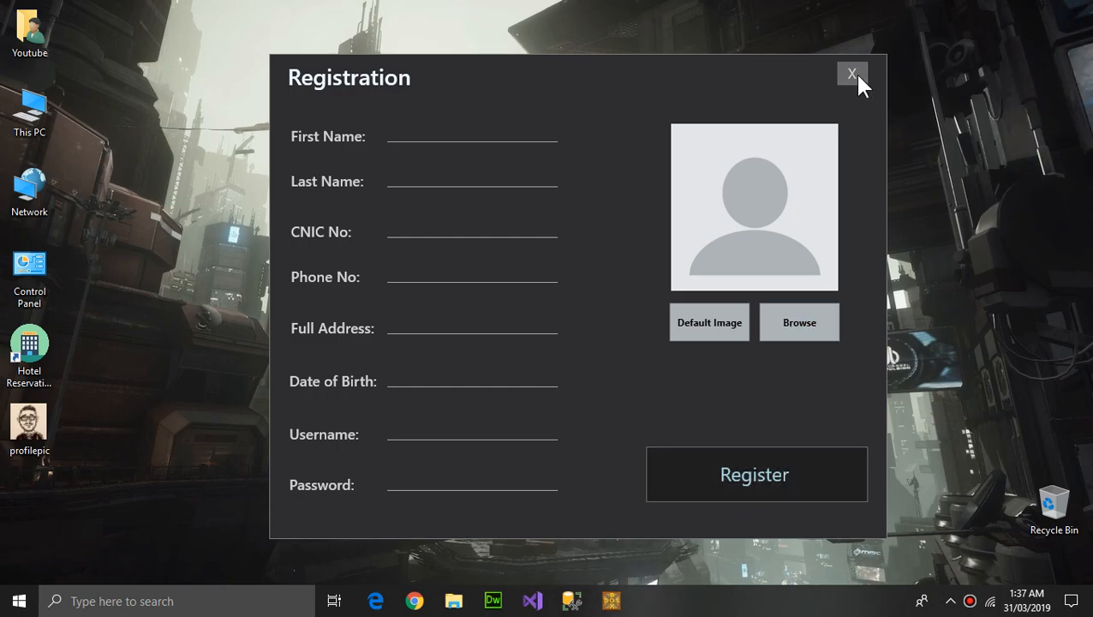
Attempt login as 'hassaan', getting a 'User Not Found' error and dismissing it.
click(851, 73)
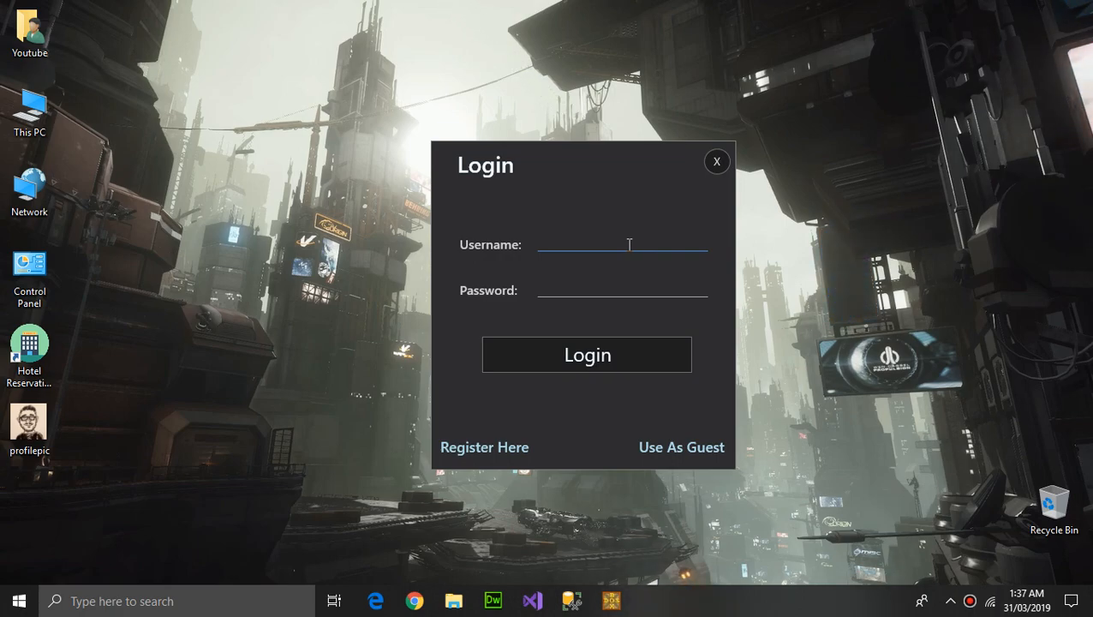
text(h)
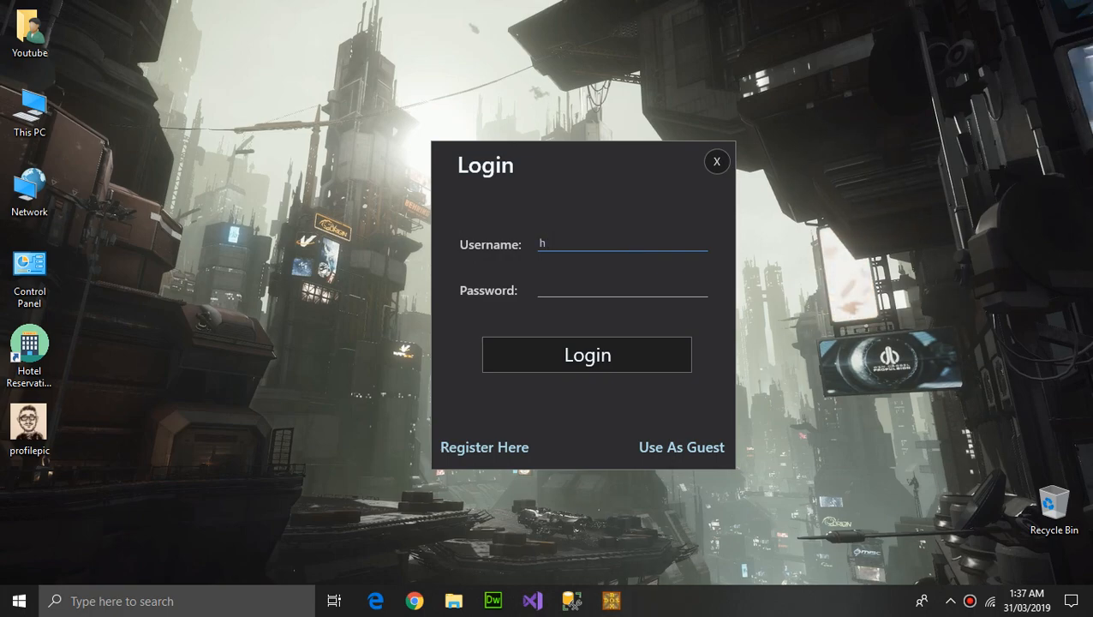
text(as)
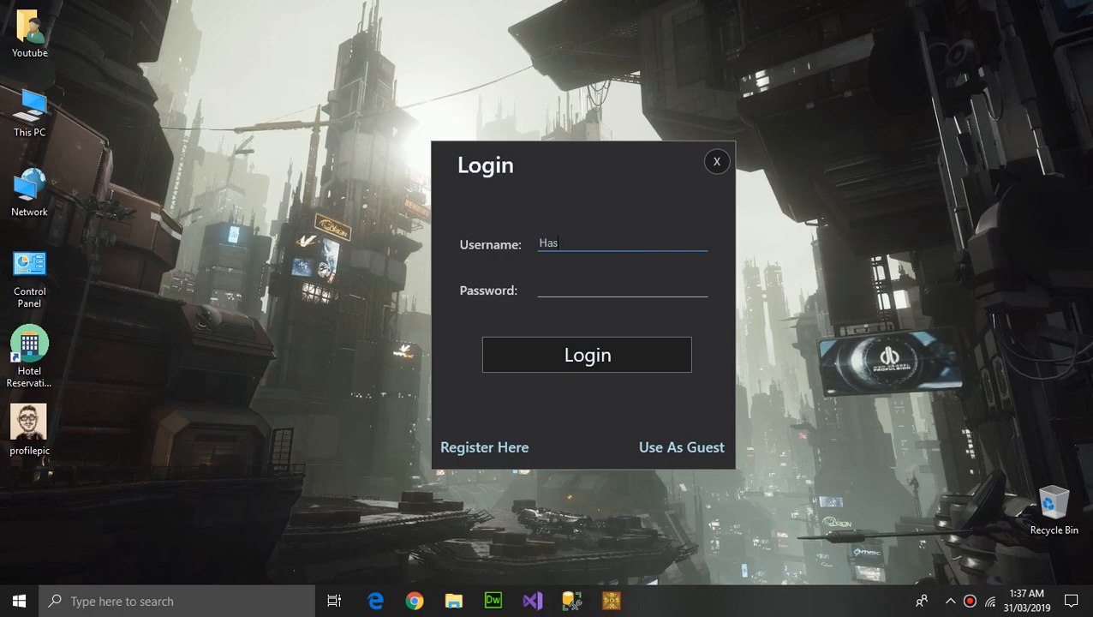
text(saan)
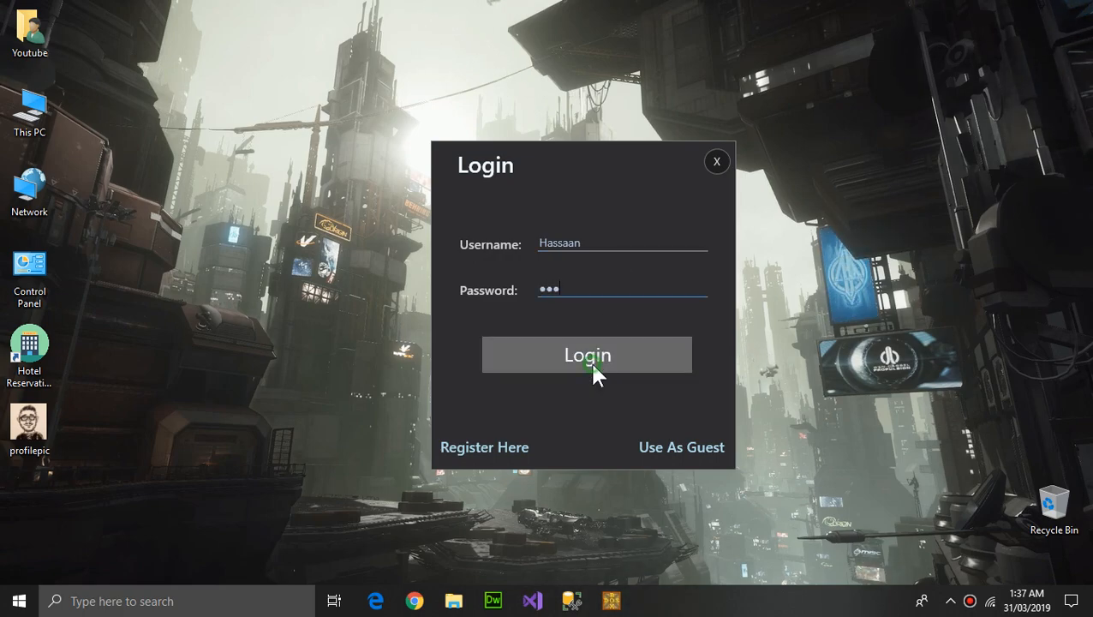
click(586, 355)
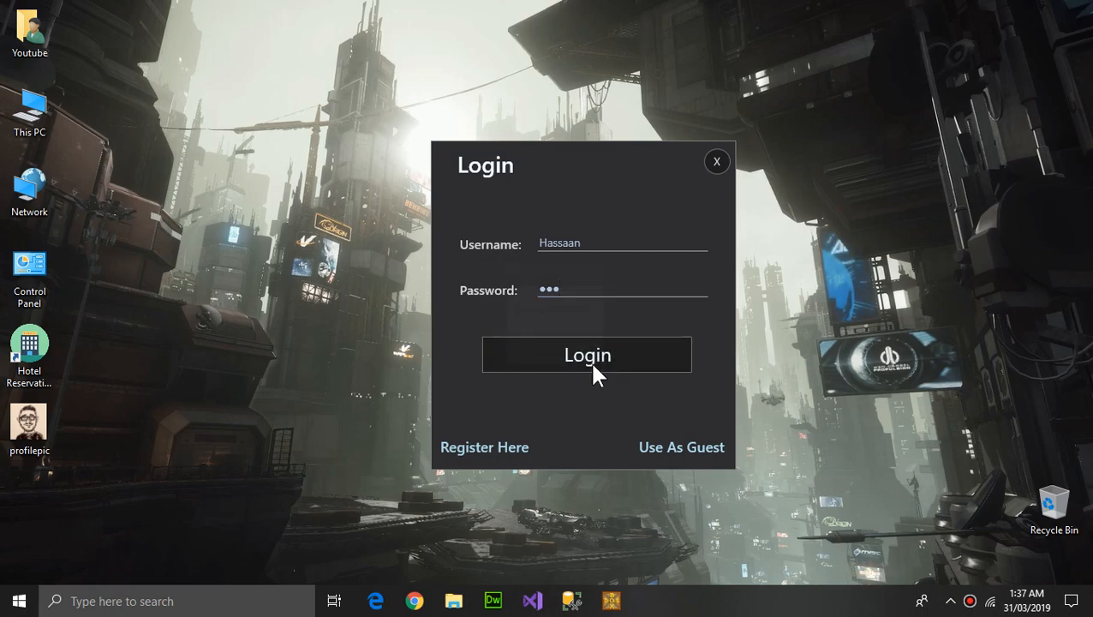
click(586, 355)
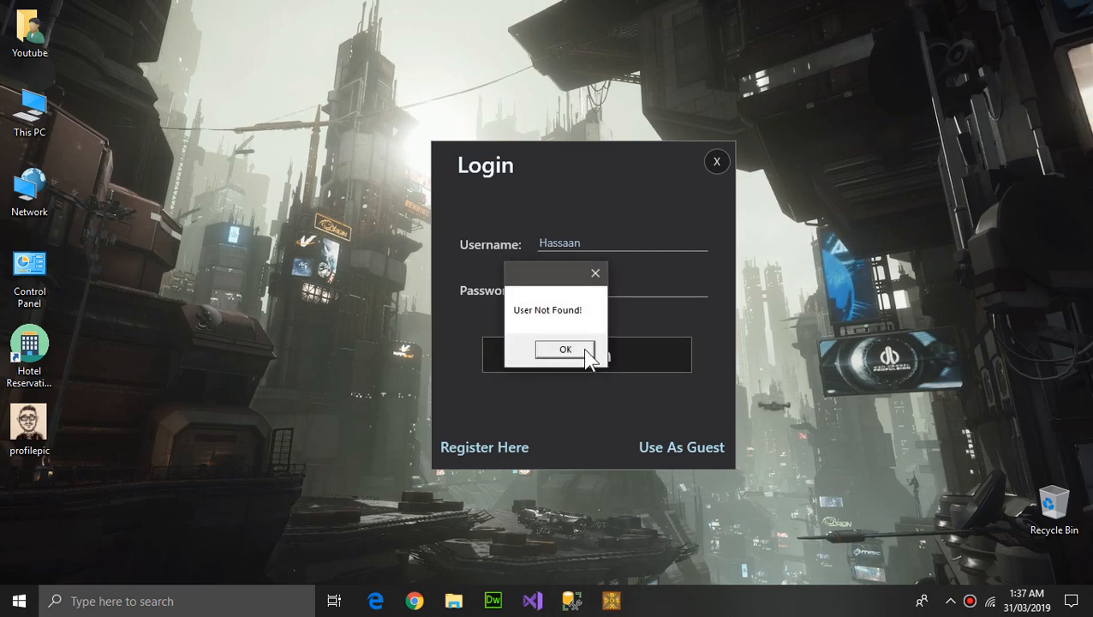
click(564, 350)
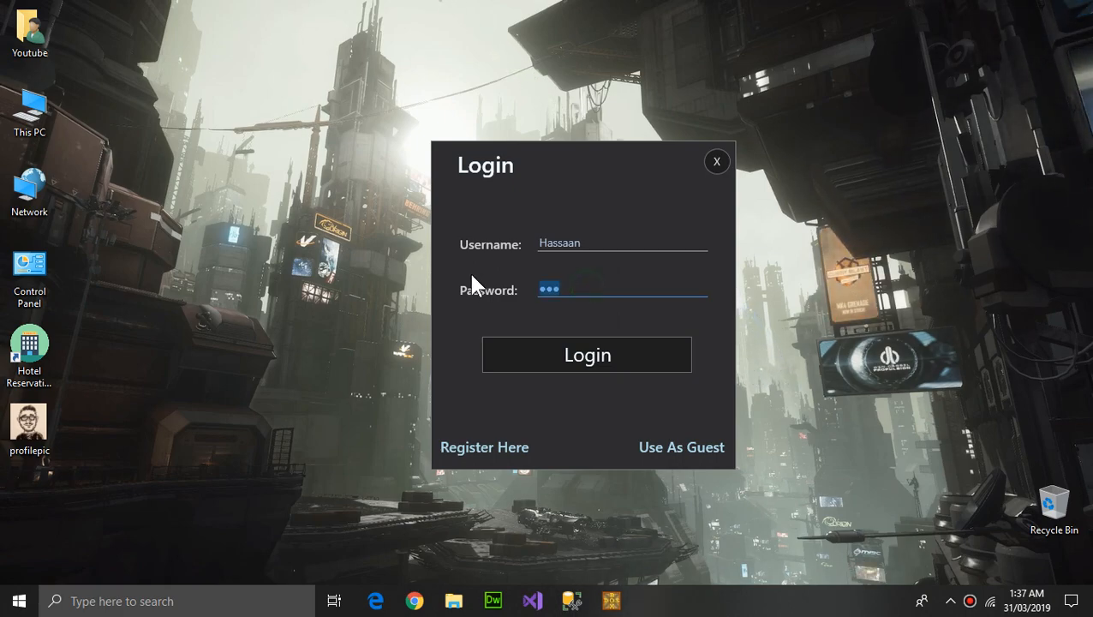
mouse_move(630, 271)
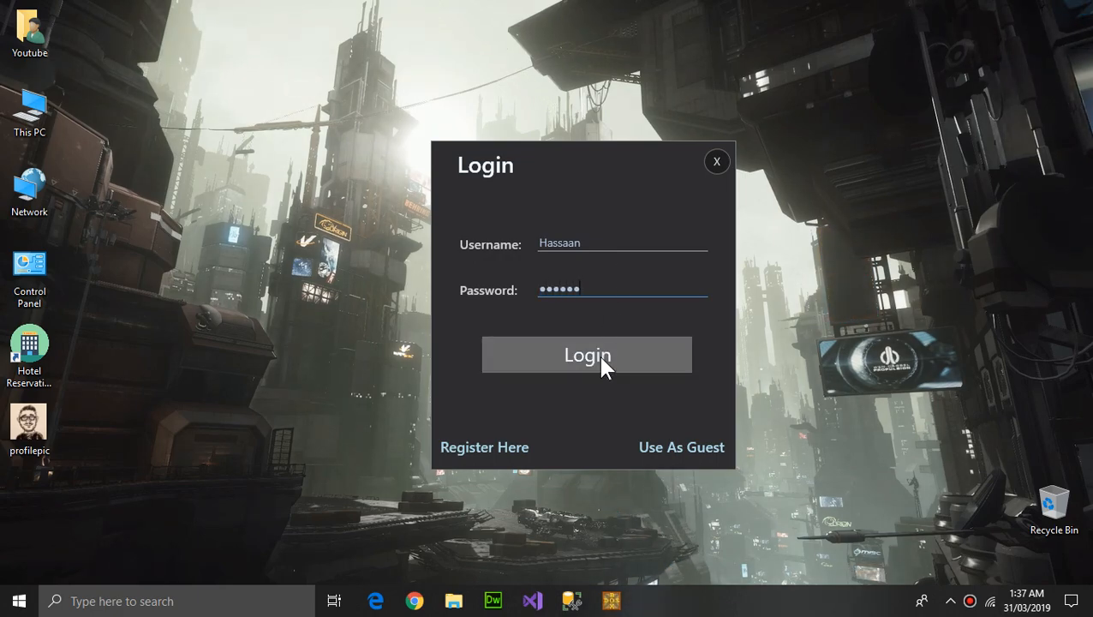
Log in again with the corrected password, producing 'Login Successfull'.
click(586, 355)
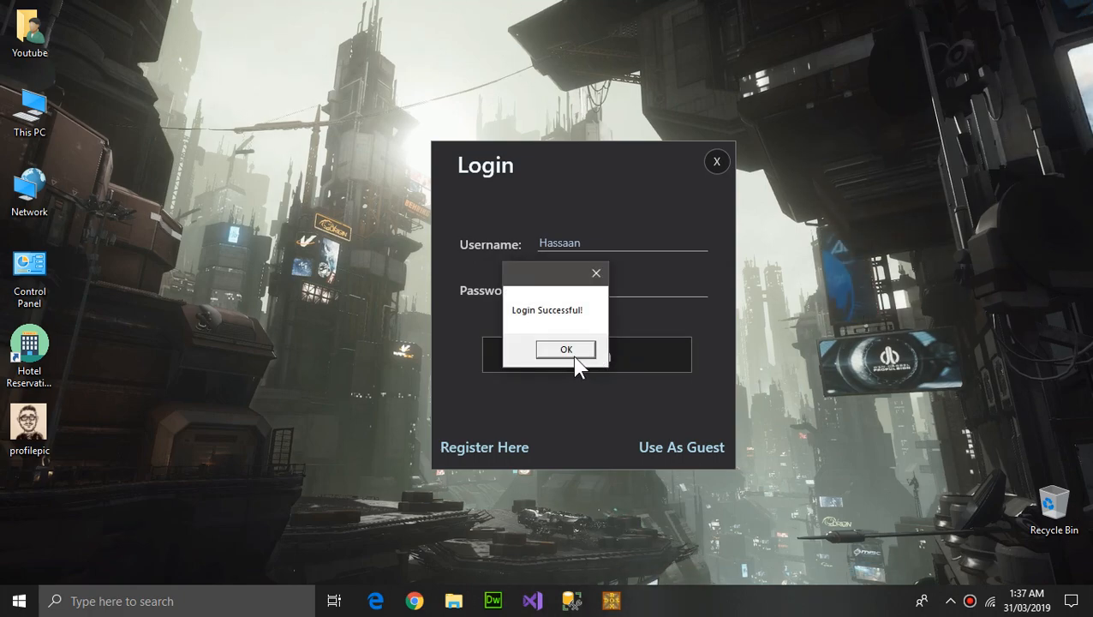
Acknowledge the successful login to reach the main menu as Hassaan.
click(566, 350)
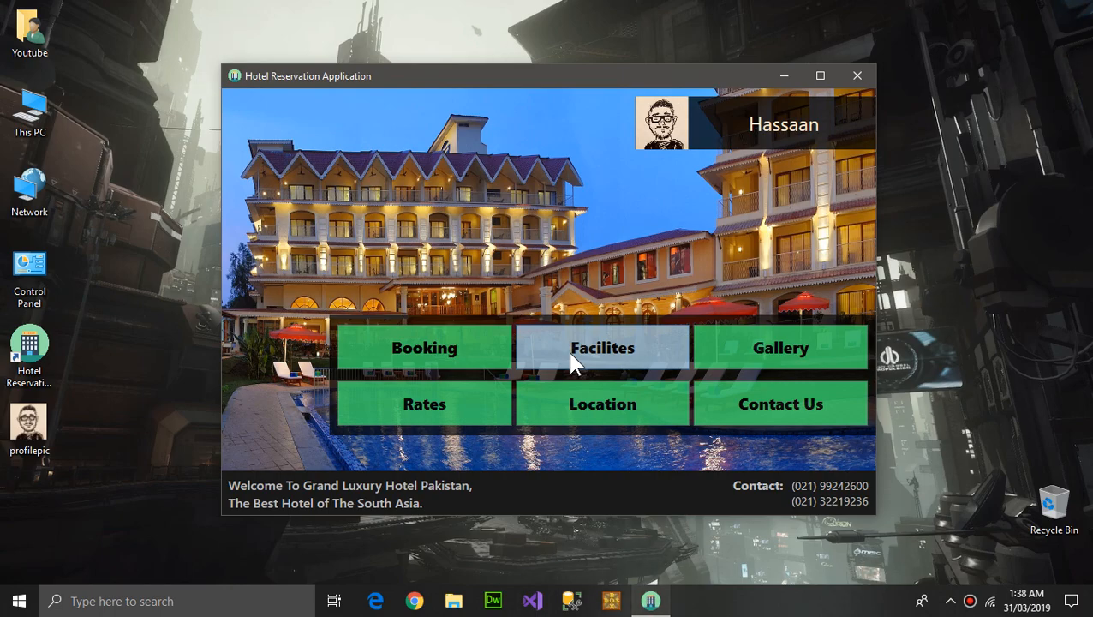
mouse_move(425, 346)
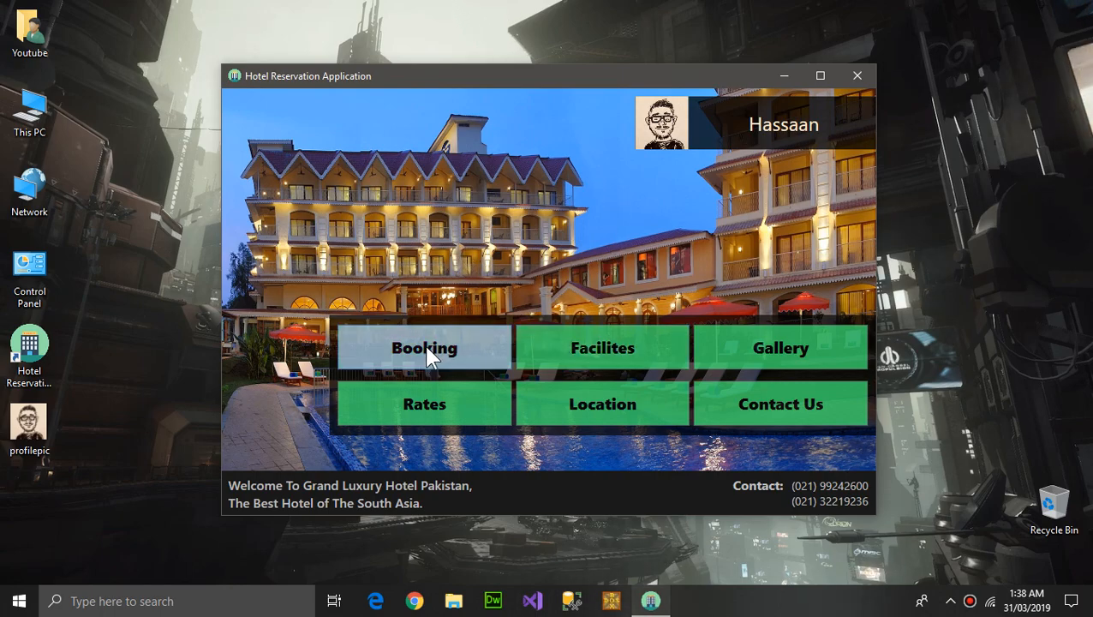
click(425, 347)
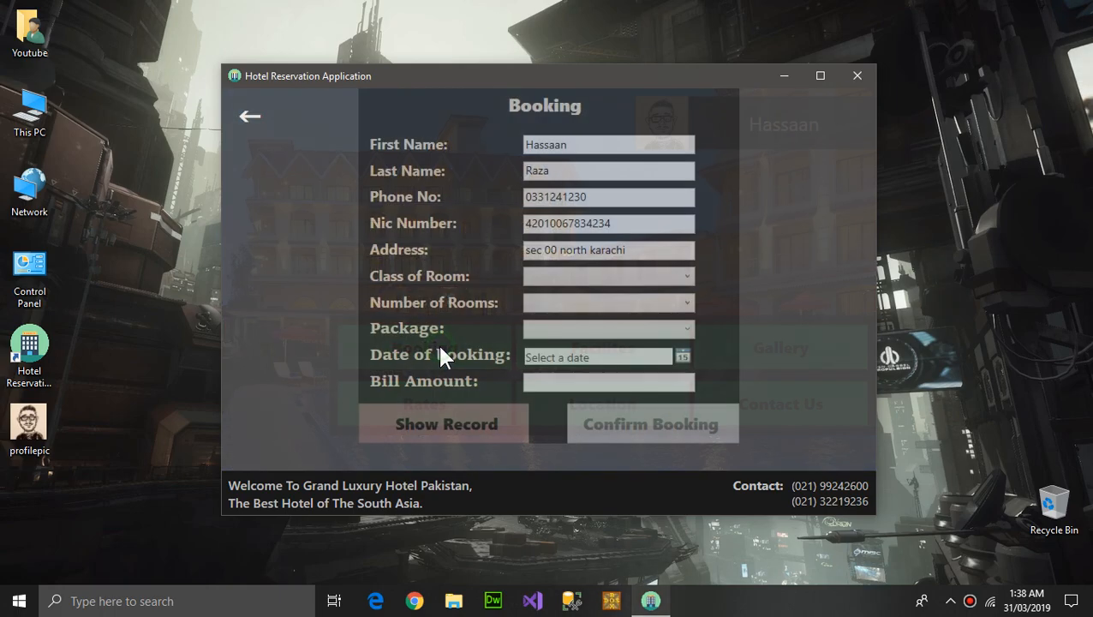
click(446, 423)
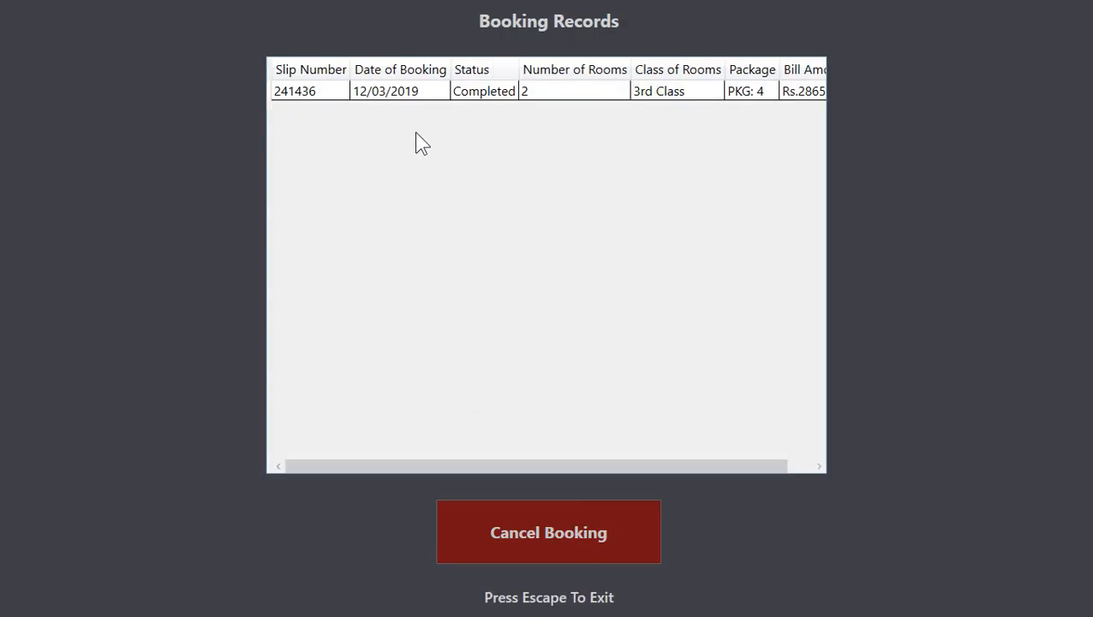
mouse_move(510, 117)
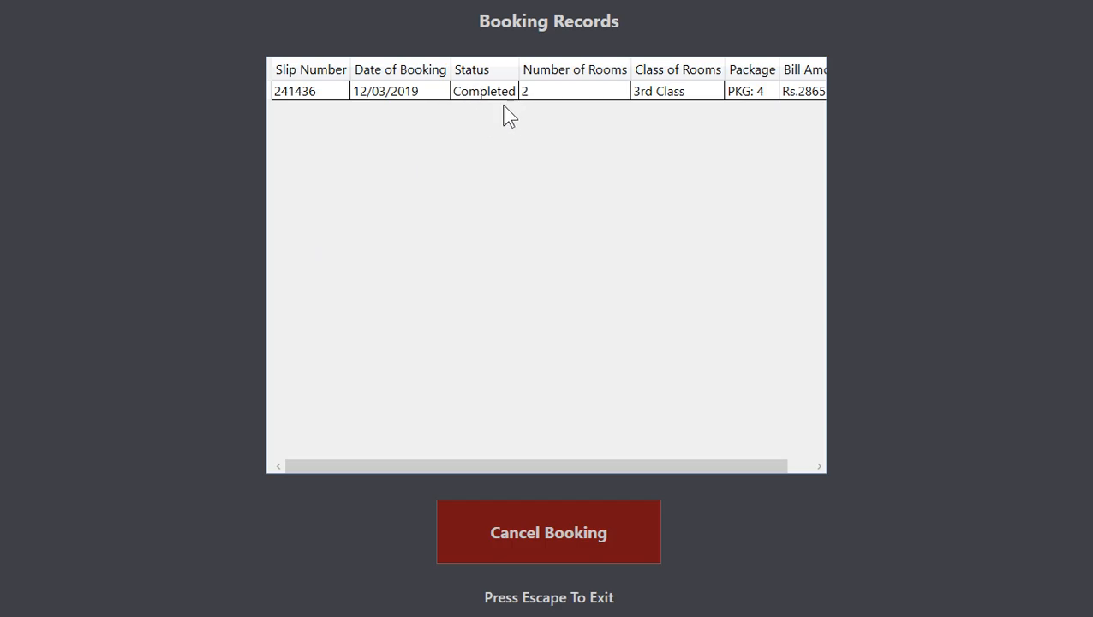
mouse_move(501, 129)
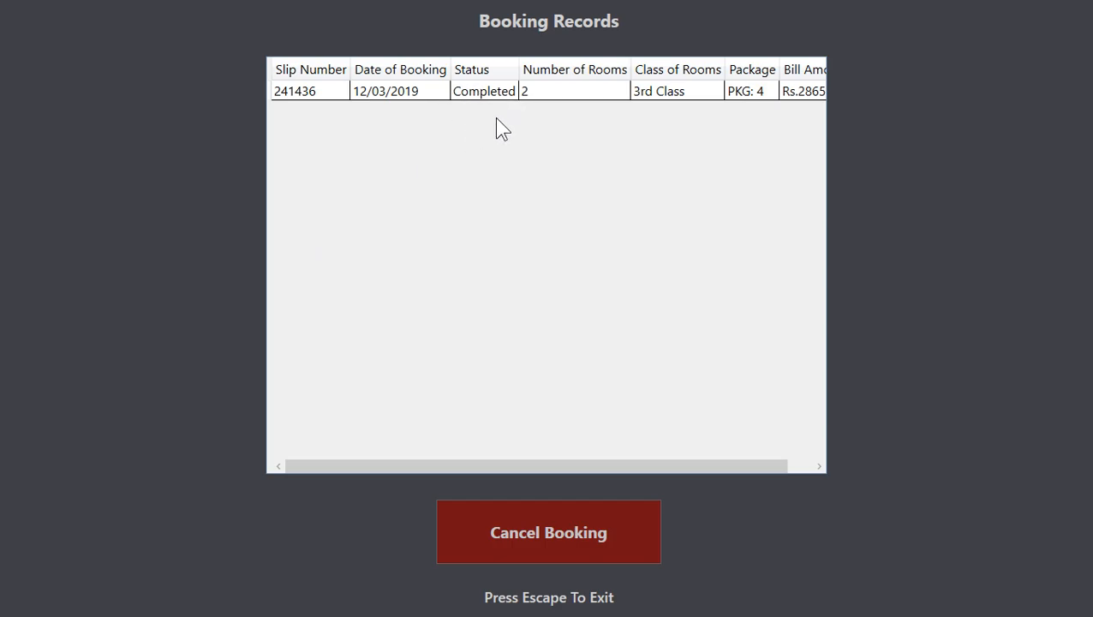
mouse_move(699, 374)
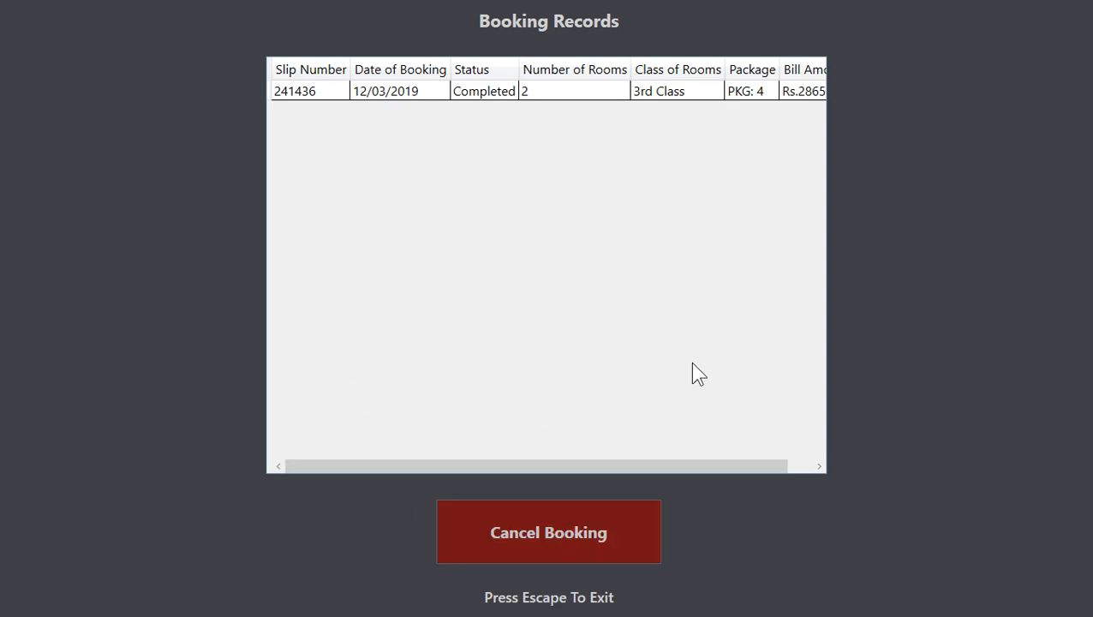
mouse_move(591, 603)
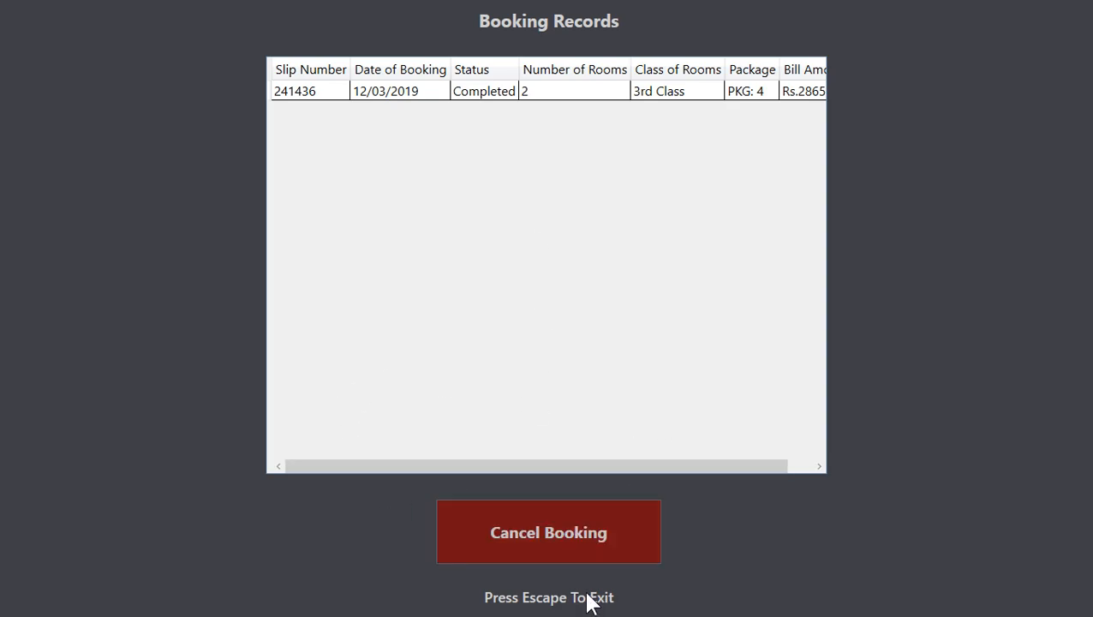
Return to the booking form and choose 2nd Class, 2 rooms and package PKG: 4.
key(escape)
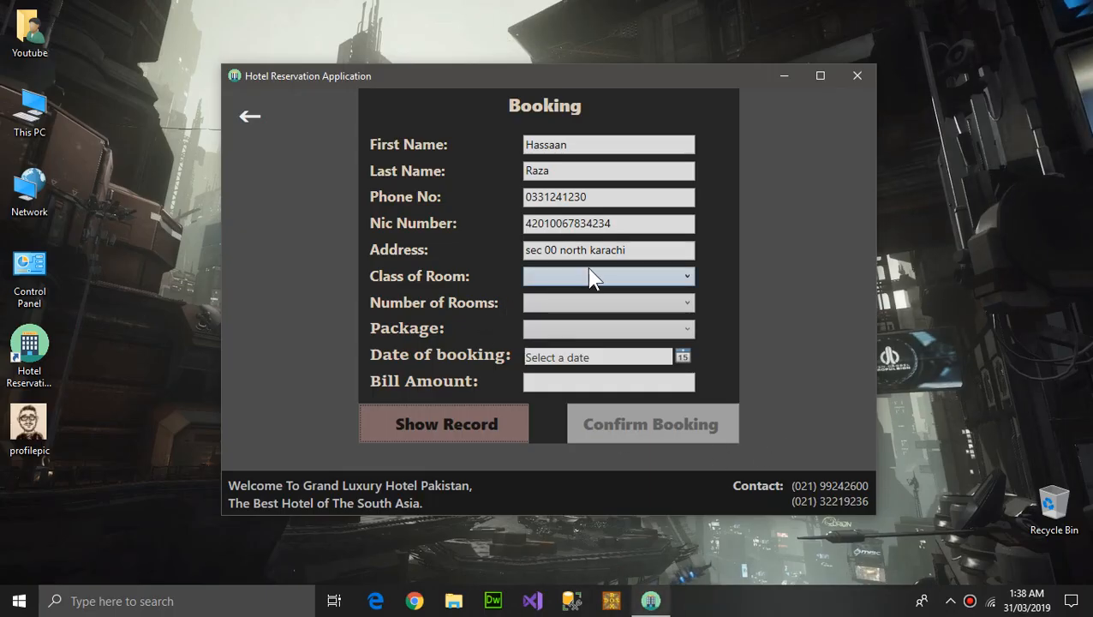
mouse_move(609, 276)
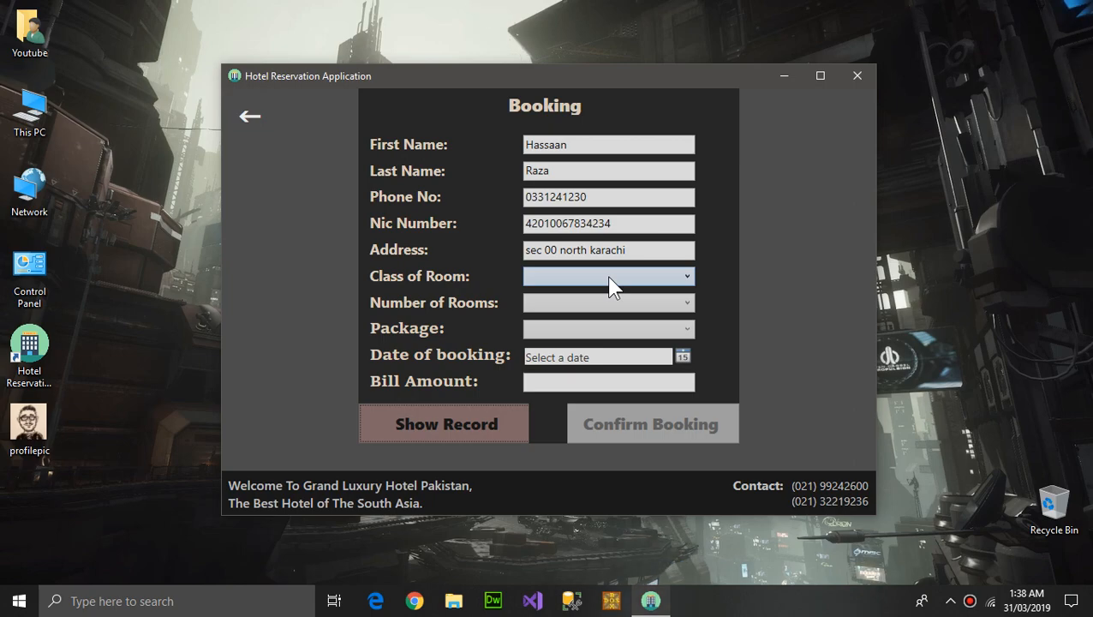
click(609, 275)
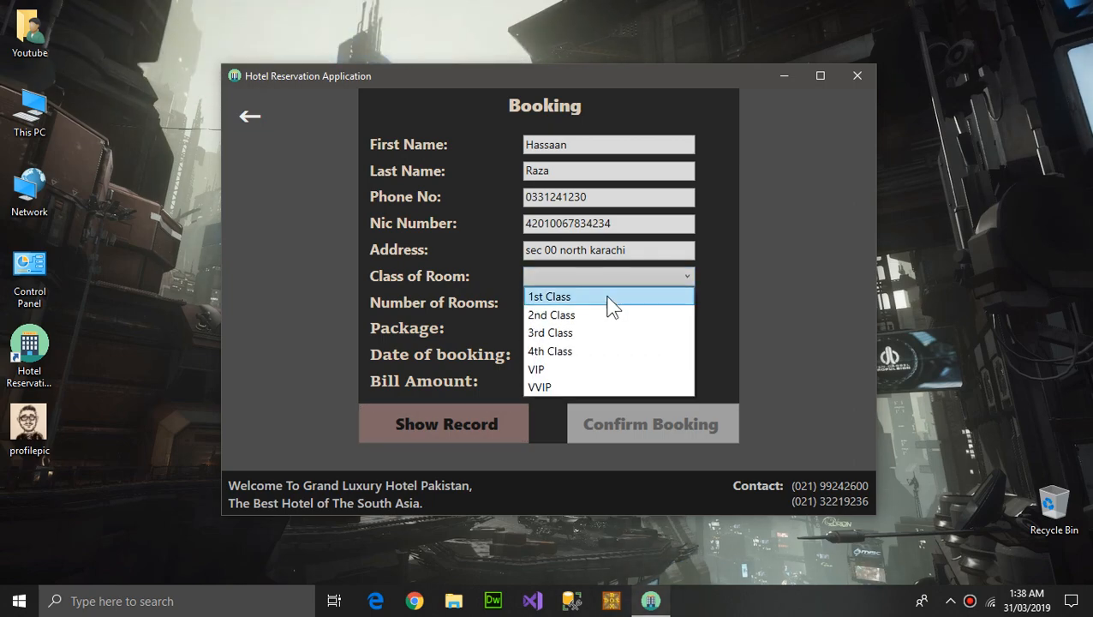
click(552, 316)
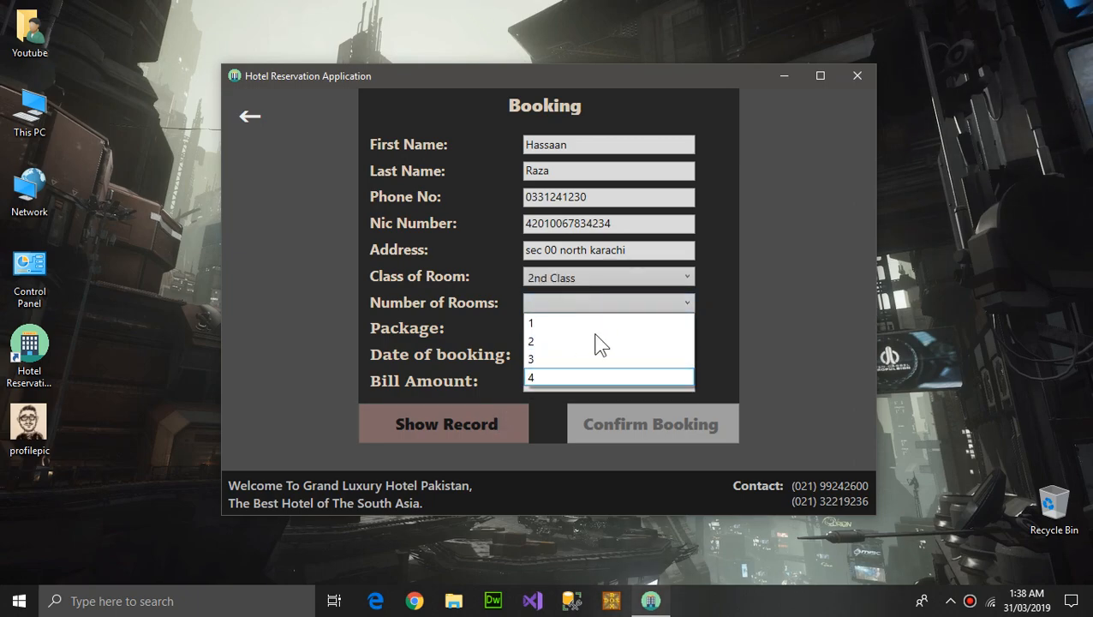
click(531, 341)
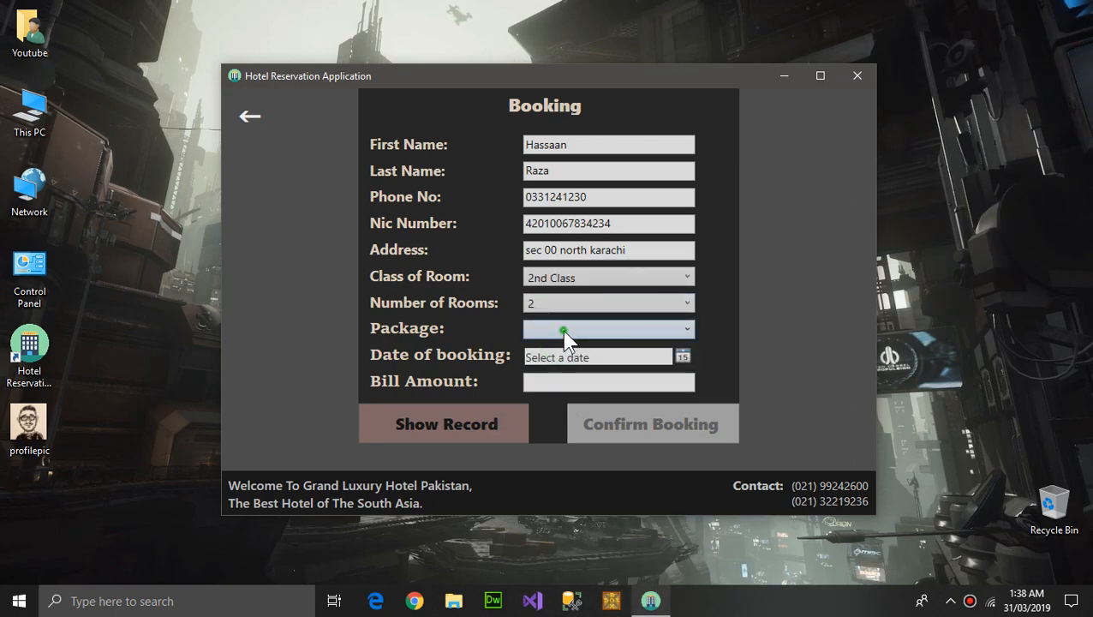
click(609, 329)
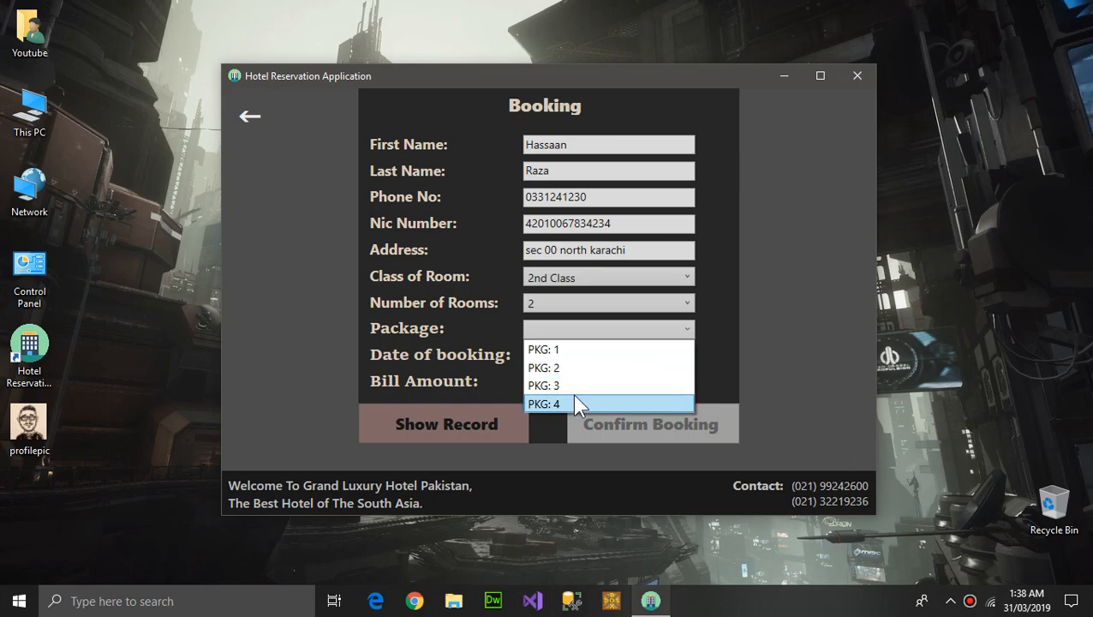
click(545, 404)
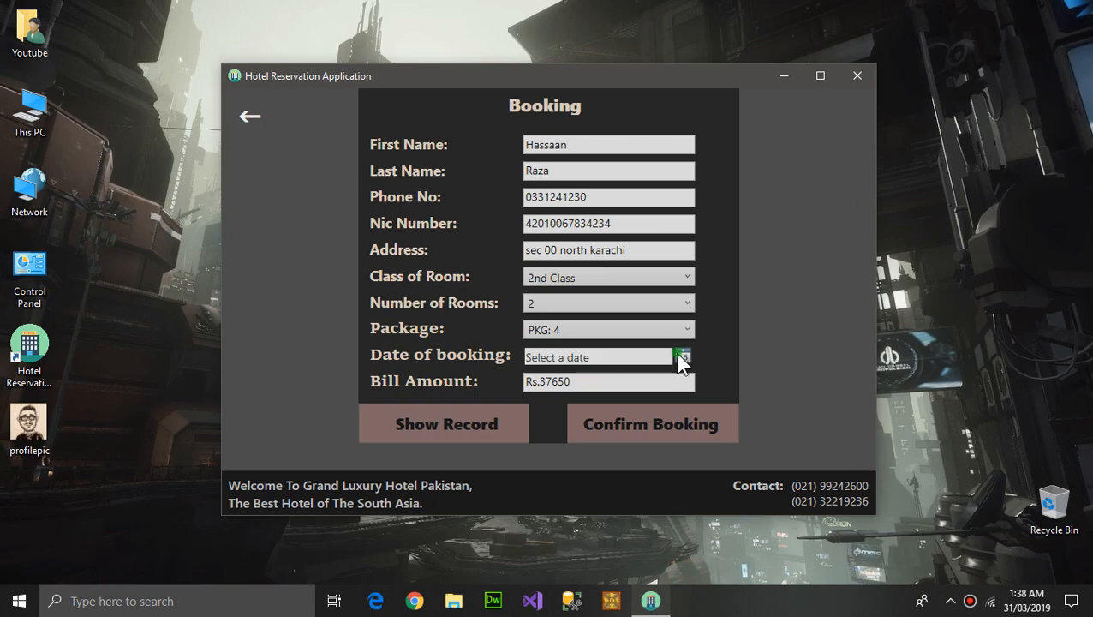
Set the booking date to 17 April 2019 and confirm, generating the Rs.37650 booking slip.
click(682, 358)
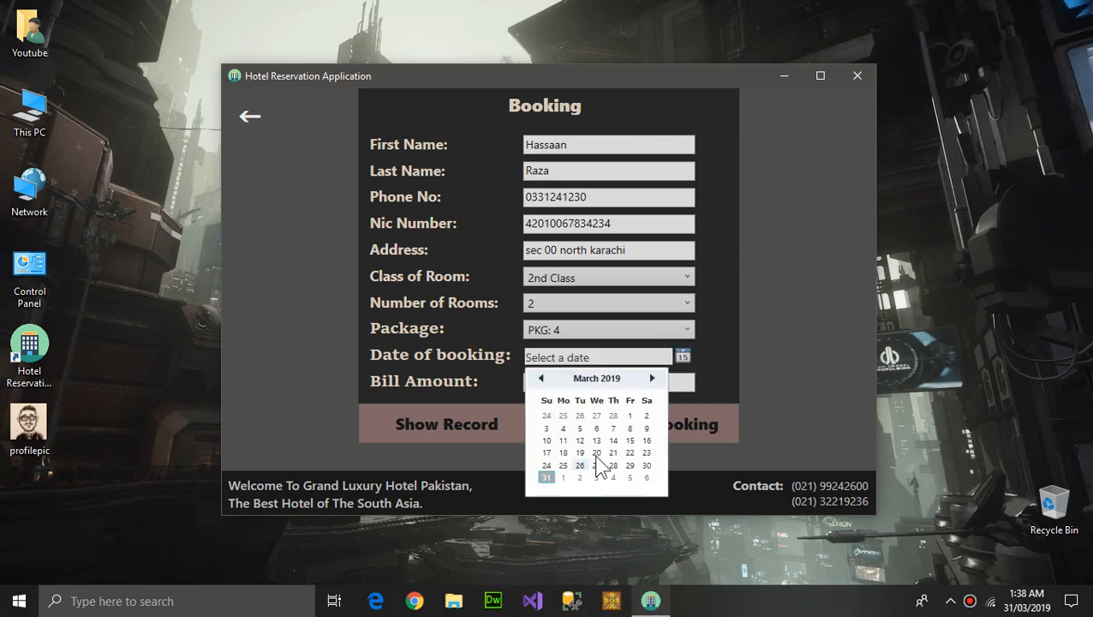
mouse_move(647, 401)
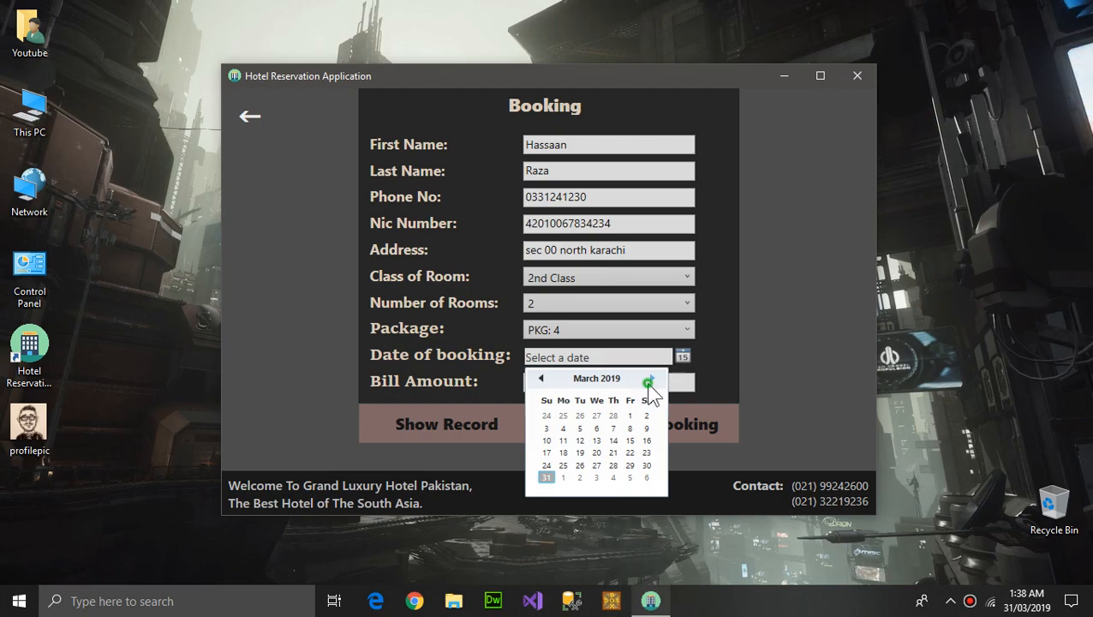
click(652, 378)
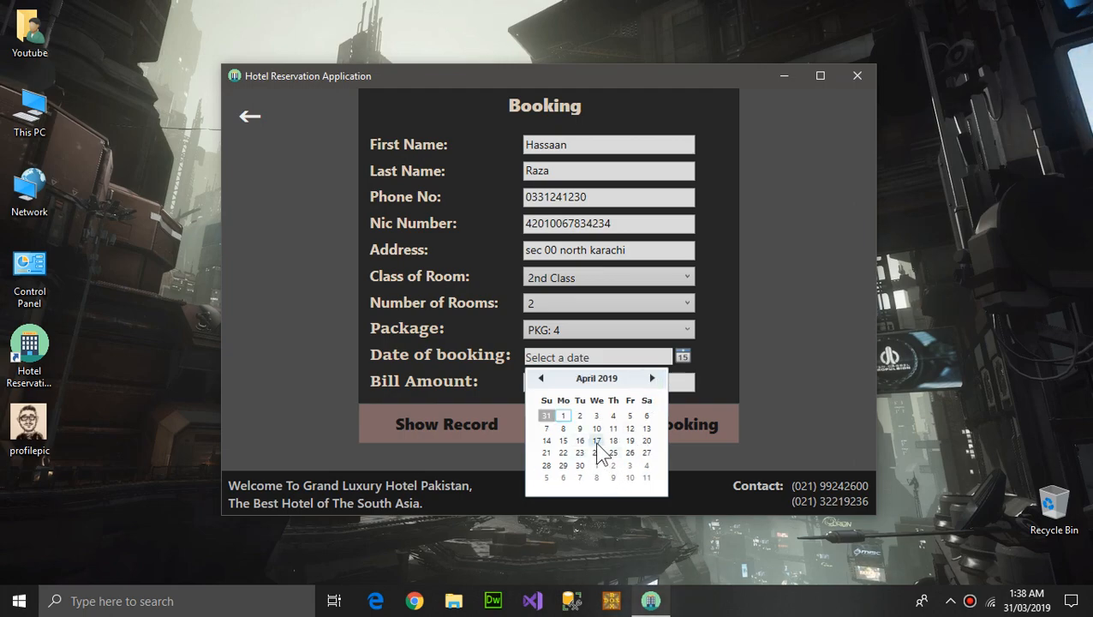
click(597, 440)
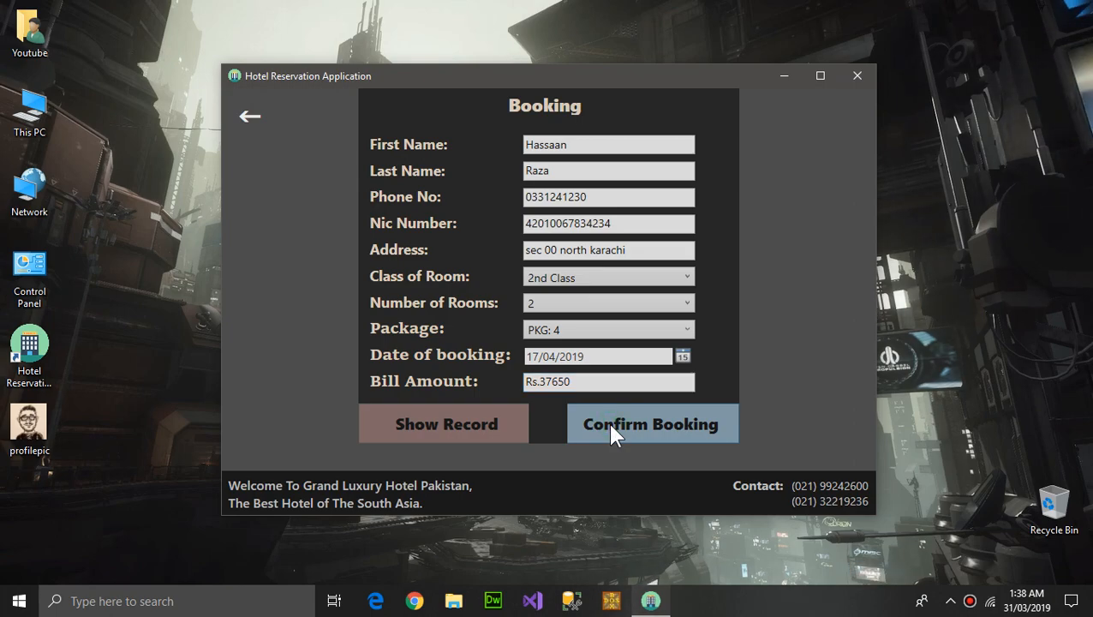
click(652, 423)
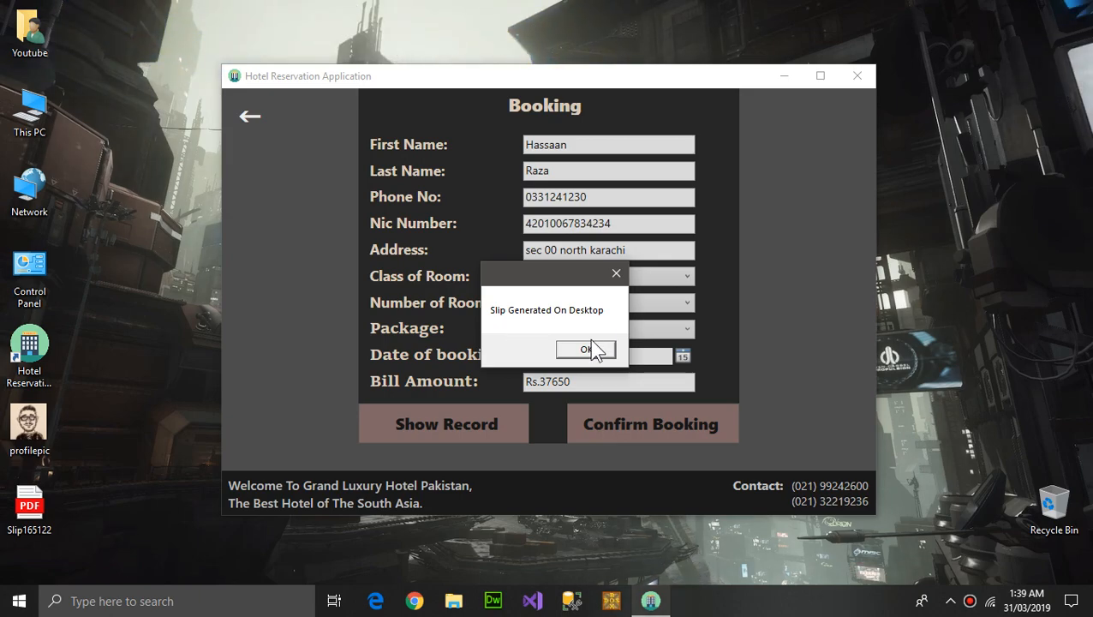
click(586, 349)
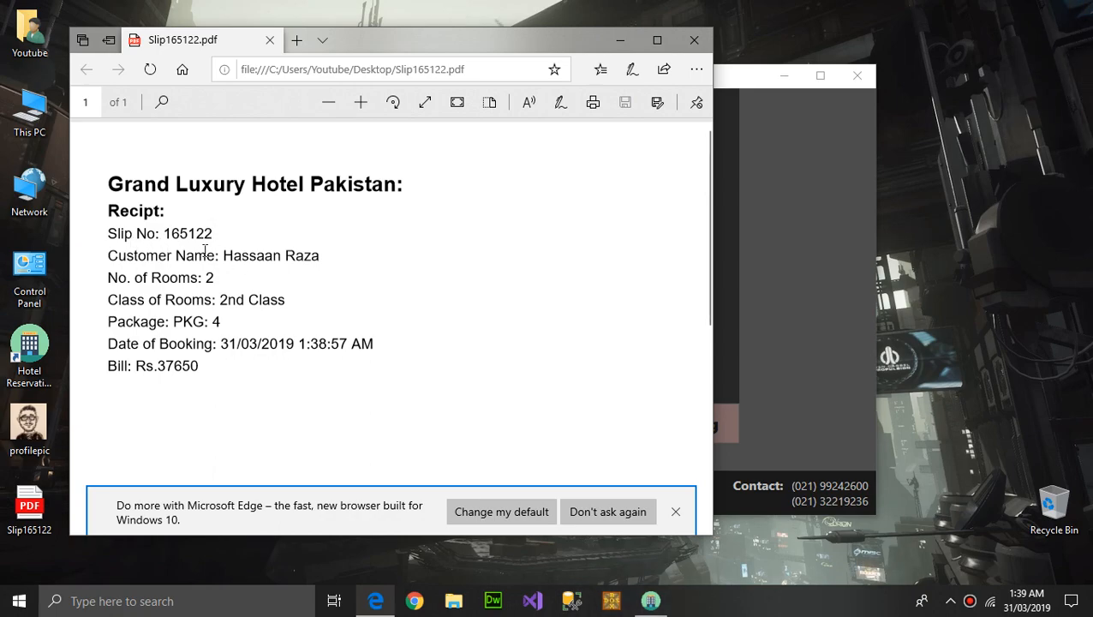
mouse_move(195, 315)
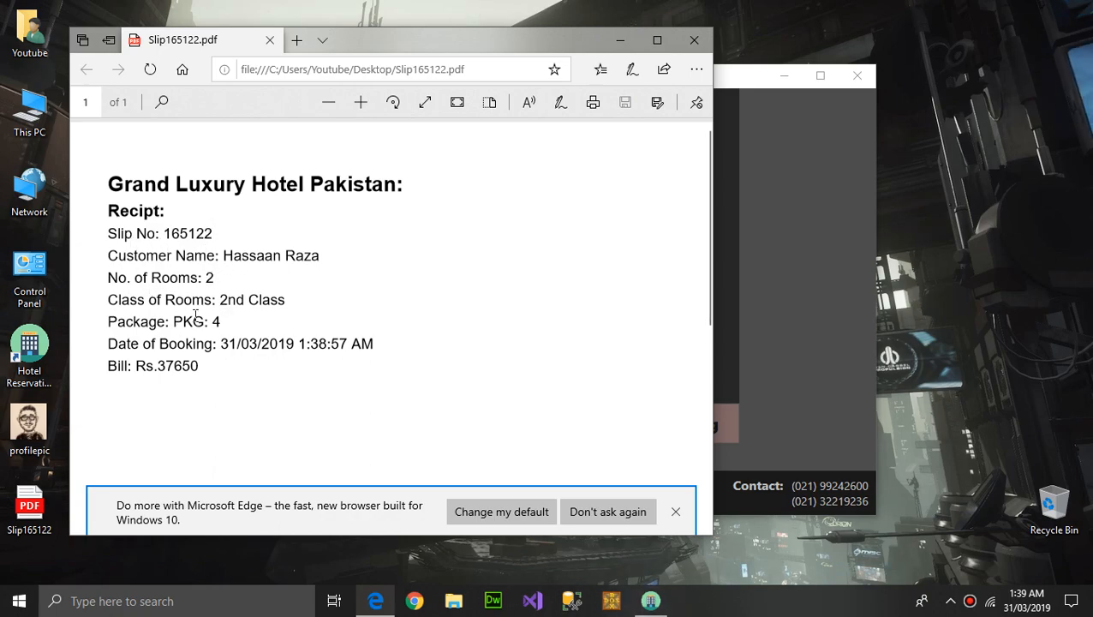
mouse_move(429, 274)
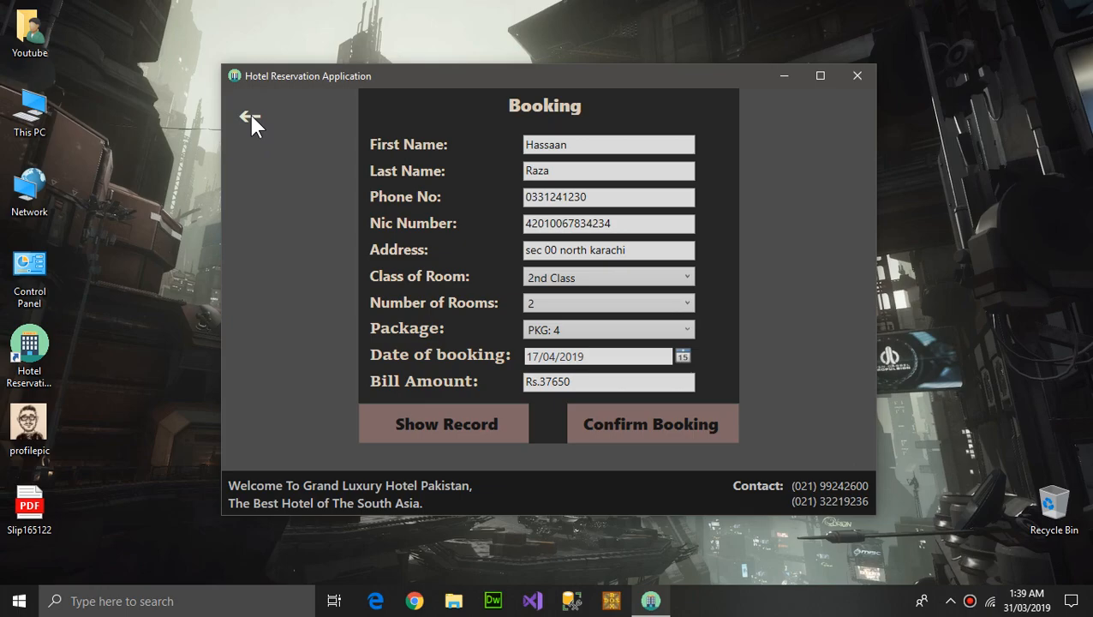
Leave the Booking window for the main menu and select Booking again.
click(250, 117)
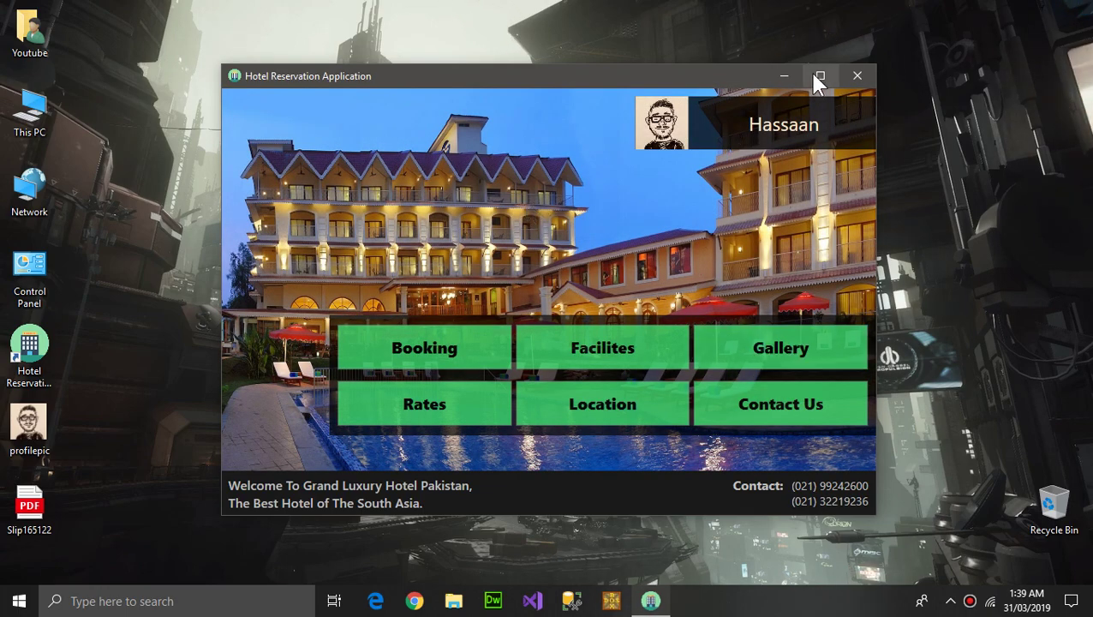
mouse_move(660, 213)
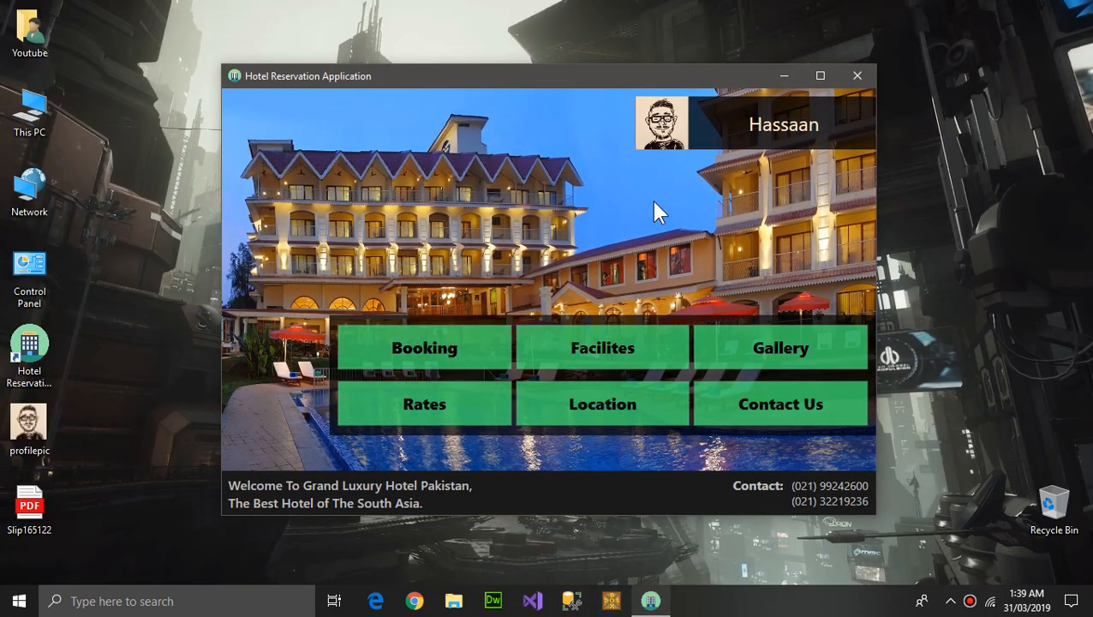
mouse_move(788, 176)
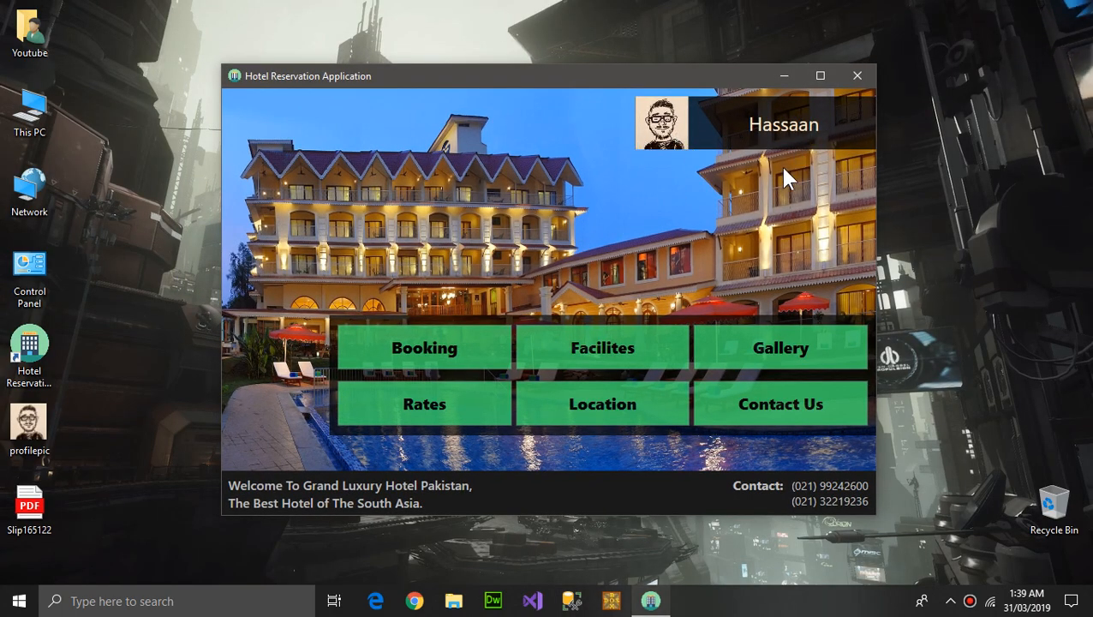
mouse_move(312, 505)
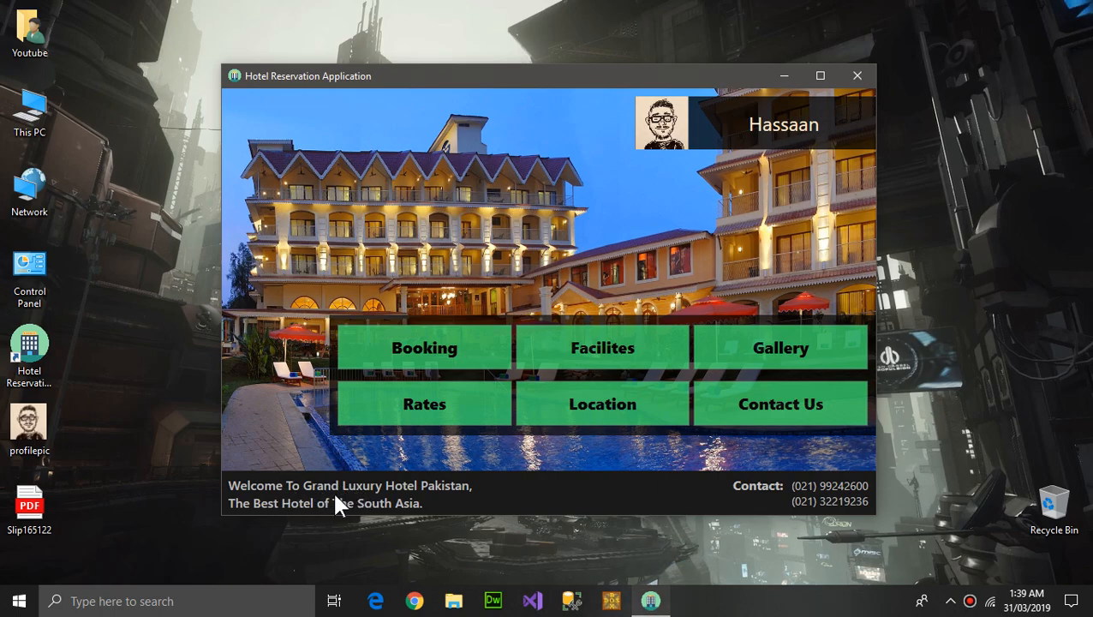
mouse_move(295, 504)
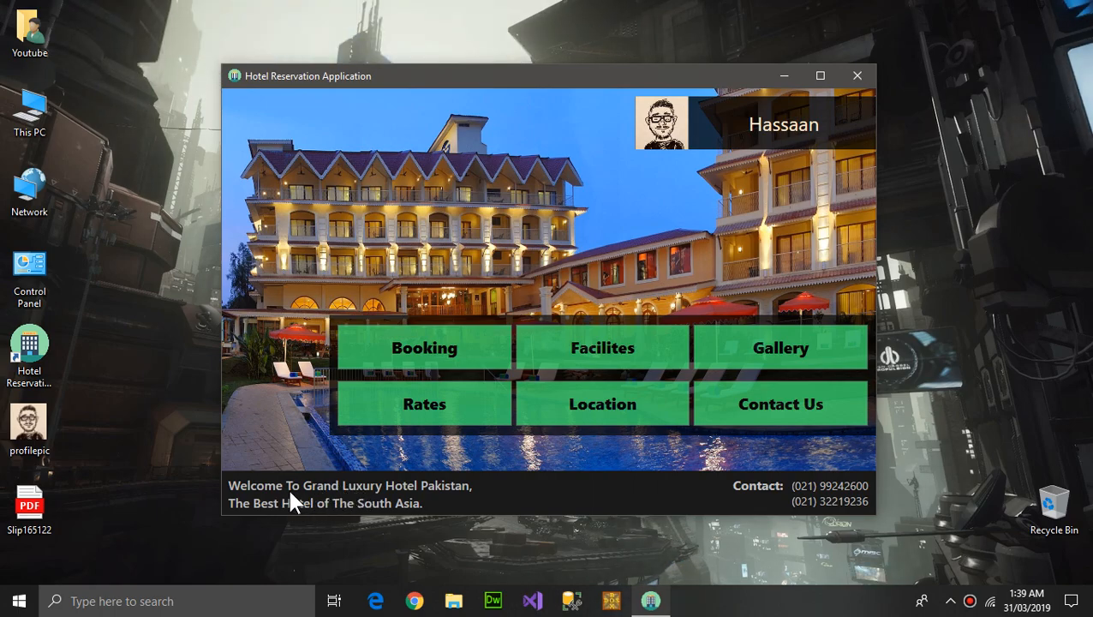
mouse_move(322, 454)
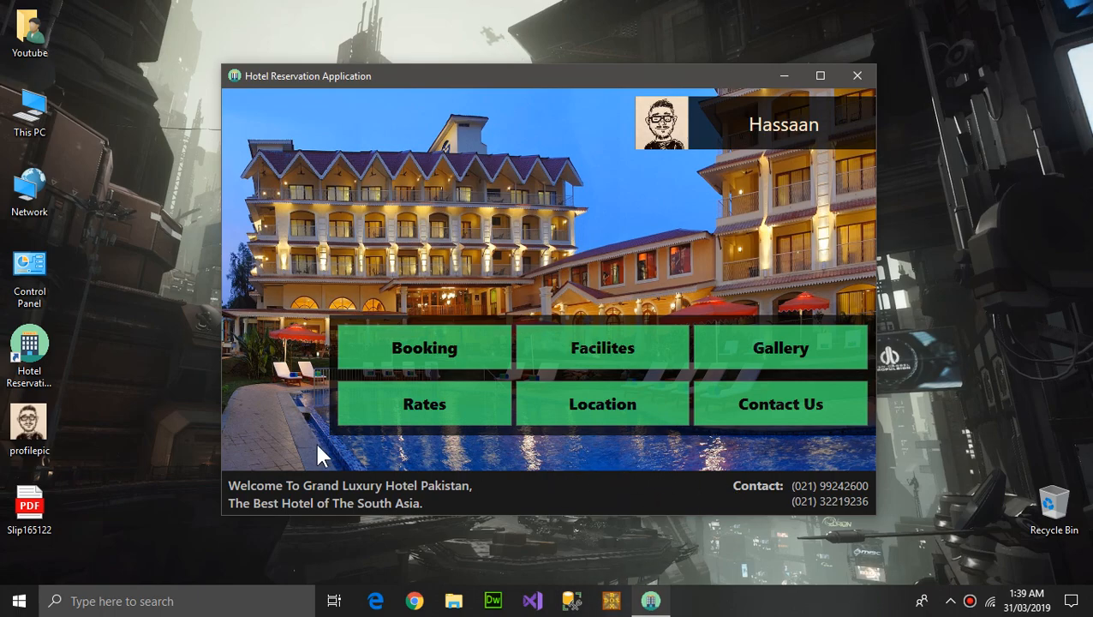
click(425, 346)
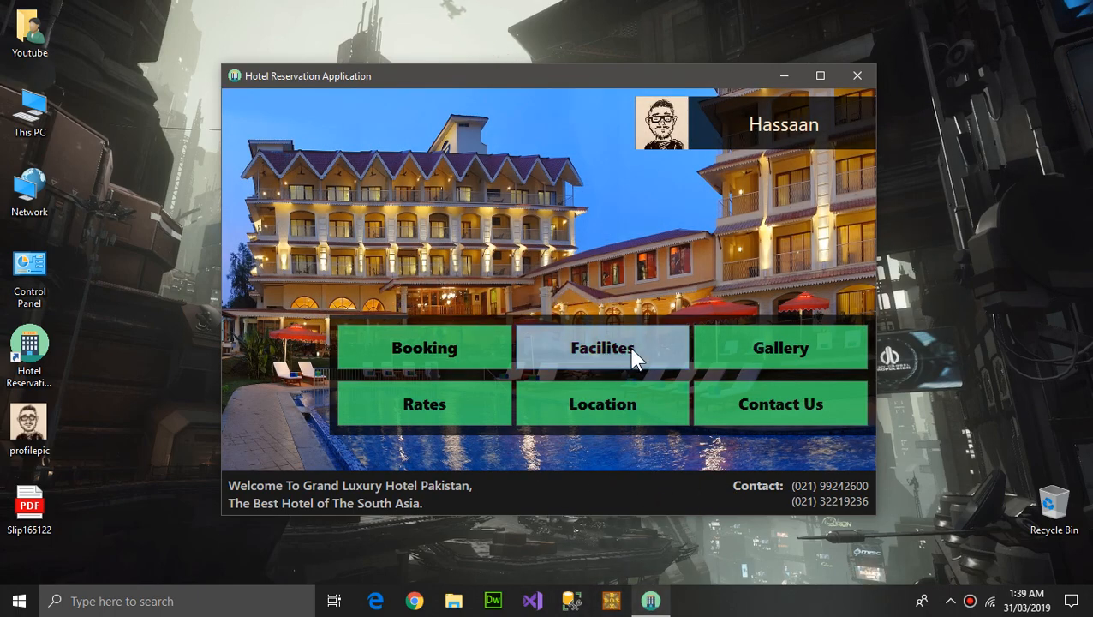
Browse the Facilities page with Packages #1–#4 and daily prices, then return to the main menu.
click(601, 346)
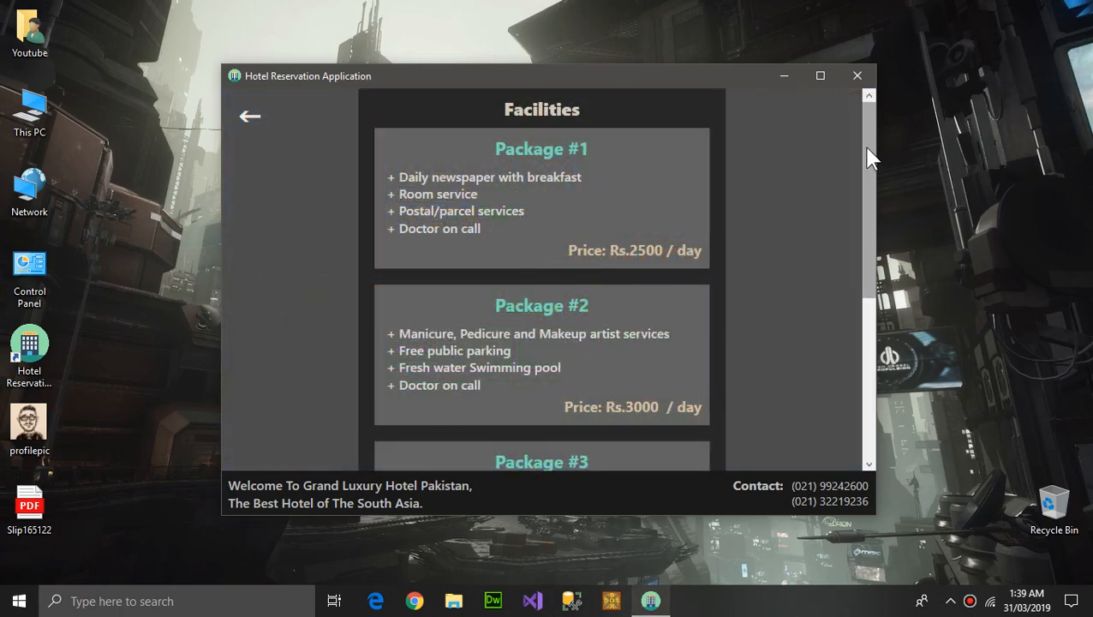
scroll(down, 3)
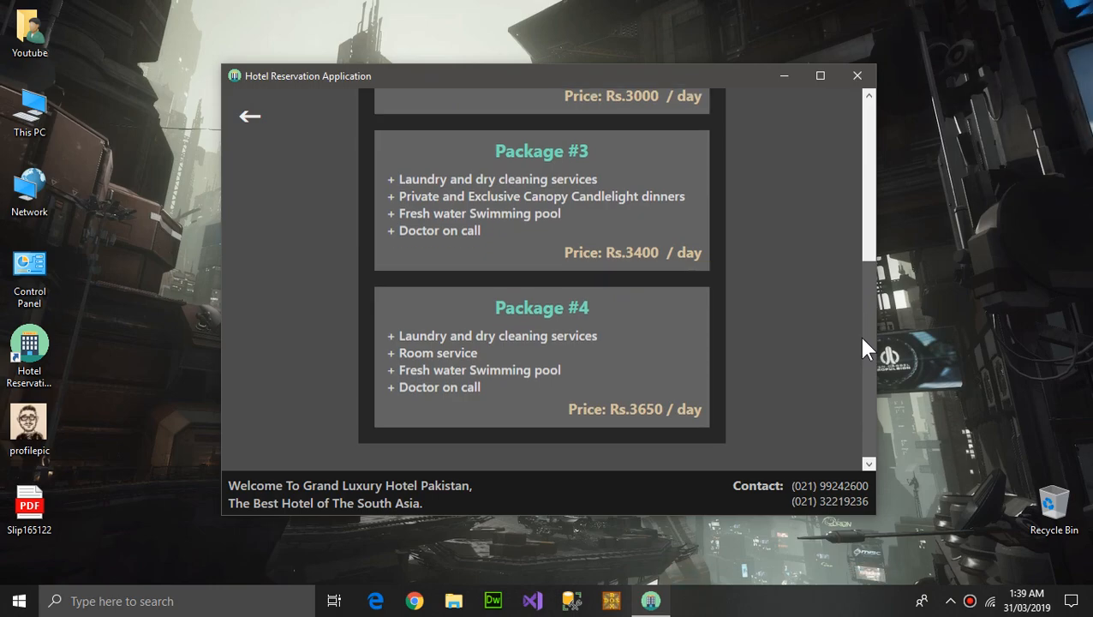
mouse_move(684, 355)
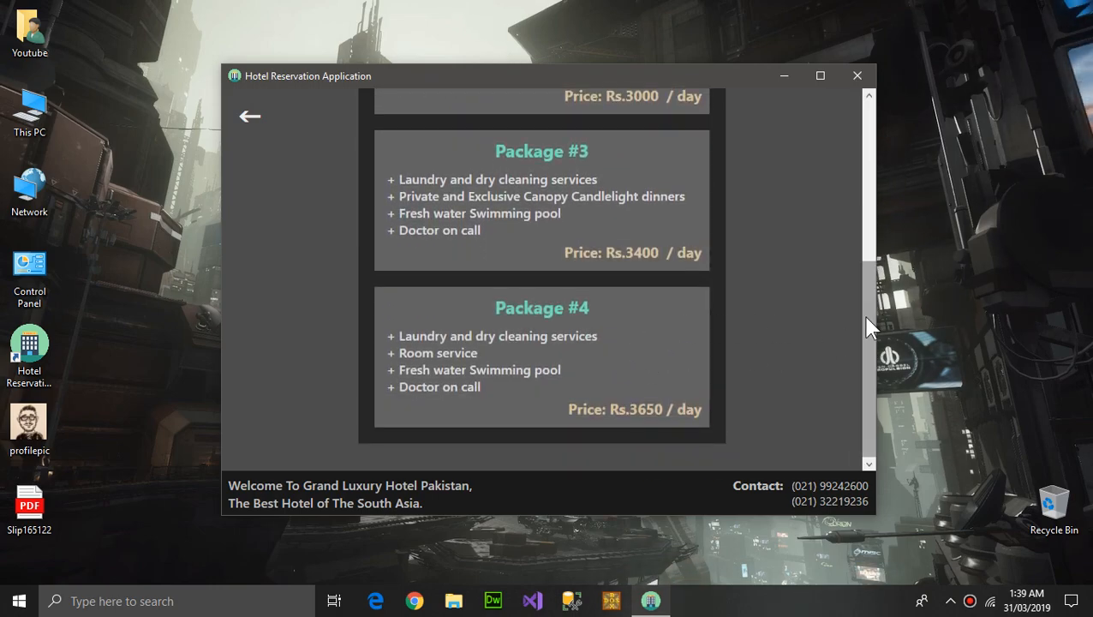
scroll(up, 3)
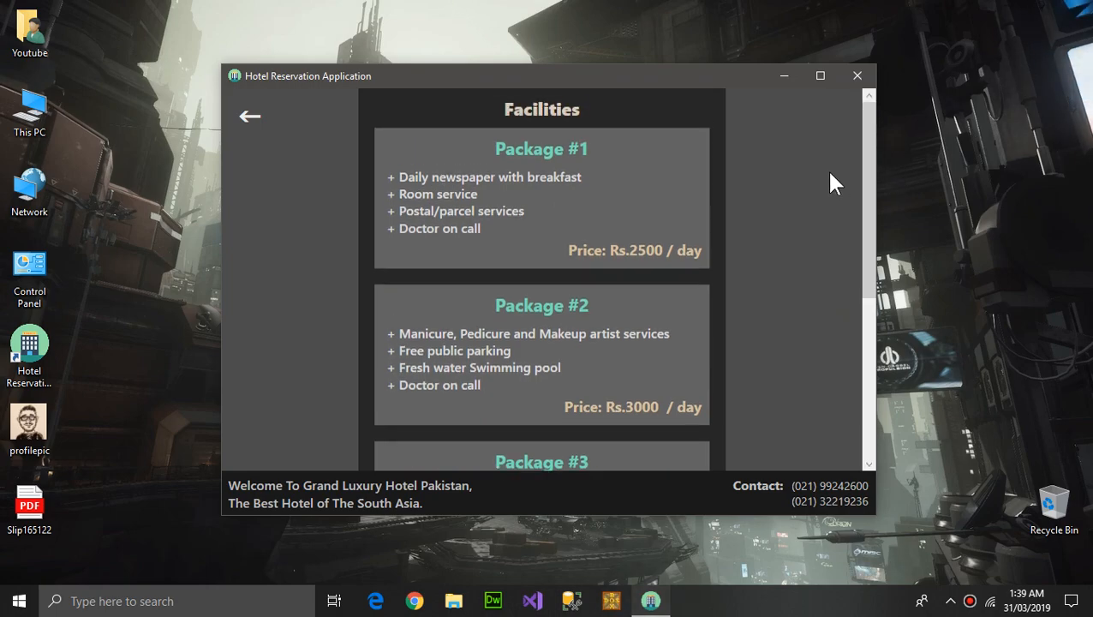
mouse_move(323, 158)
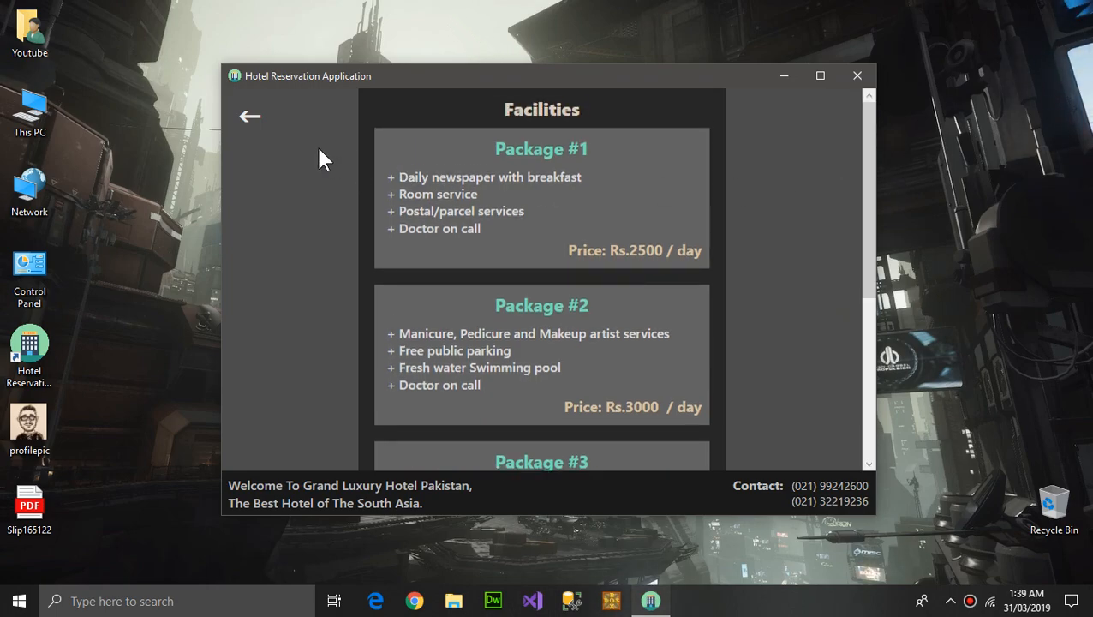
mouse_move(319, 120)
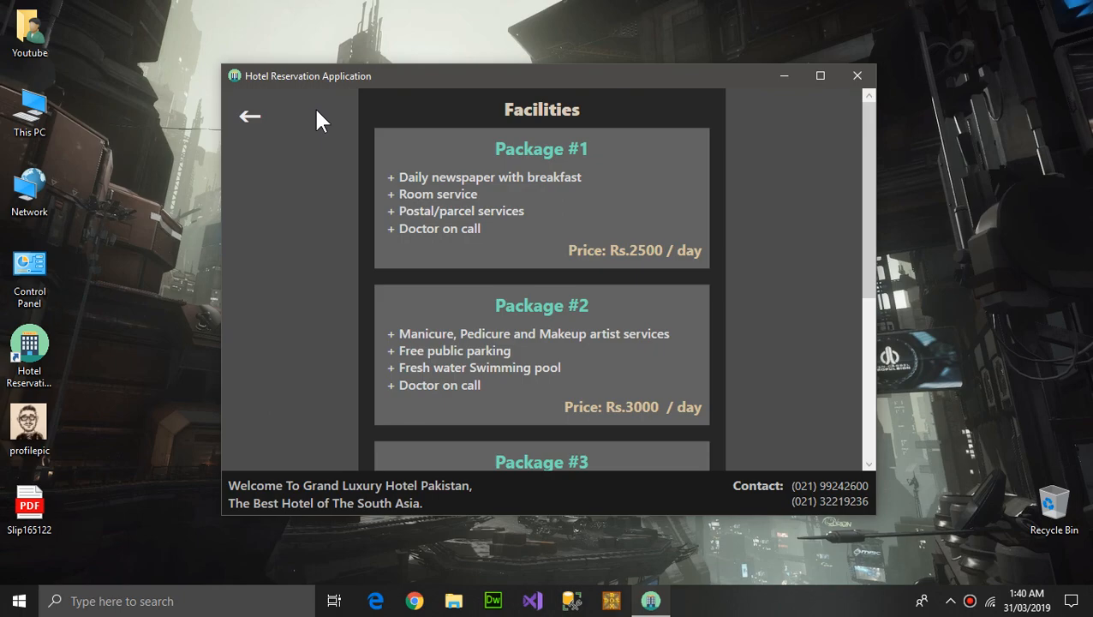
mouse_move(250, 117)
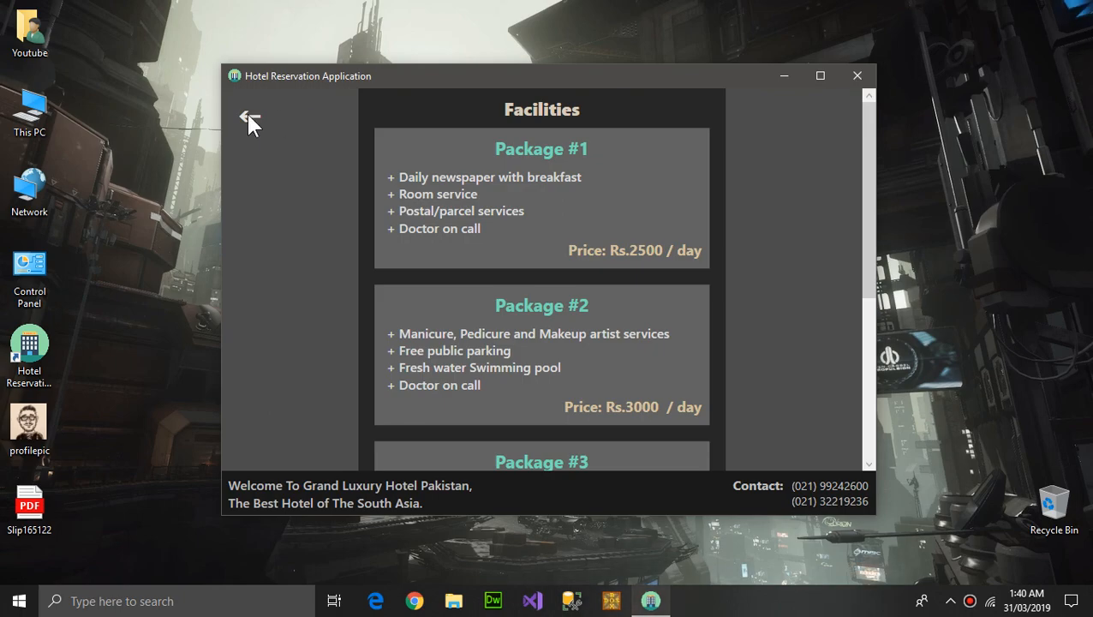
click(251, 118)
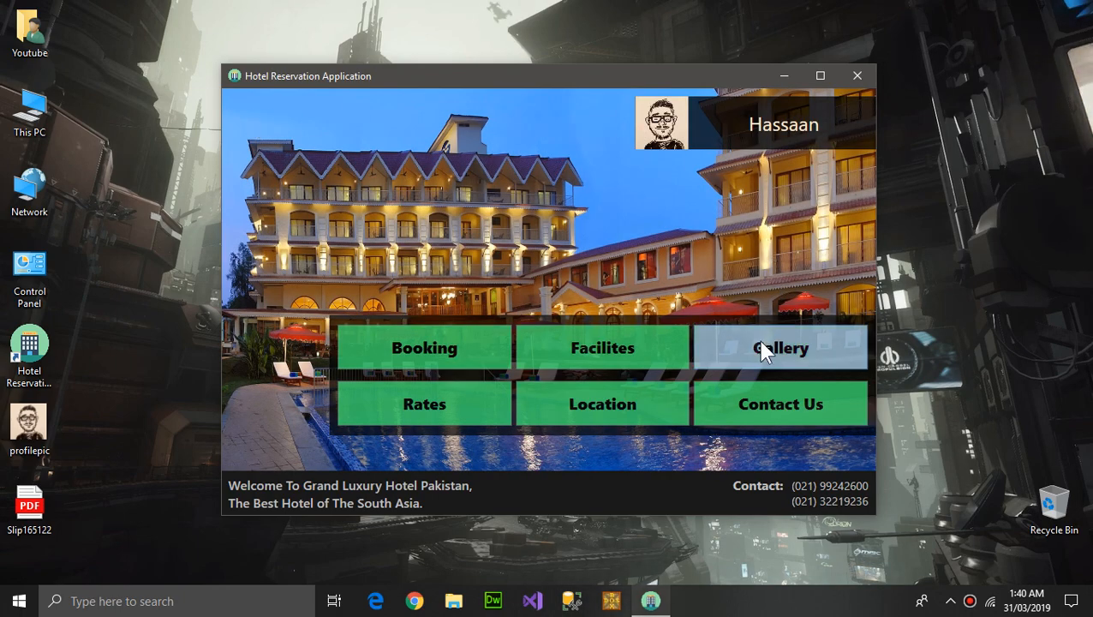
mouse_move(738, 278)
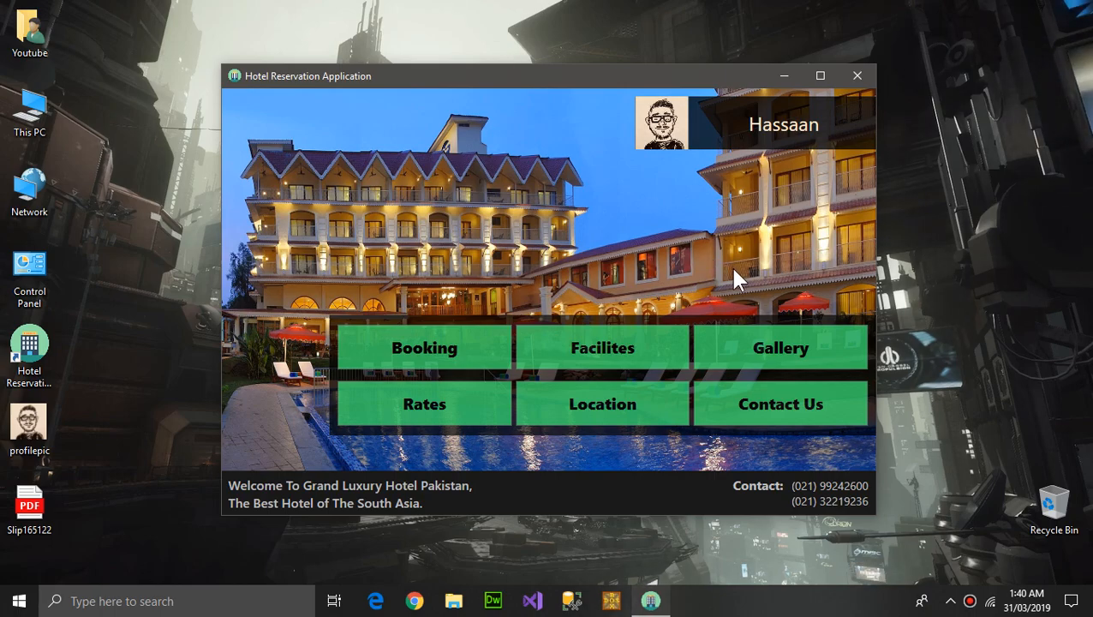
mouse_move(778, 290)
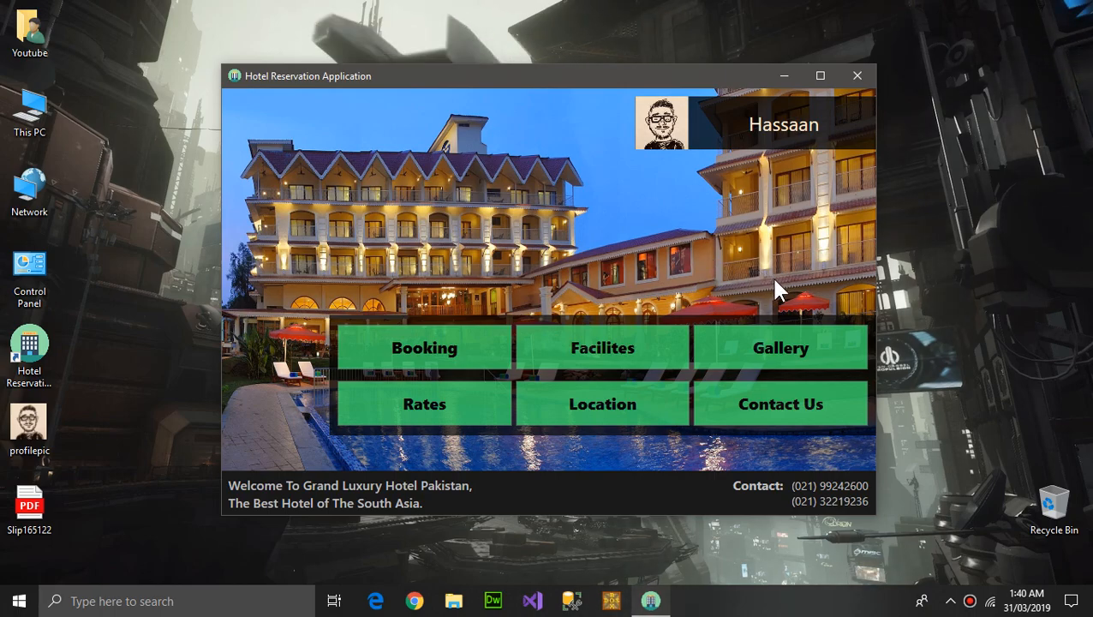
mouse_move(792, 355)
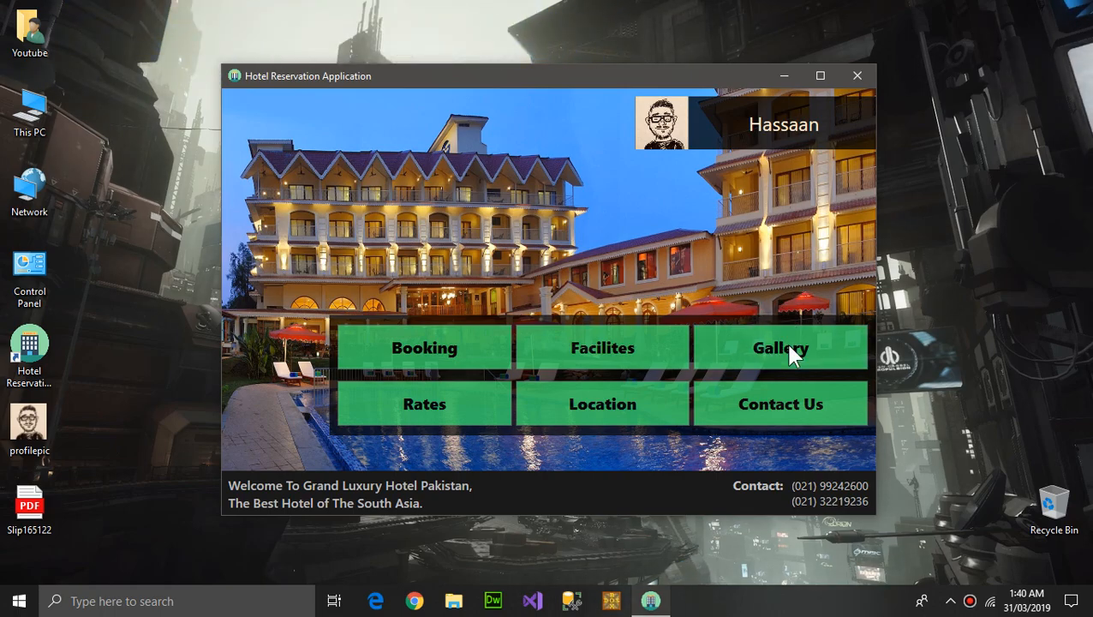
Show the Gallery page listing 1st–4th Class, VIP and VVIP image categories.
click(781, 346)
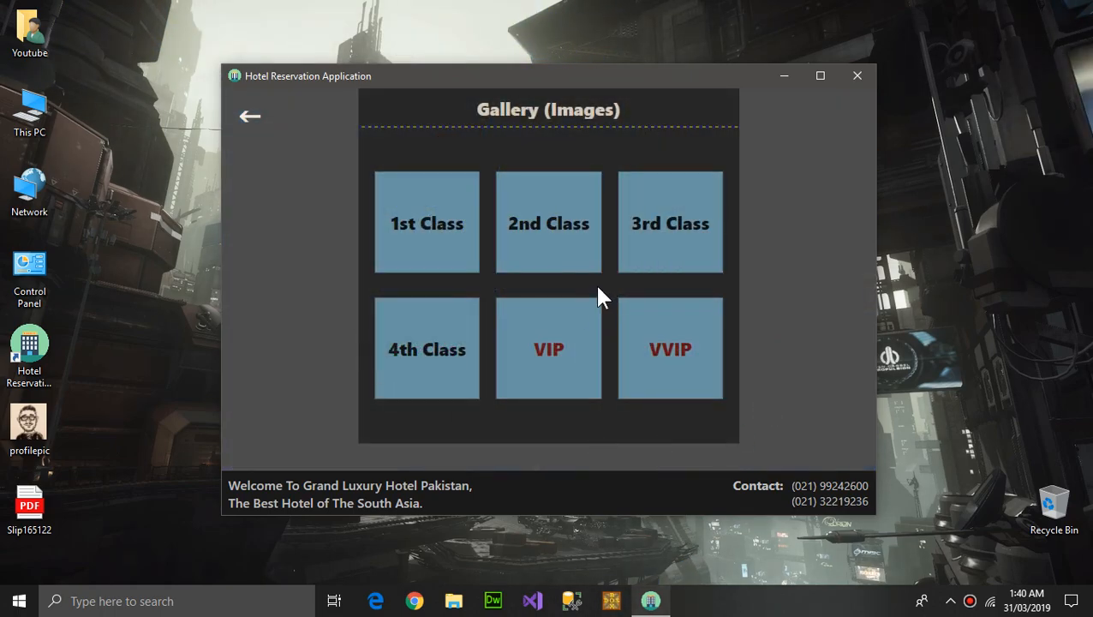
mouse_move(426, 255)
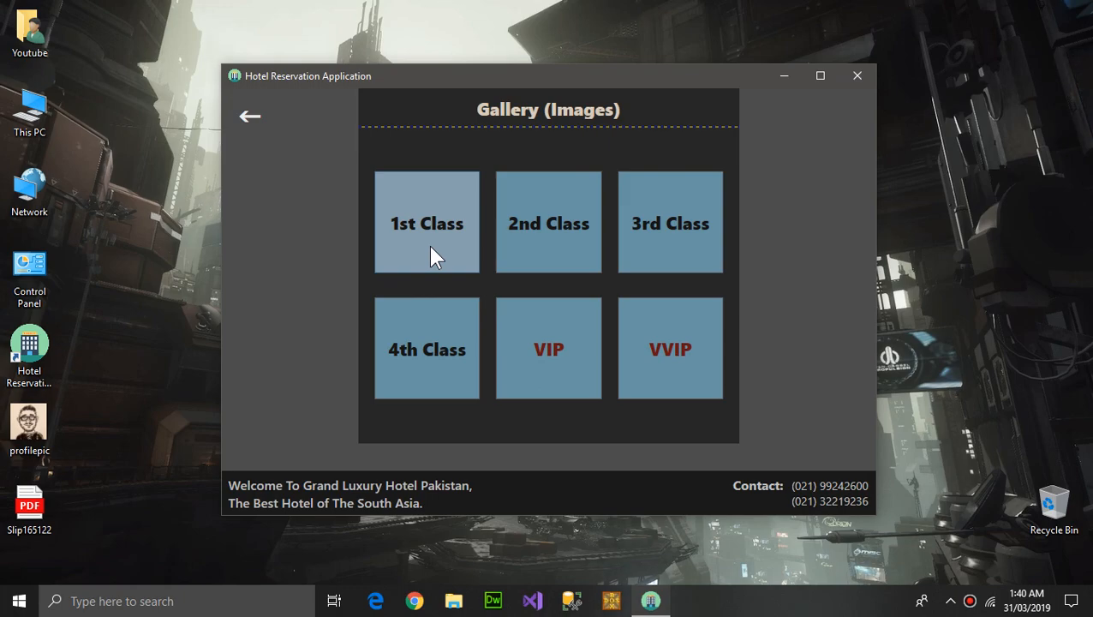
mouse_move(670, 223)
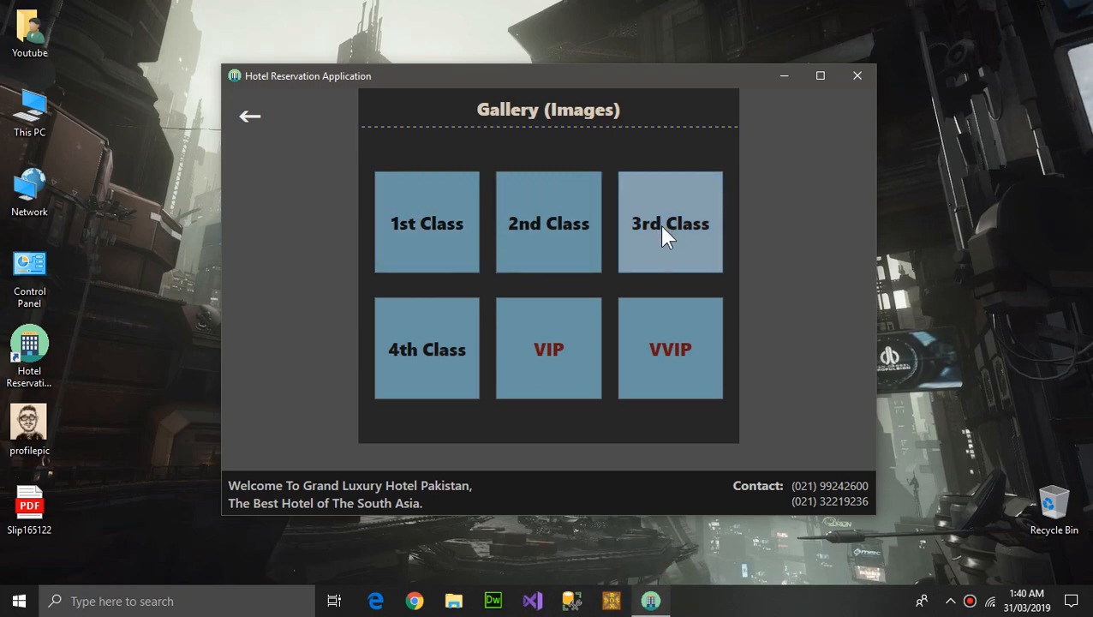
mouse_move(483, 259)
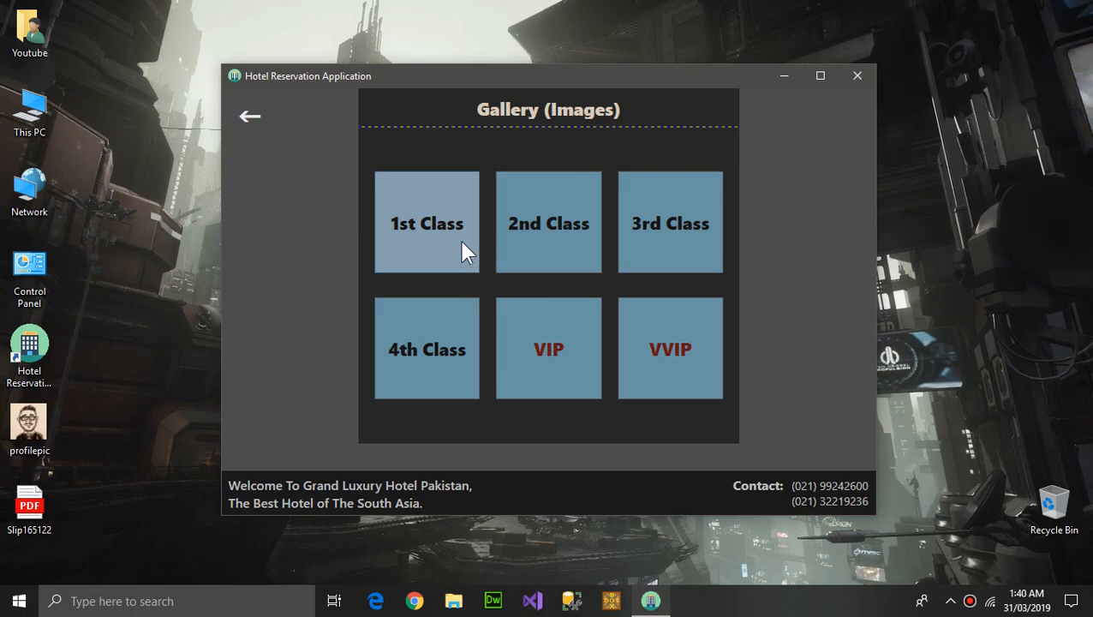
click(426, 223)
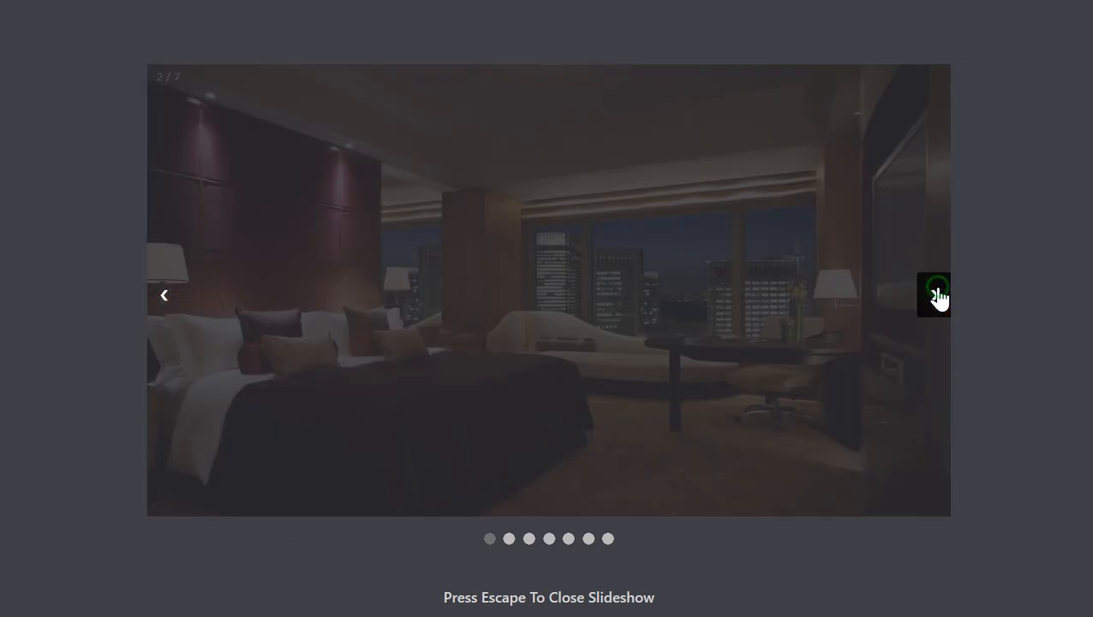
click(935, 295)
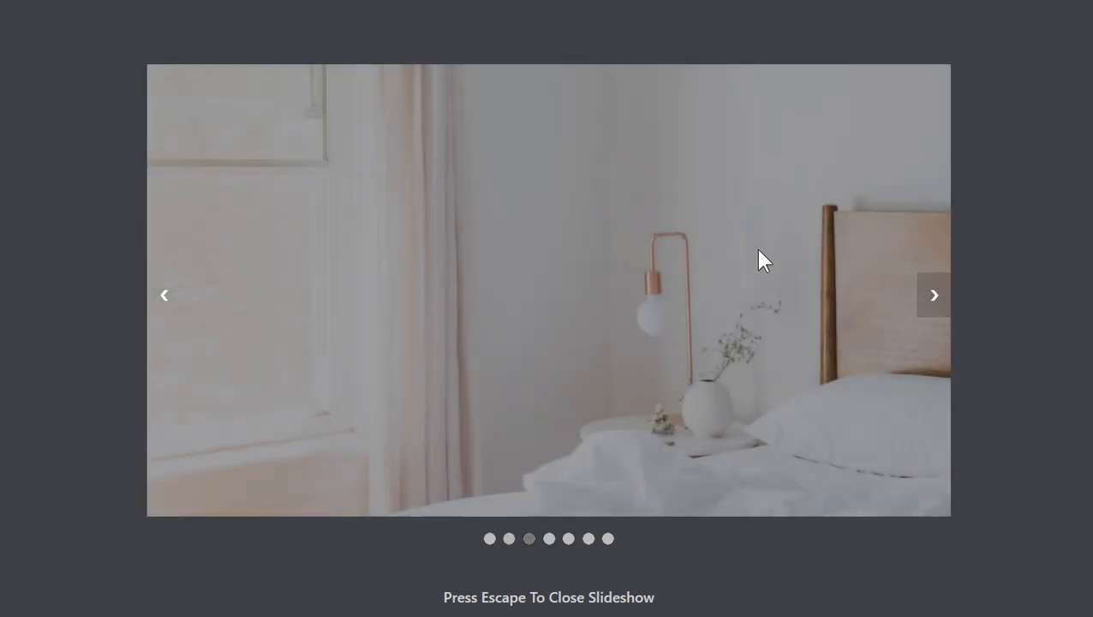
key(Escape)
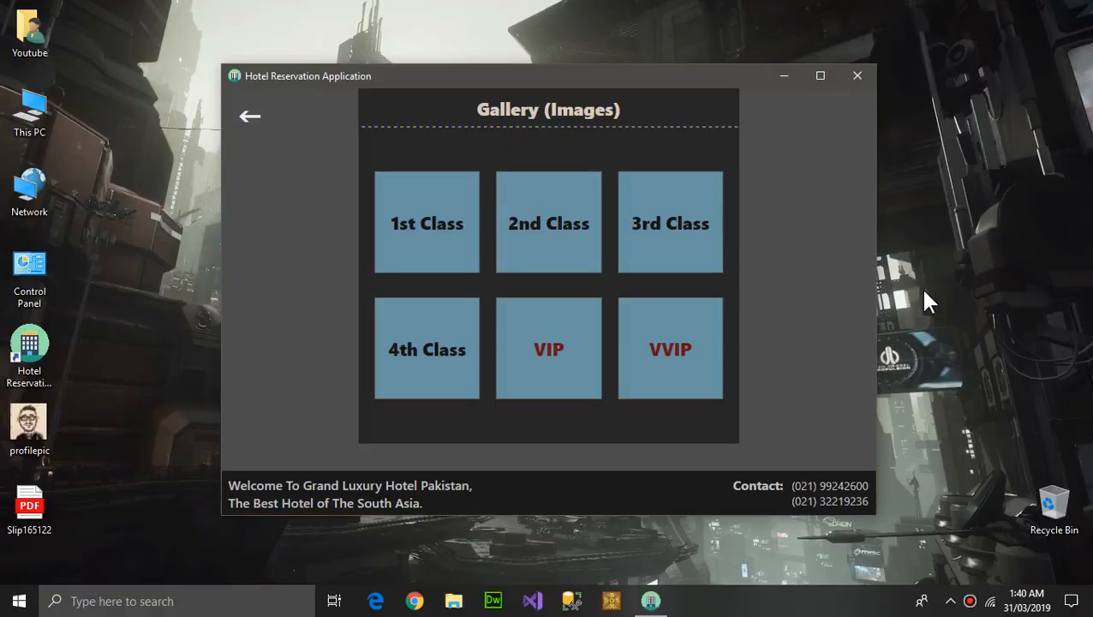
click(426, 223)
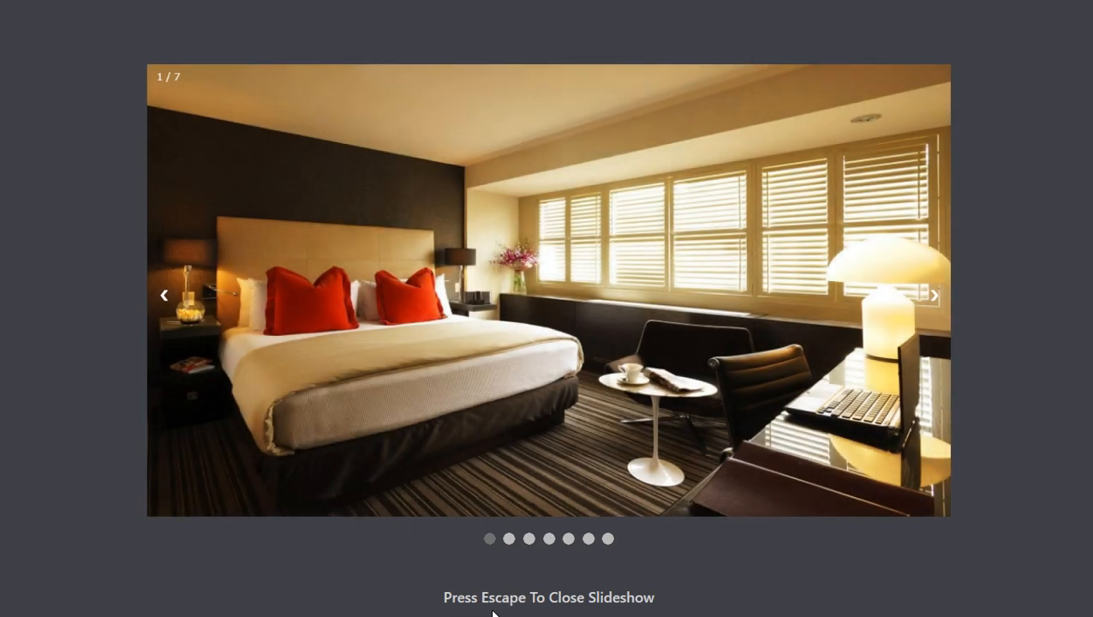
mouse_move(583, 600)
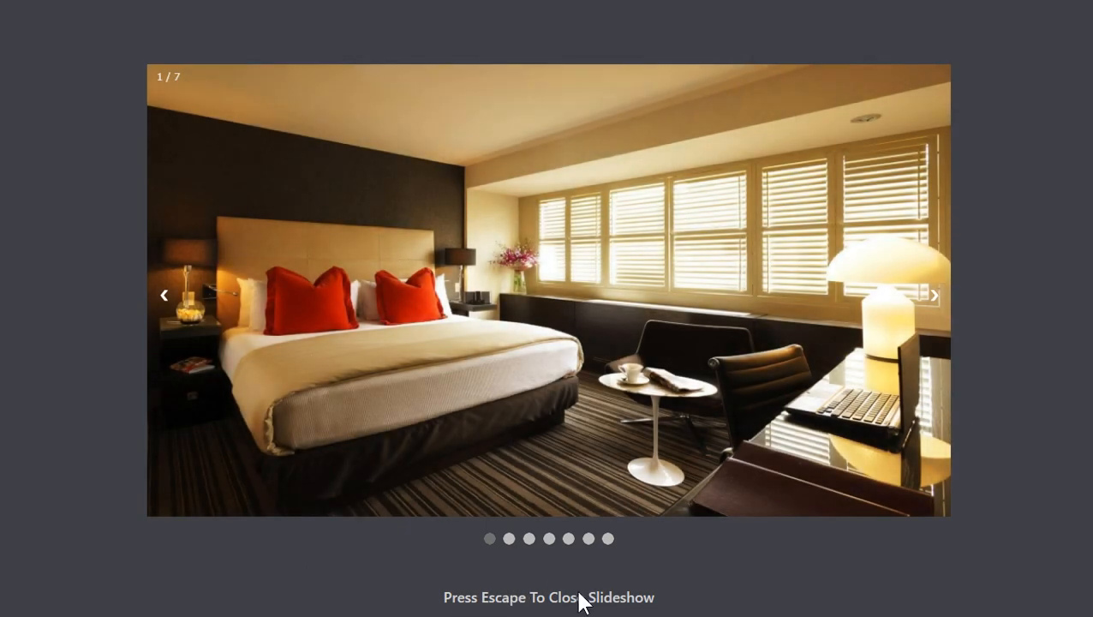
key(escape)
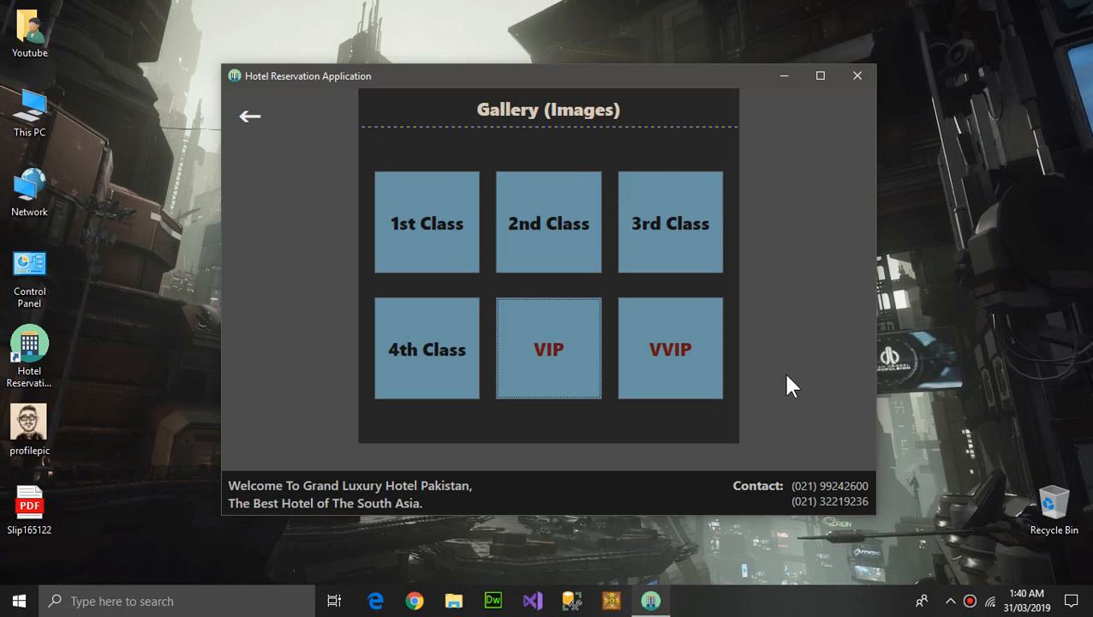
From the main menu, browse the Rates page of room-class prices top to bottom.
click(250, 116)
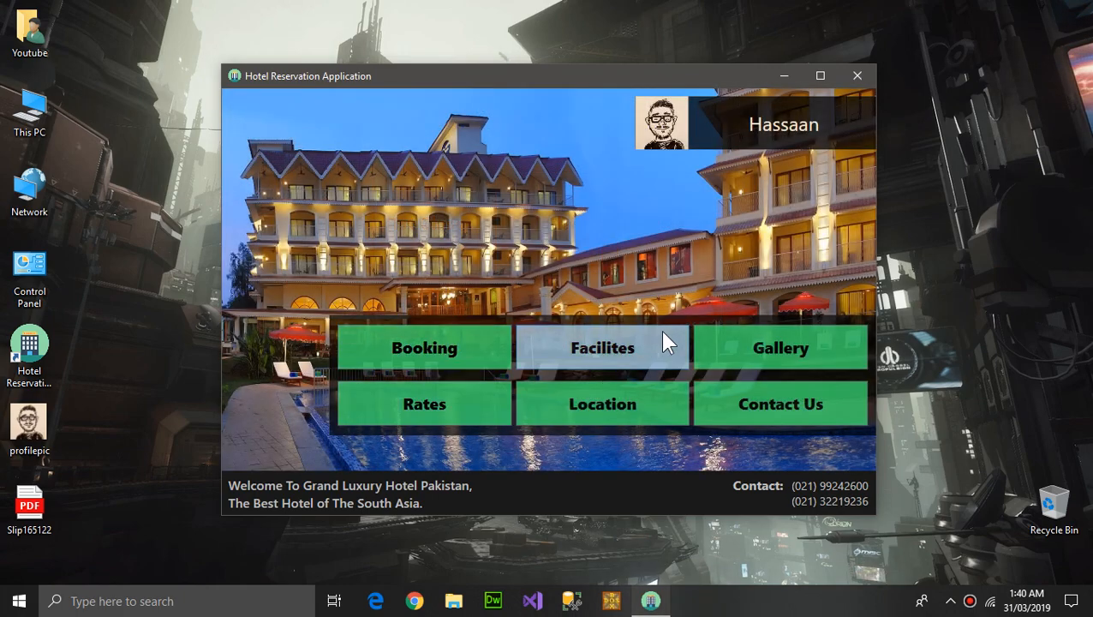
mouse_move(425, 404)
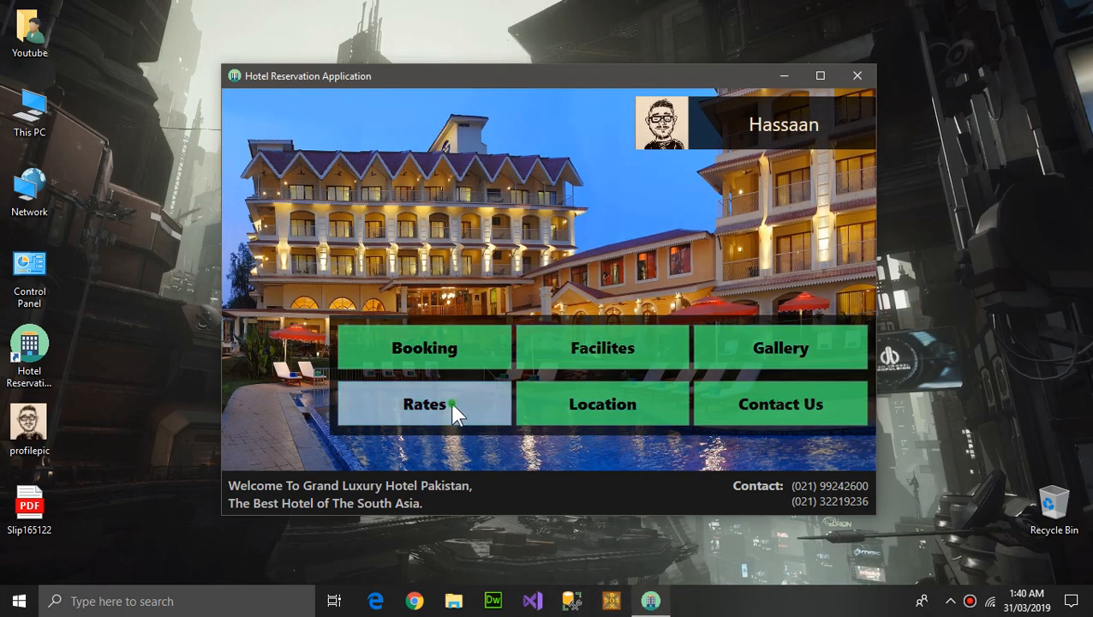
click(425, 404)
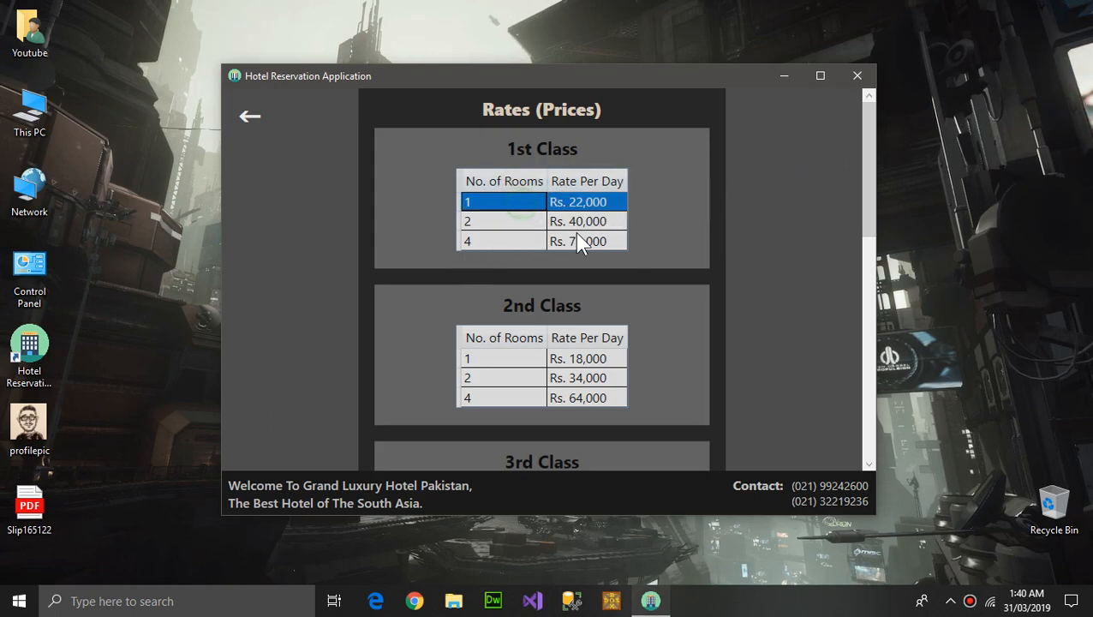
scroll(down, 3)
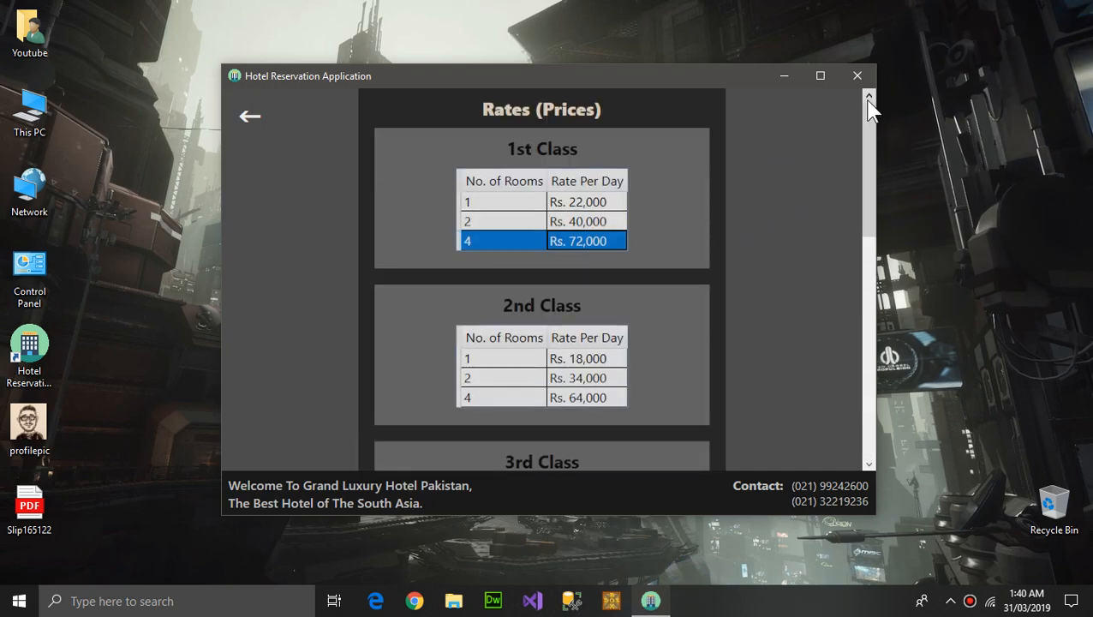
mouse_move(372, 185)
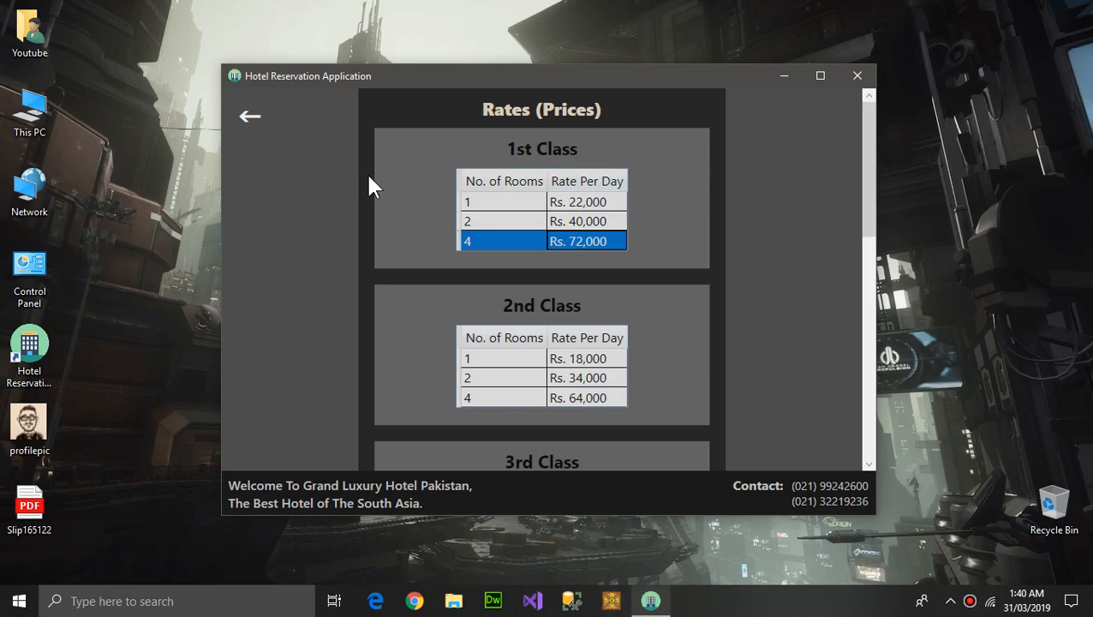
mouse_move(812, 230)
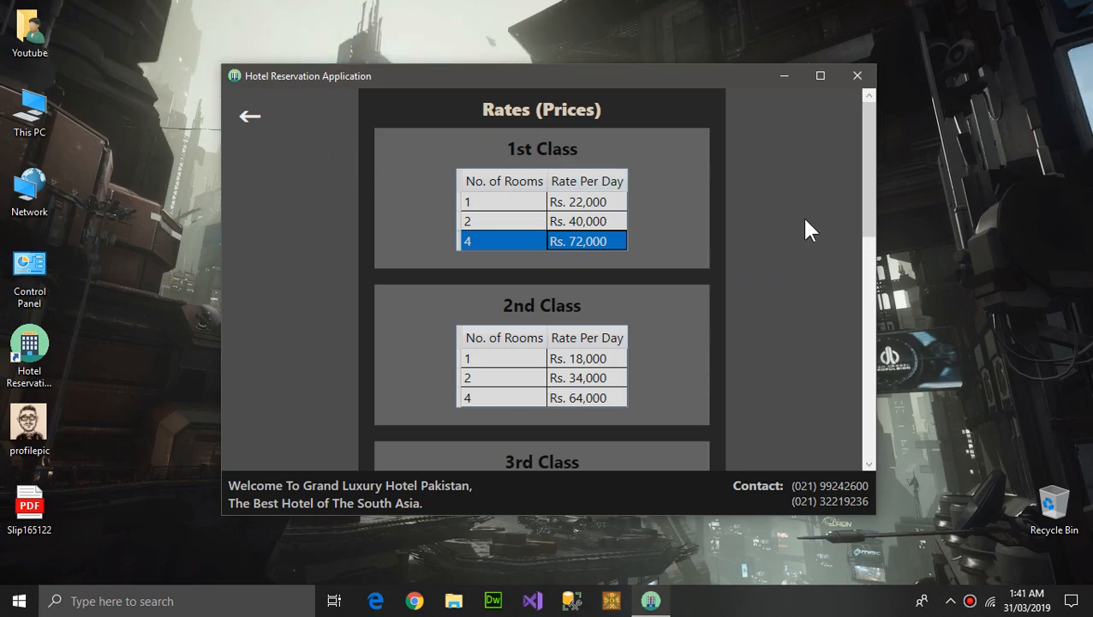
mouse_move(870, 168)
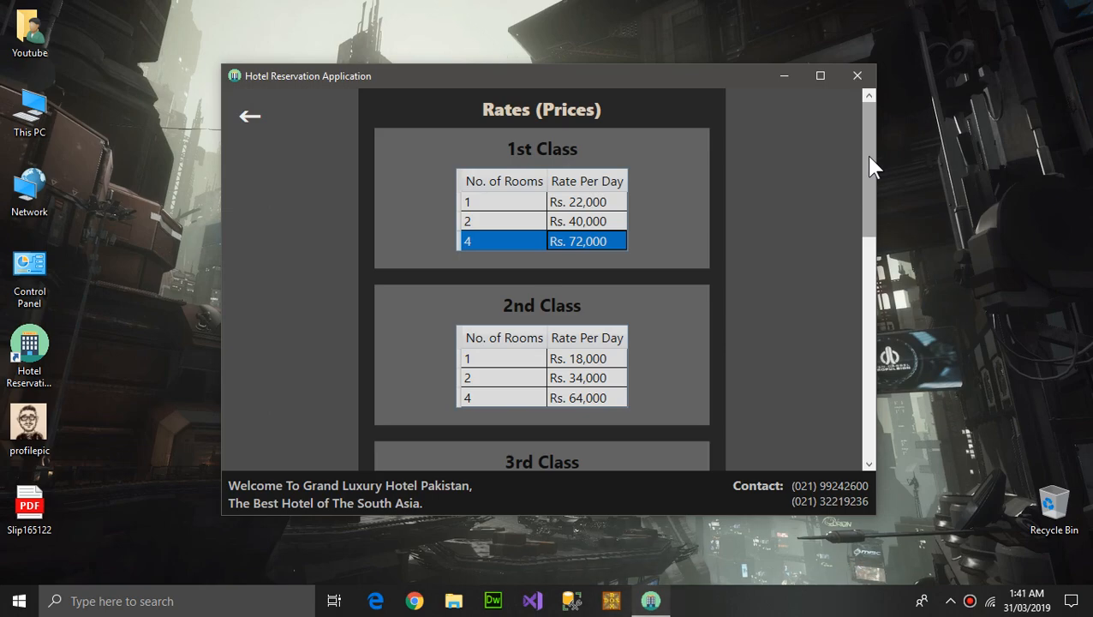
mouse_move(559, 305)
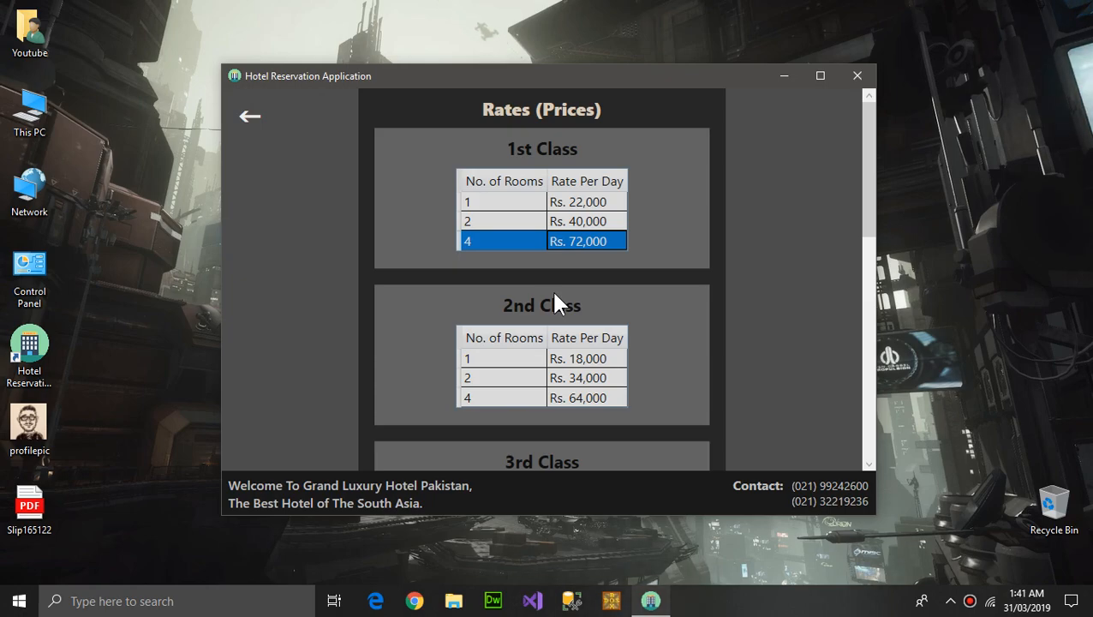
mouse_move(867, 187)
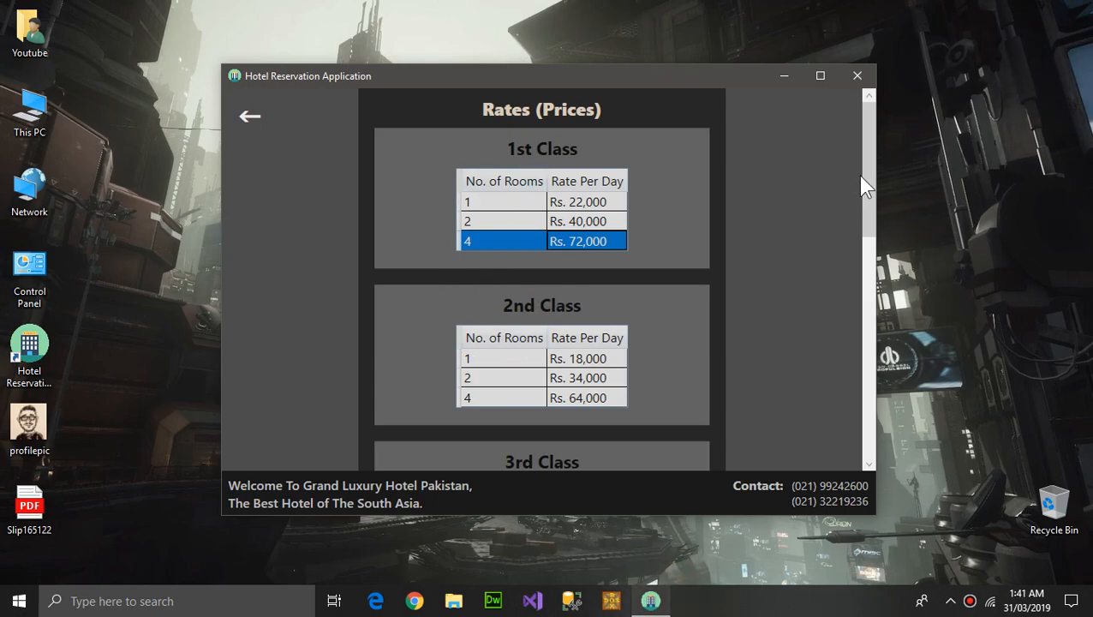
scroll(down, 3)
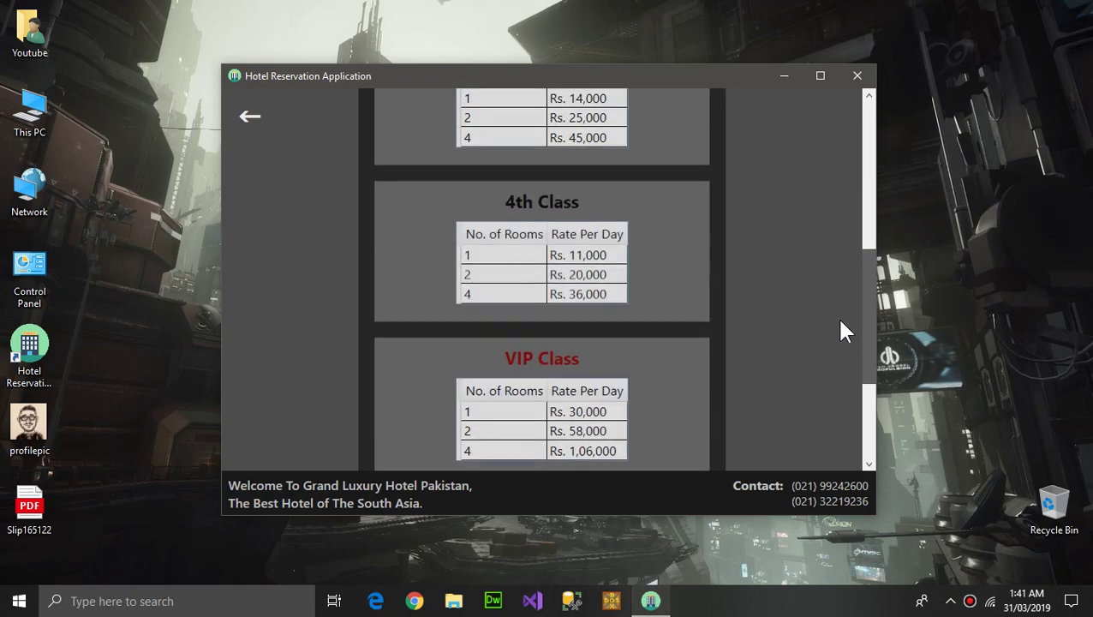
scroll(down, 3)
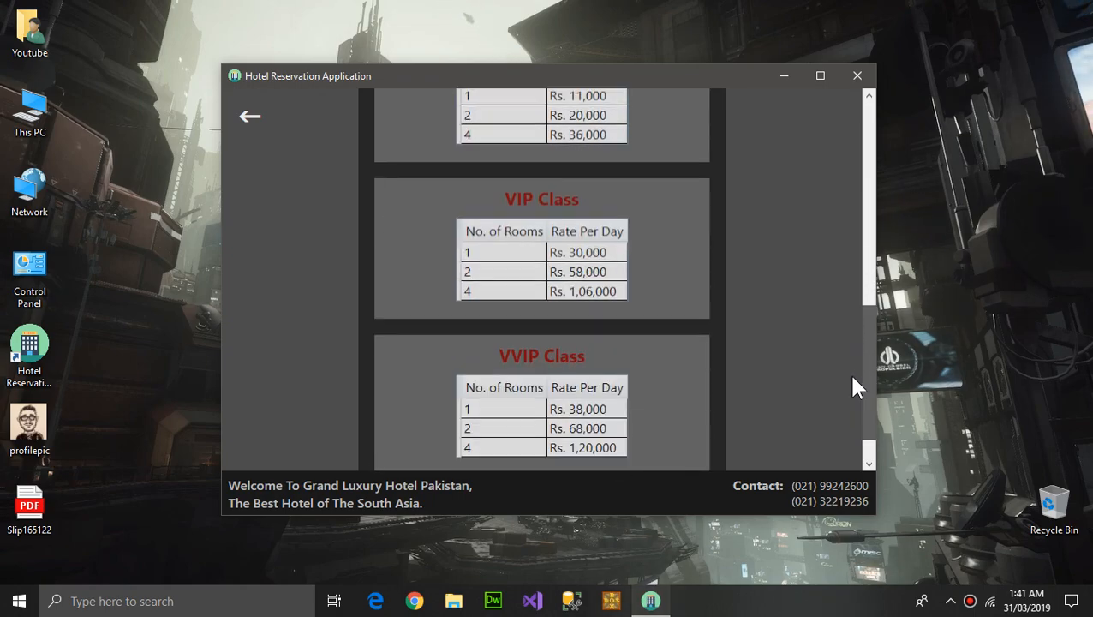
scroll(up, 3)
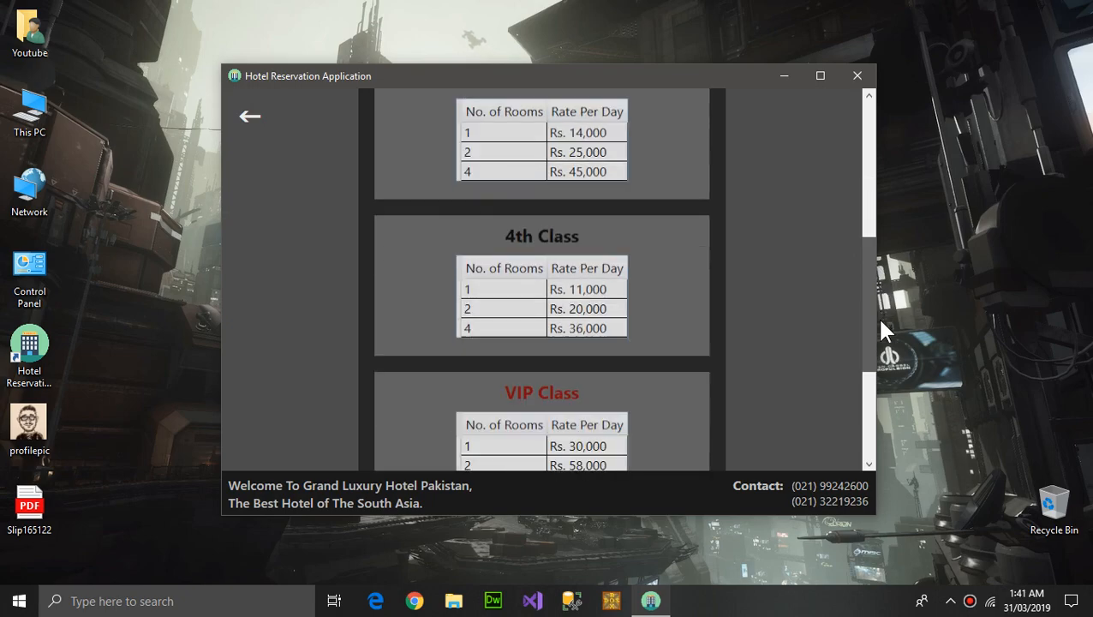
scroll(up, 3)
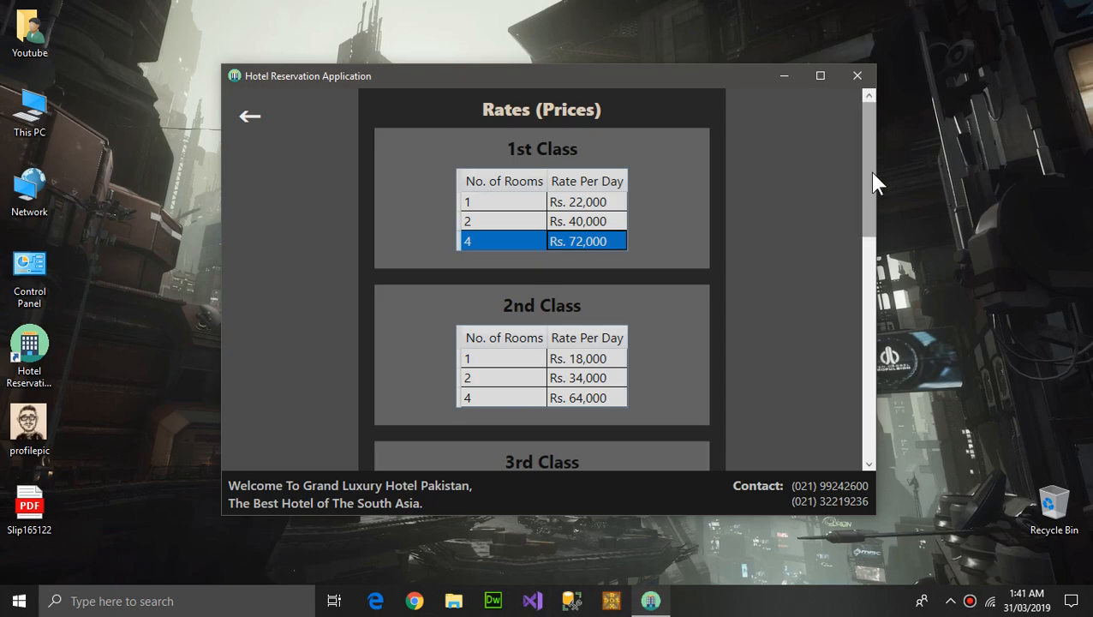
mouse_move(861, 154)
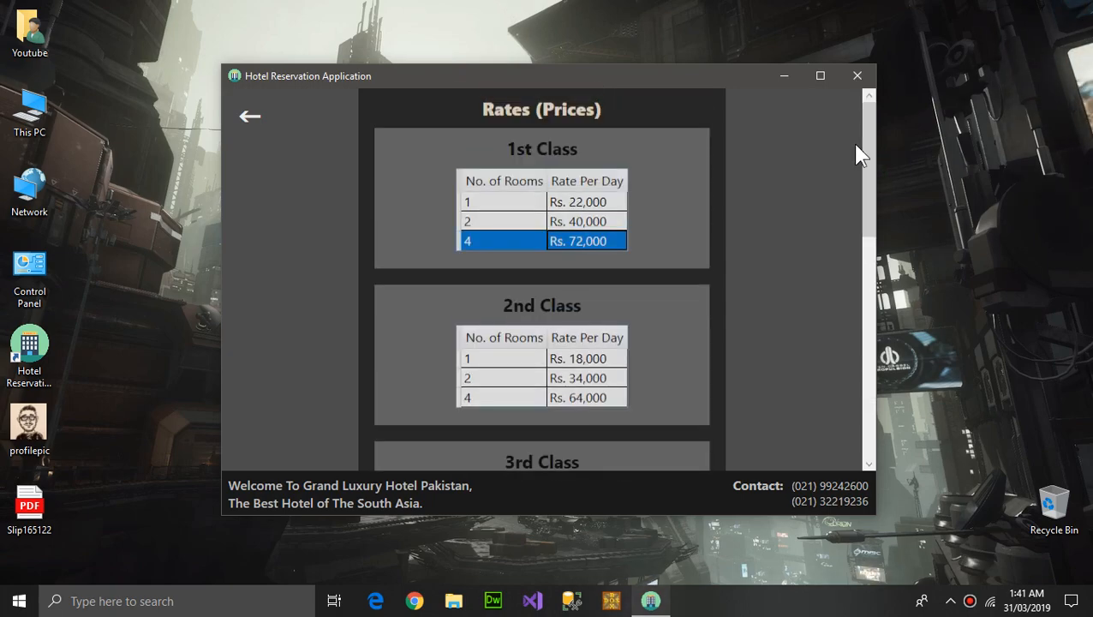
Return to the main menu, briefly revisit Rates, and go back again.
click(250, 116)
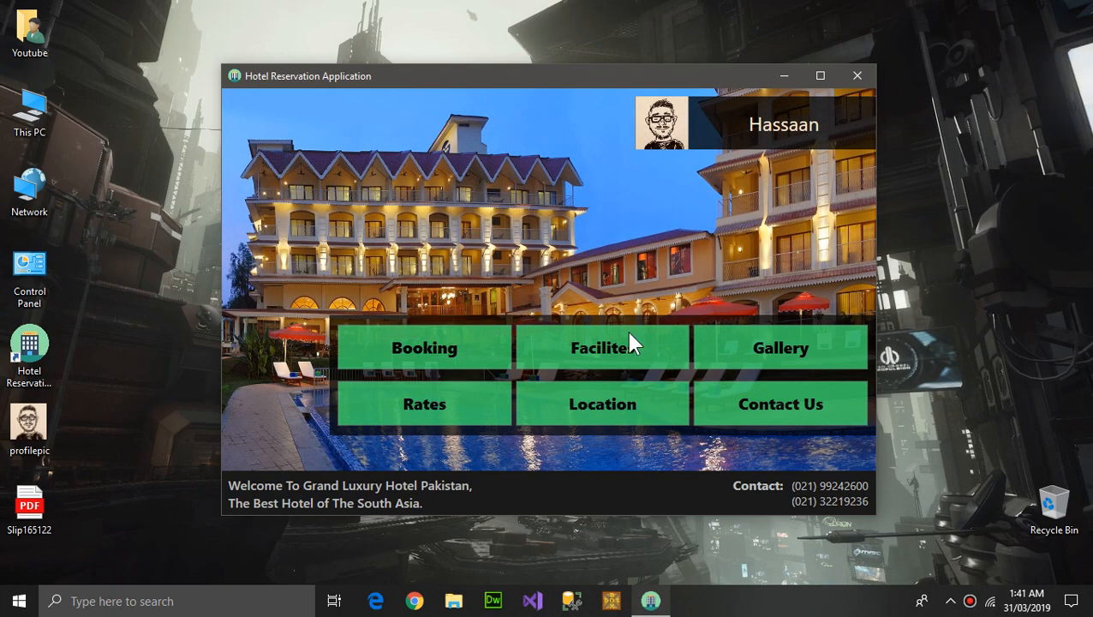
click(425, 404)
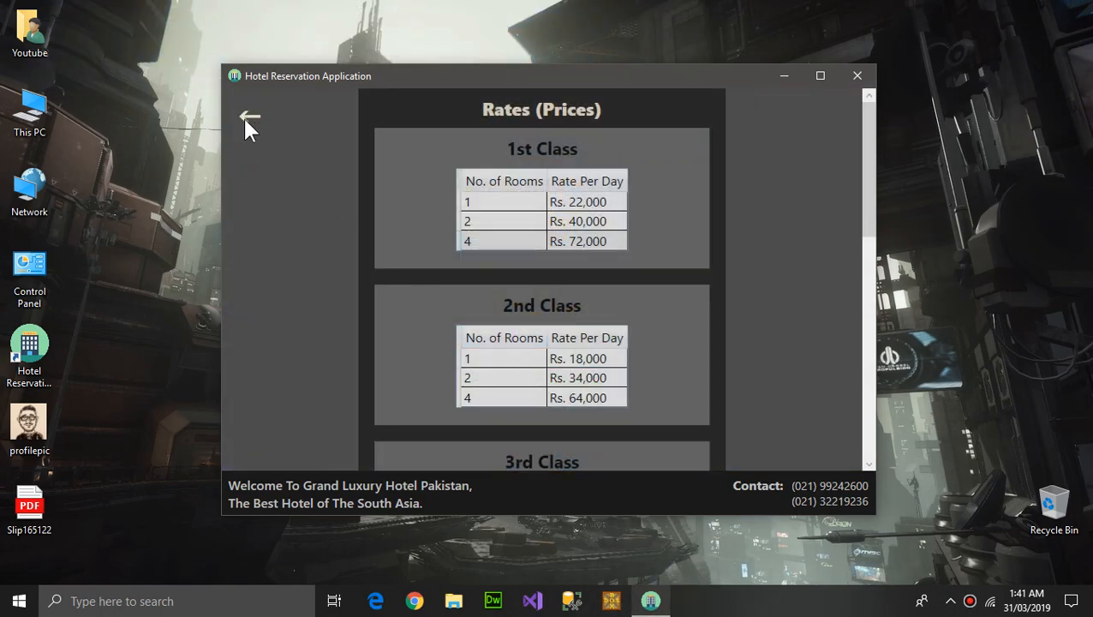
click(250, 117)
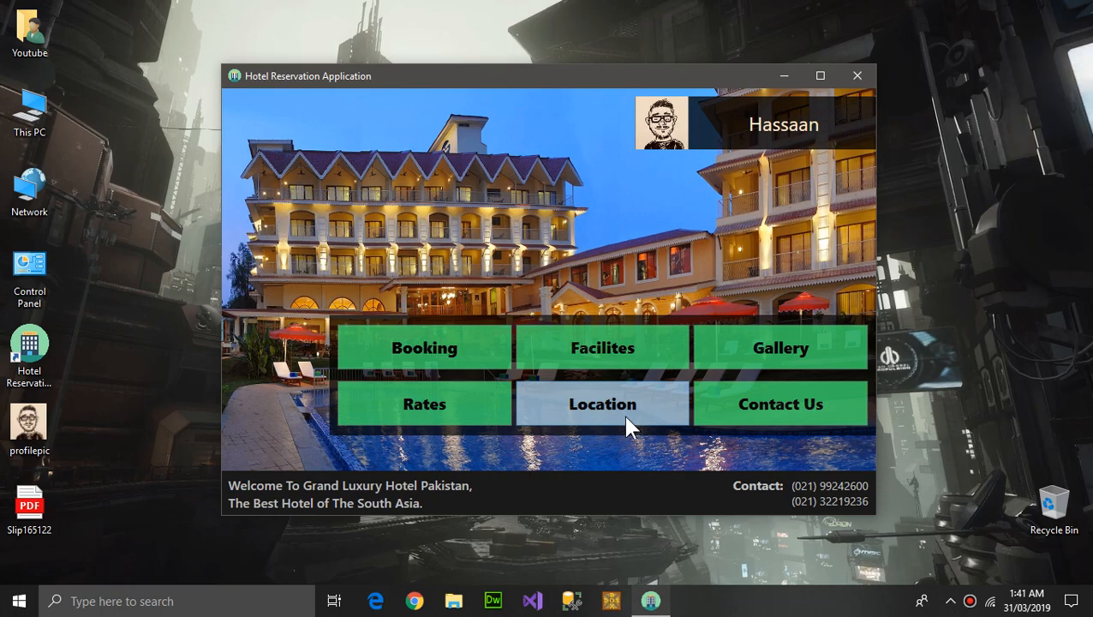
click(603, 405)
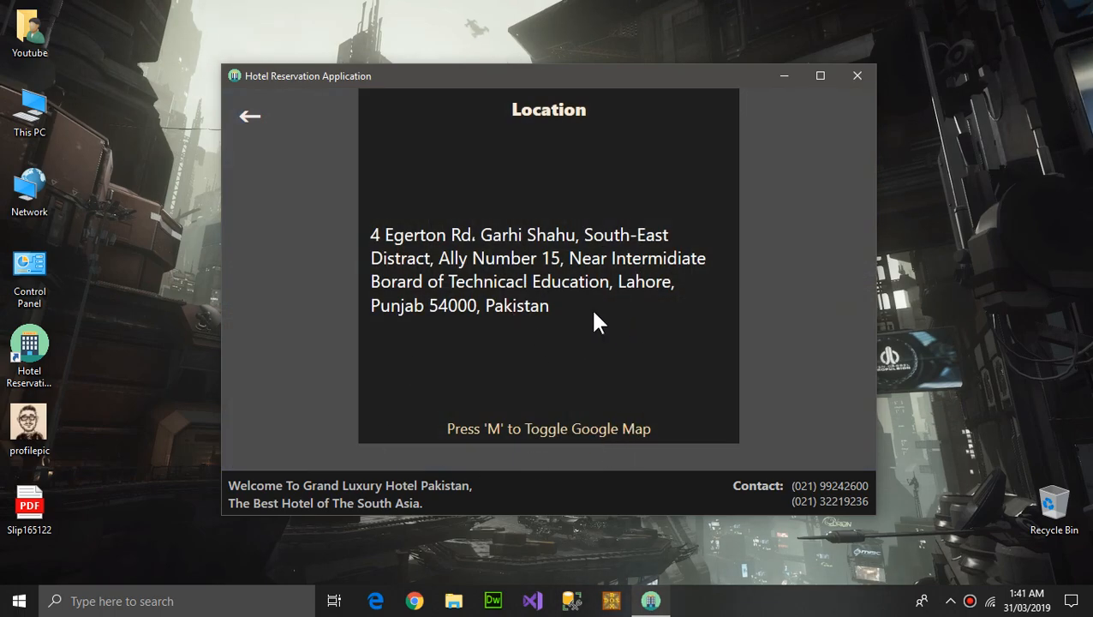
mouse_move(476, 278)
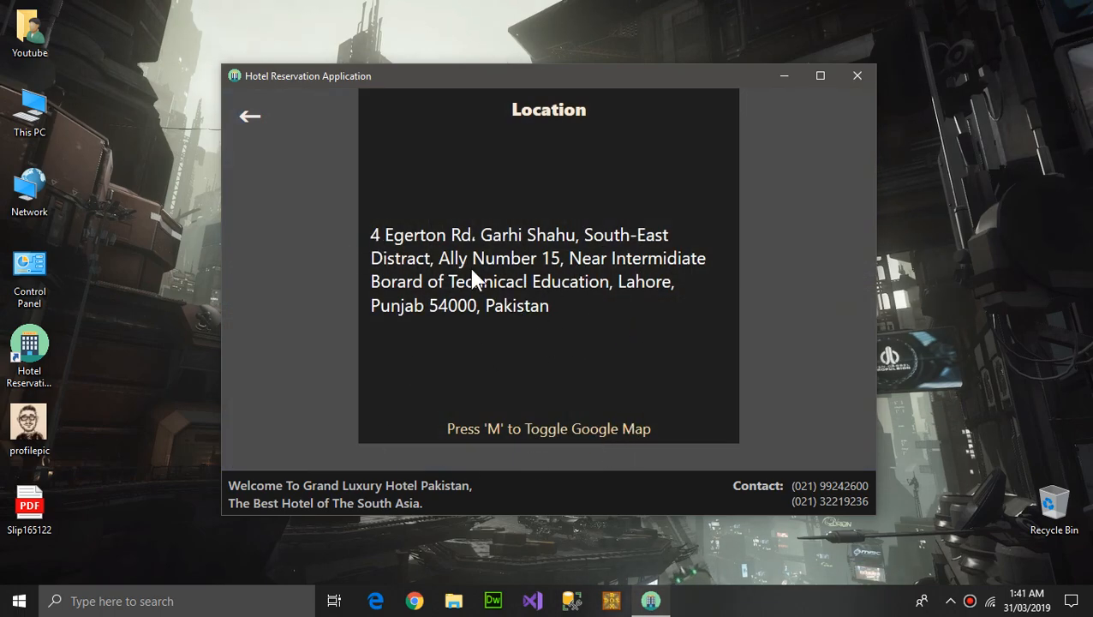
mouse_move(510, 324)
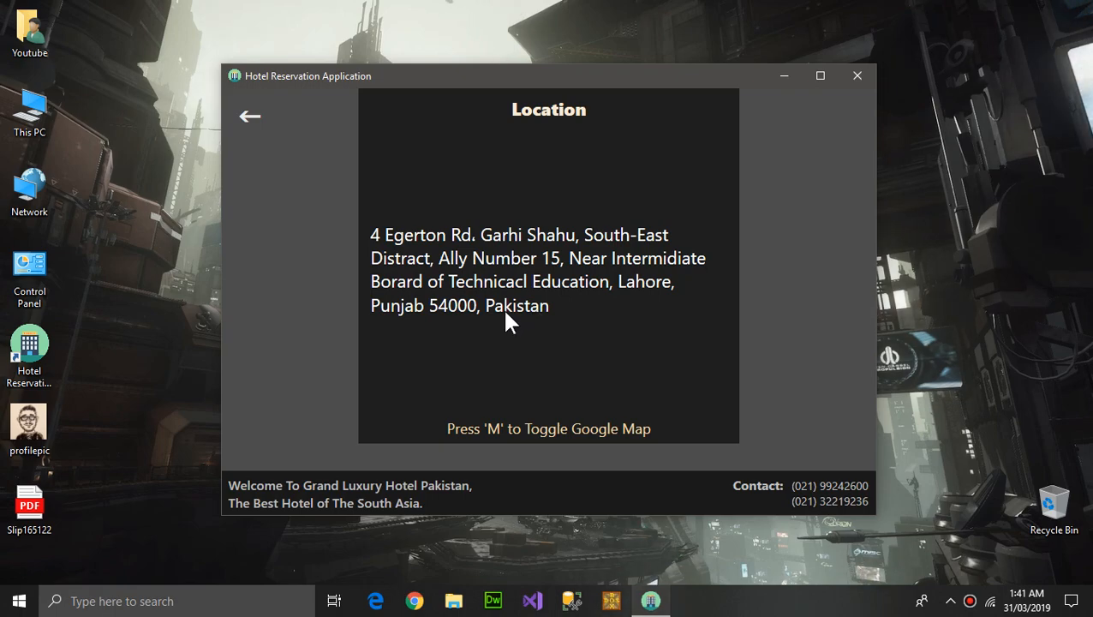
mouse_move(500, 180)
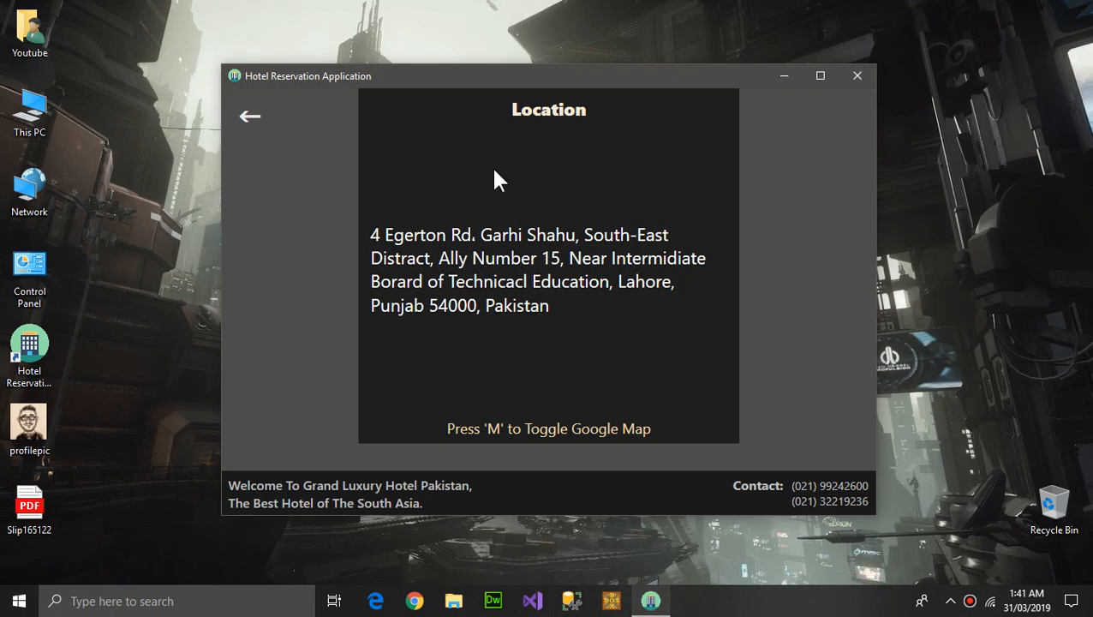
mouse_move(545, 324)
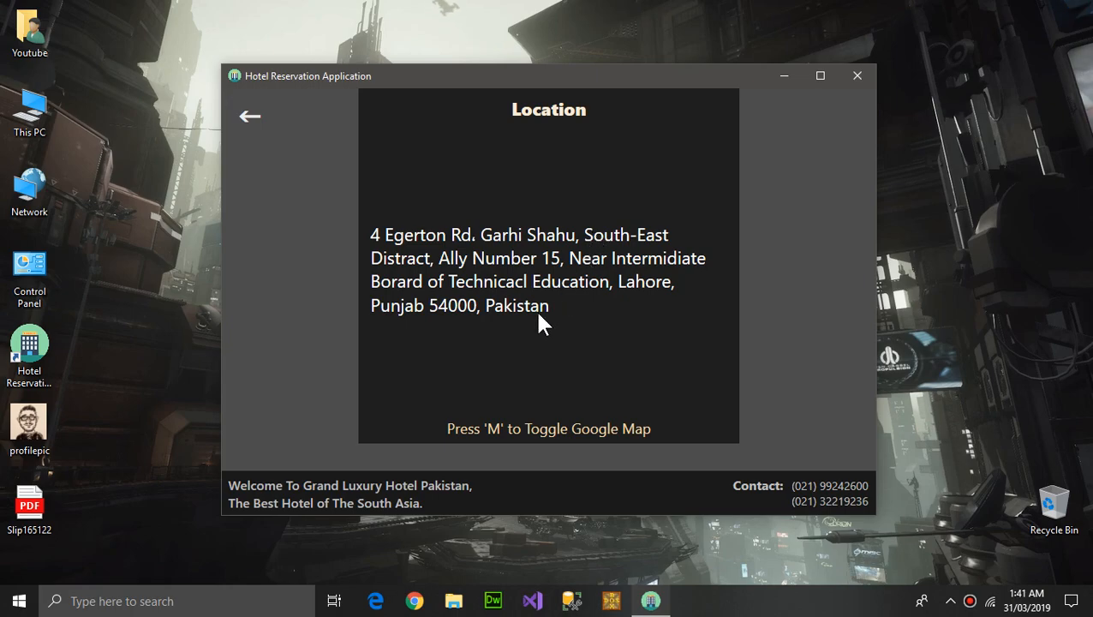
mouse_move(573, 453)
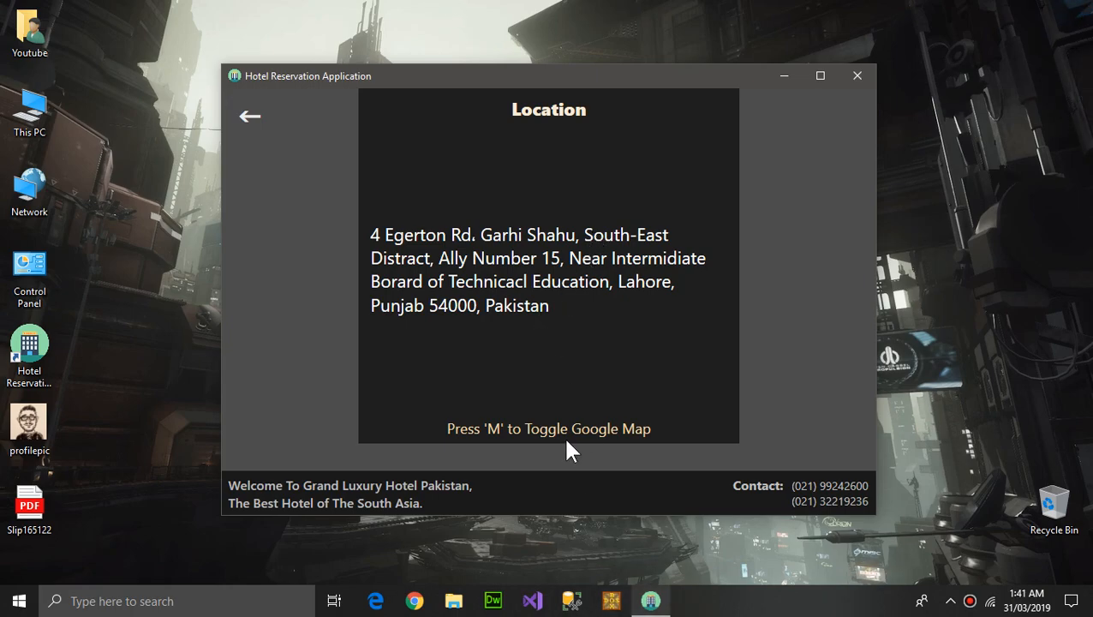
key(m)
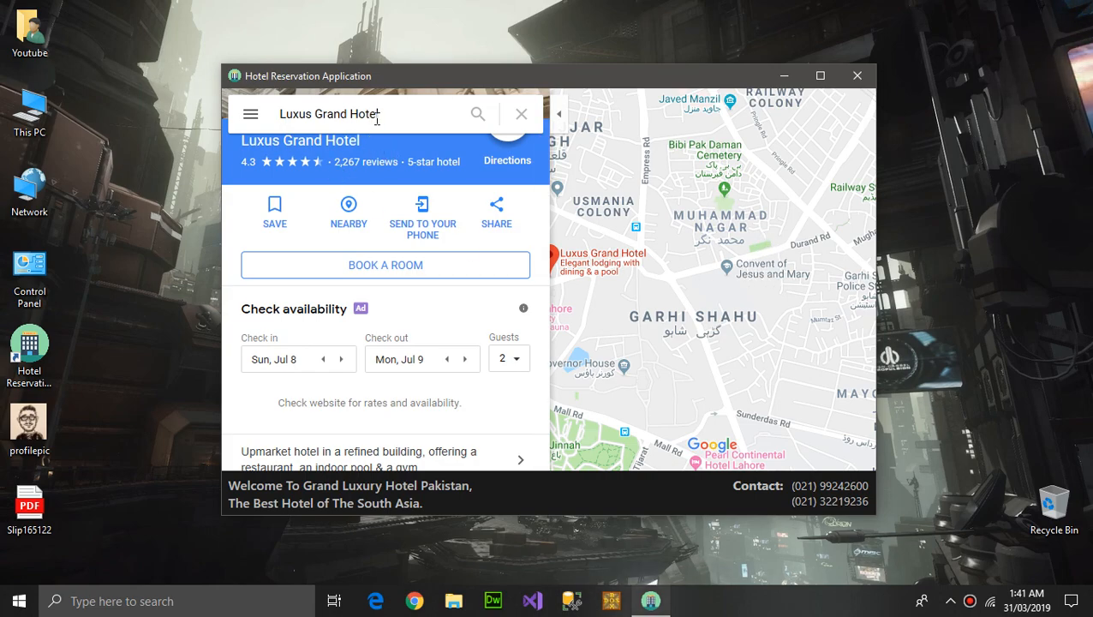
mouse_move(427, 144)
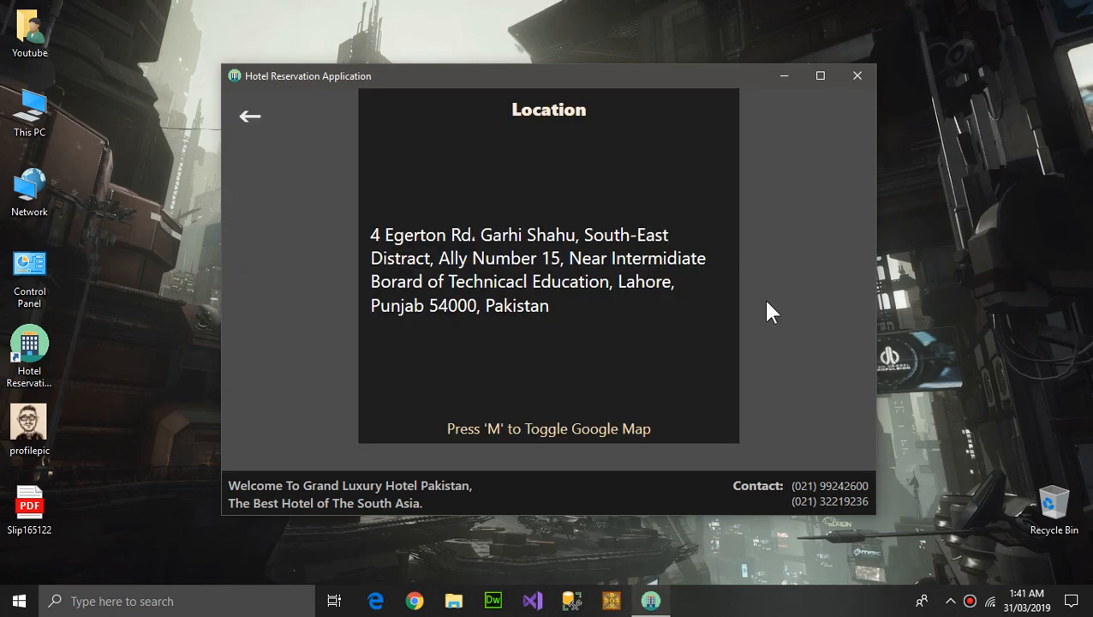
mouse_move(637, 272)
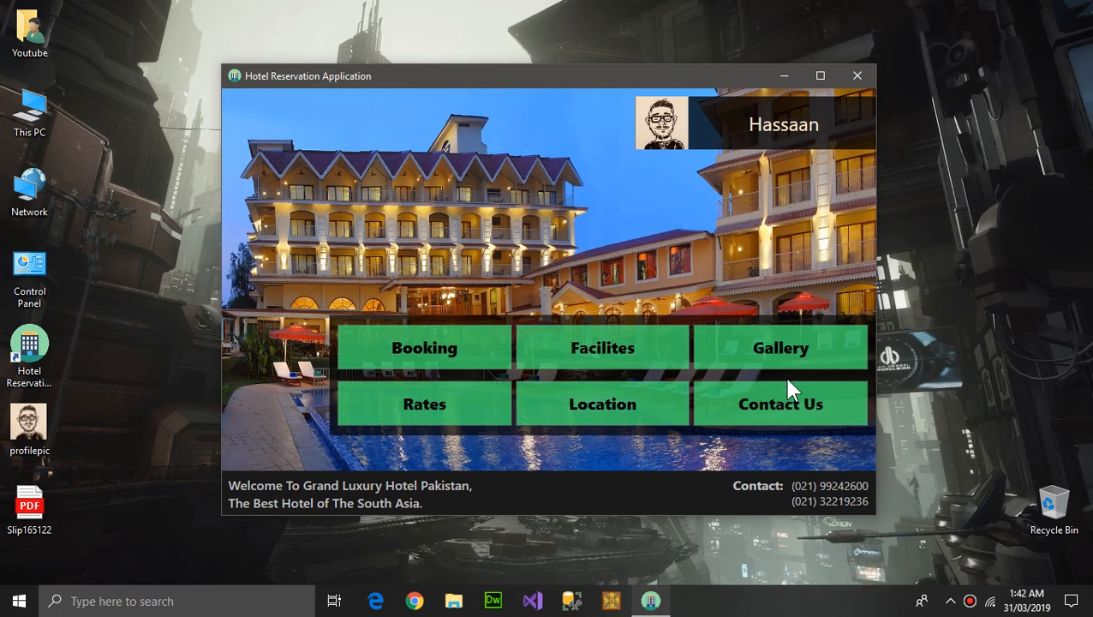
click(780, 404)
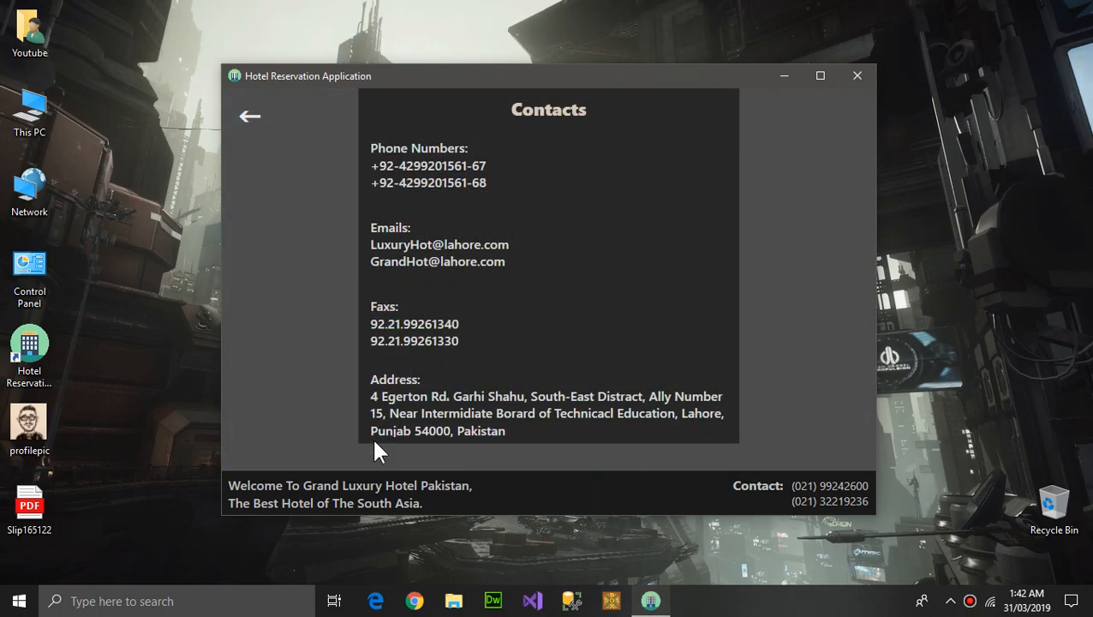
mouse_move(564, 312)
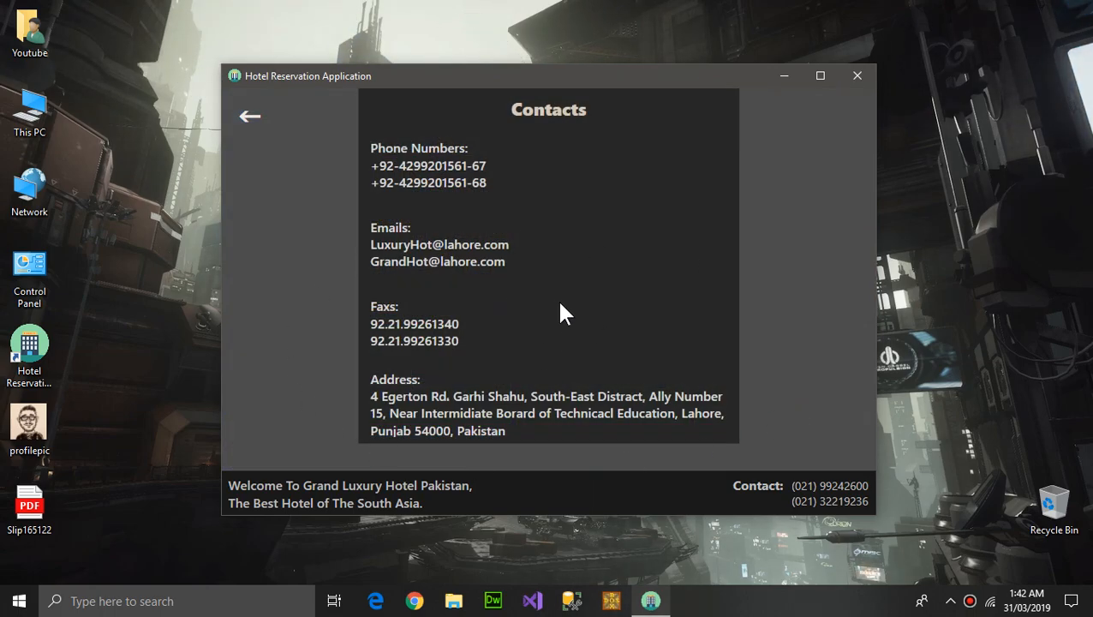
mouse_move(429, 305)
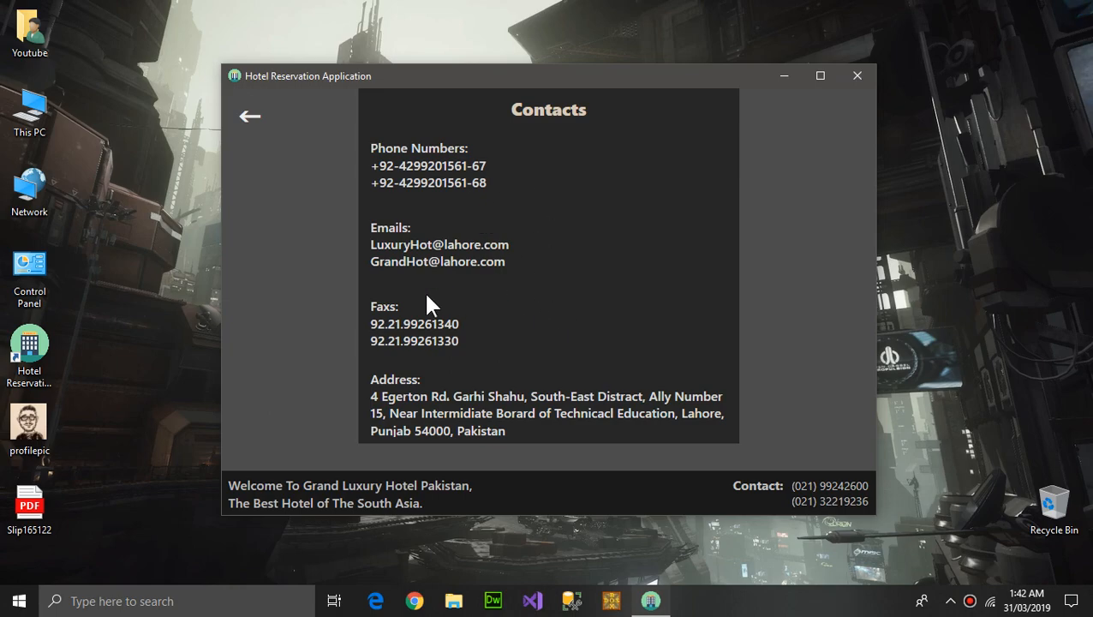
click(251, 116)
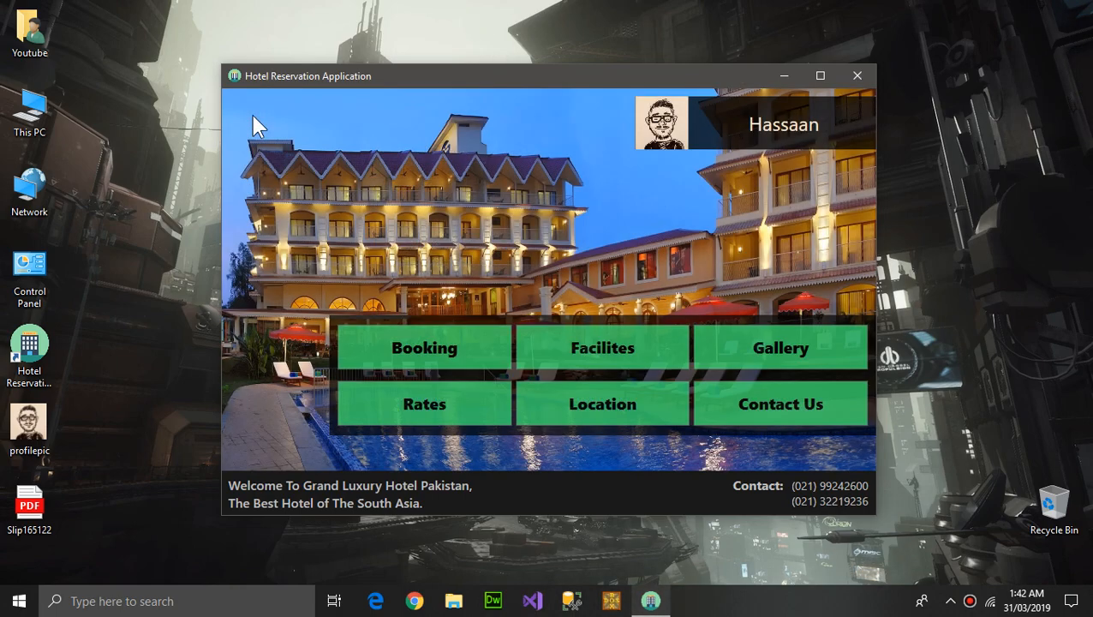
mouse_move(442, 322)
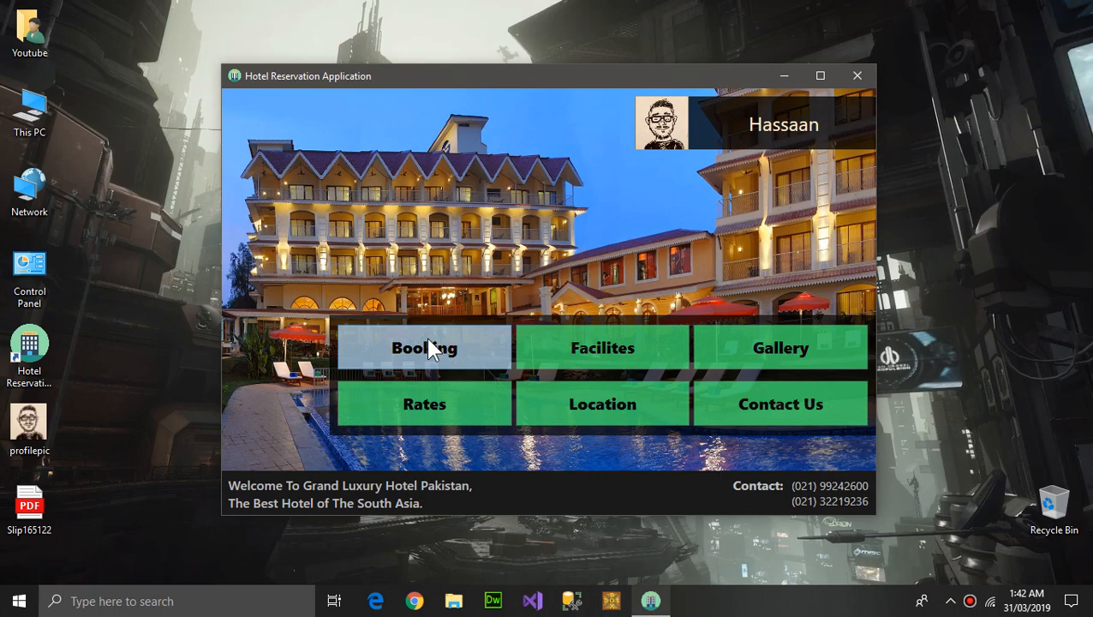
Show the Booking Records from the booking form and select the active booking with slip 165122.
click(425, 346)
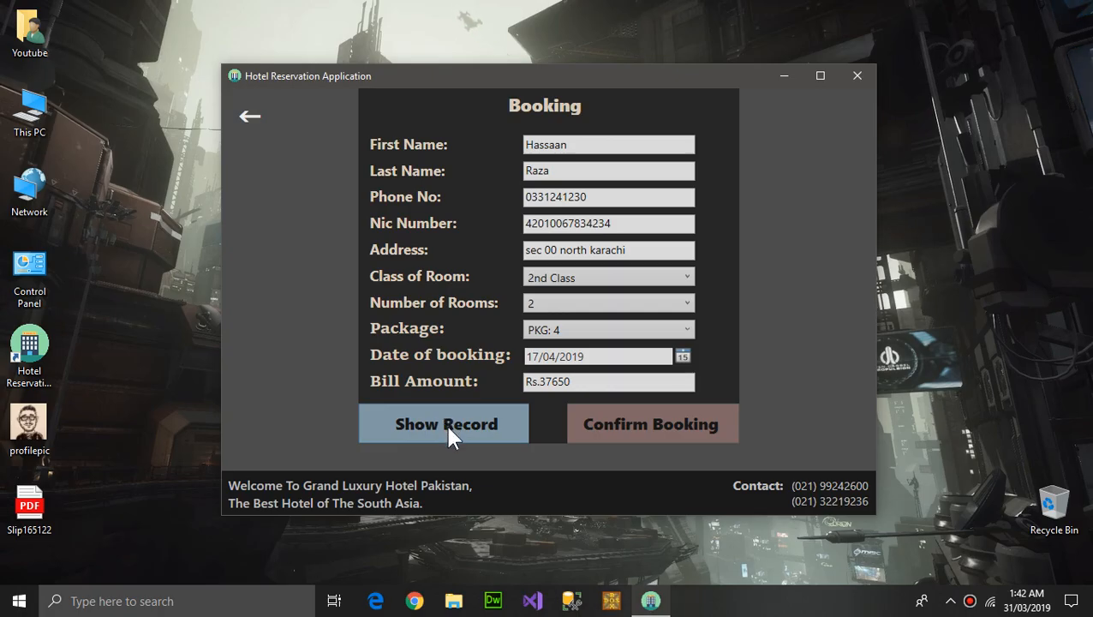
click(446, 423)
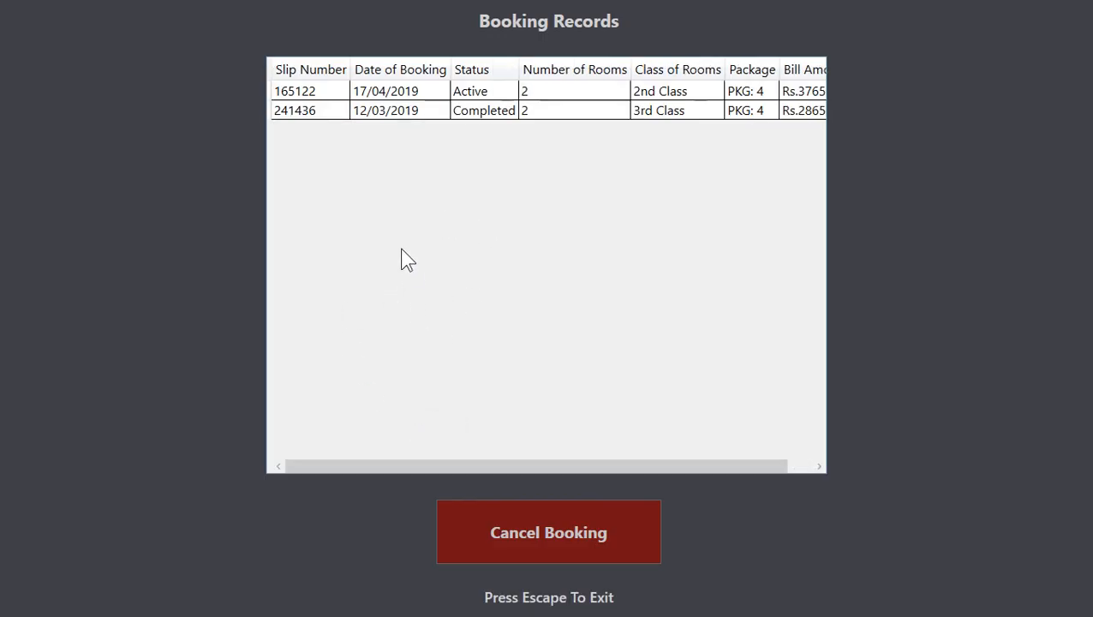
click(386, 91)
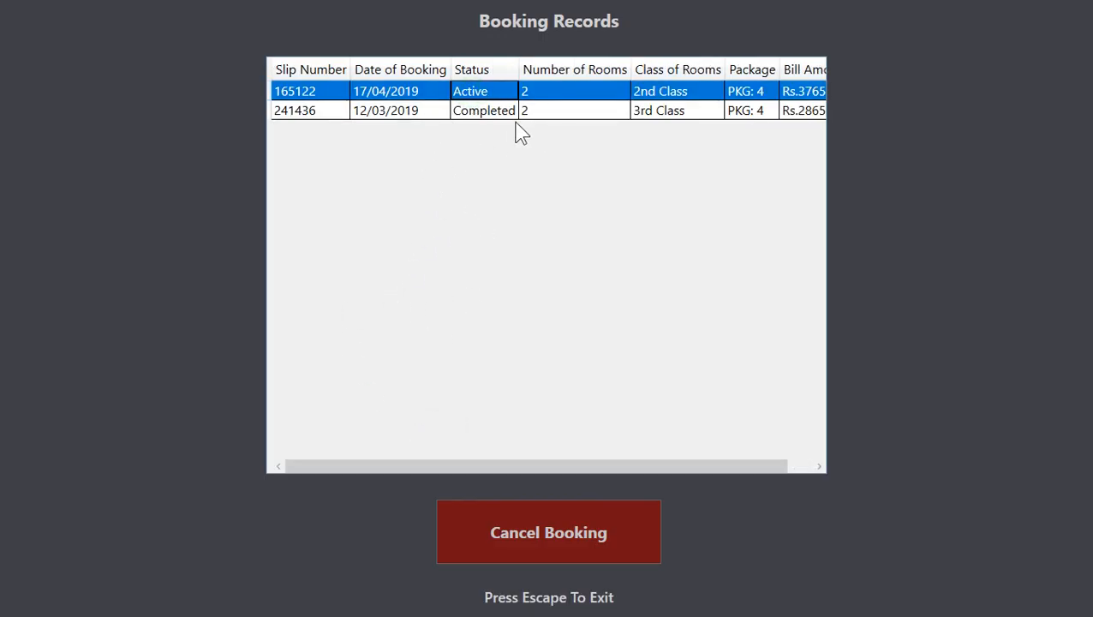
mouse_move(446, 140)
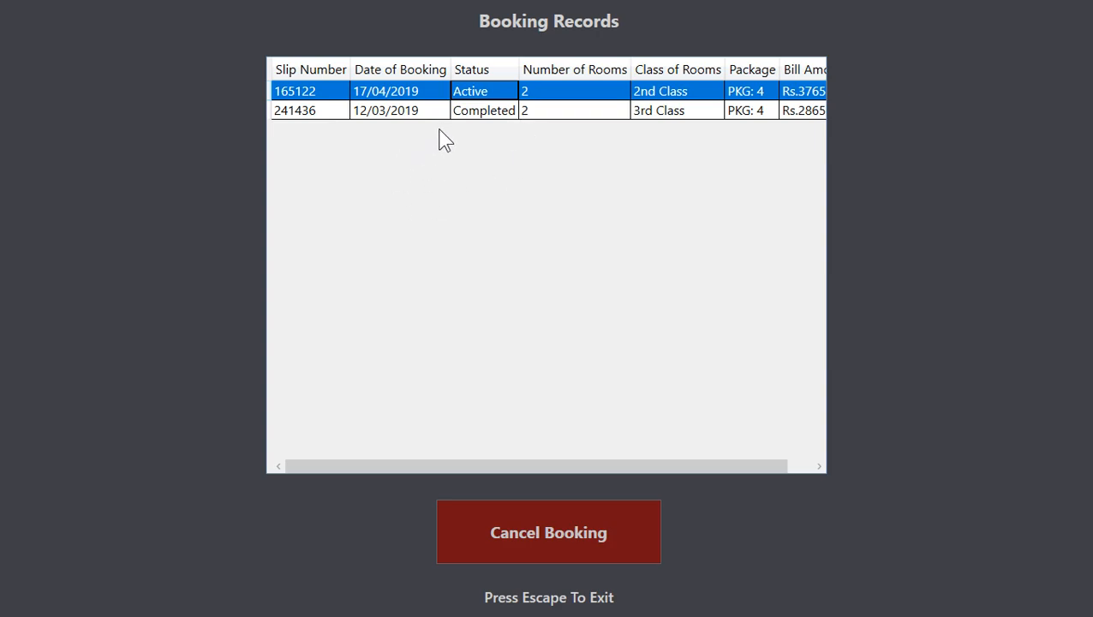
mouse_move(534, 596)
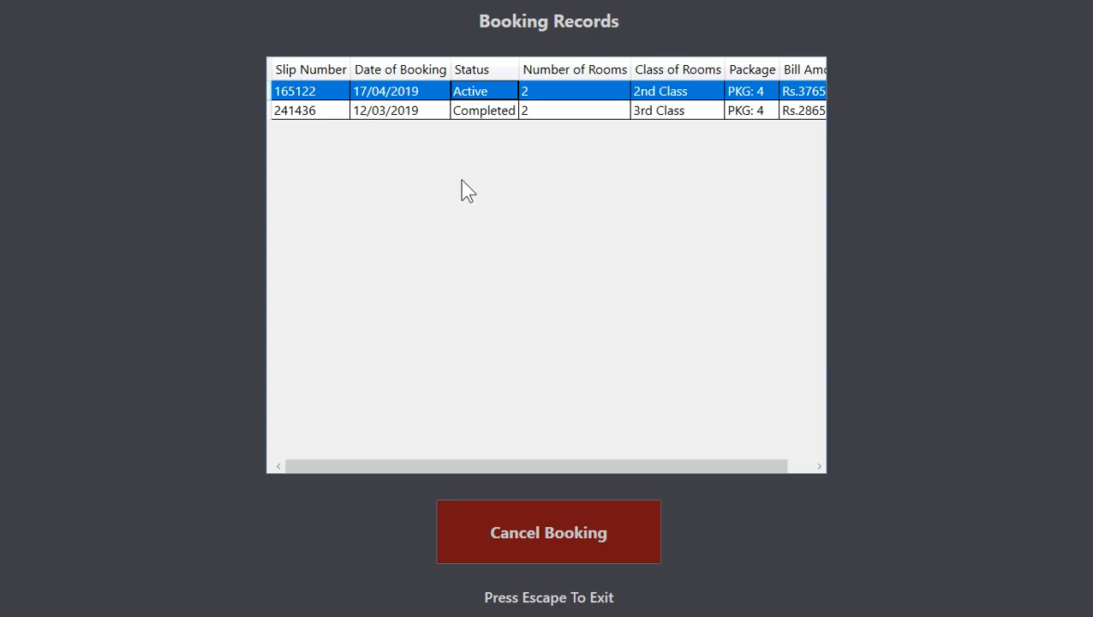
mouse_move(406, 195)
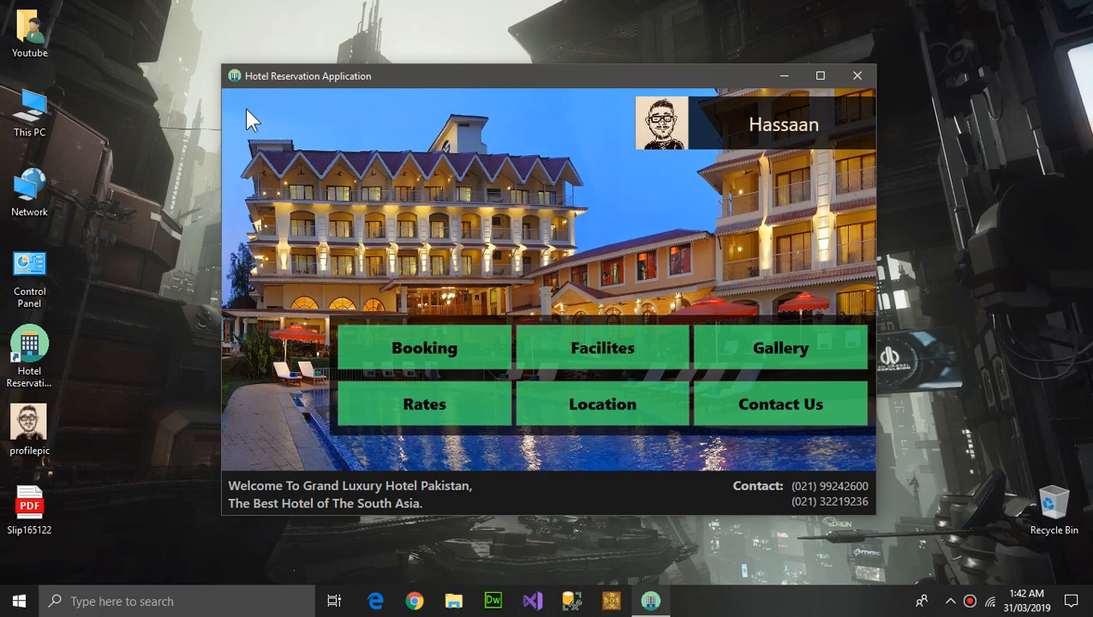
mouse_move(838, 291)
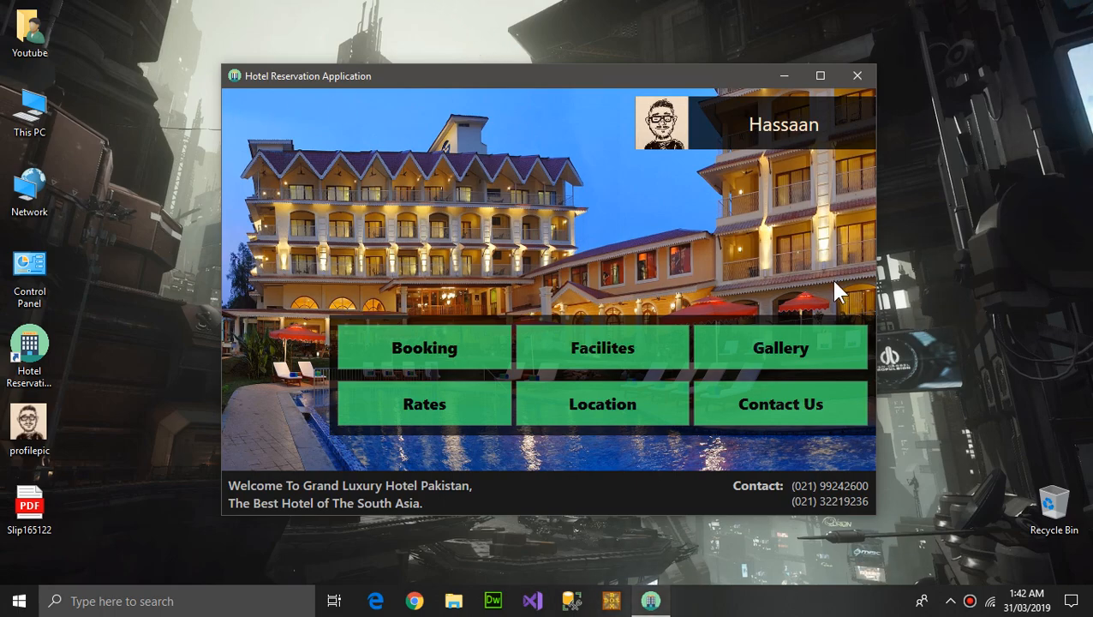